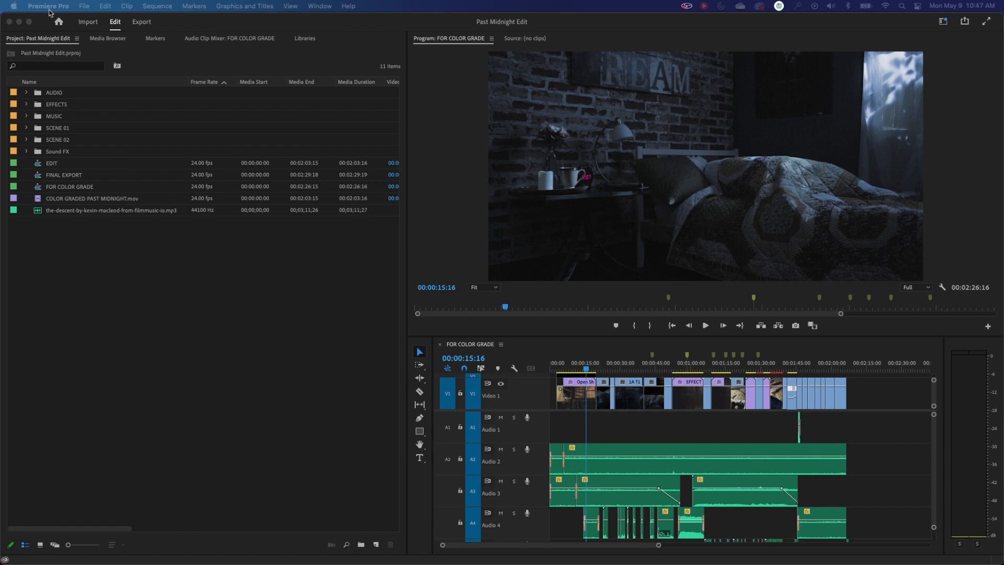
# Step: Browse the Premiere Pro and File menus, ending with the application menu listing Preferences
pyautogui.click(48, 6)
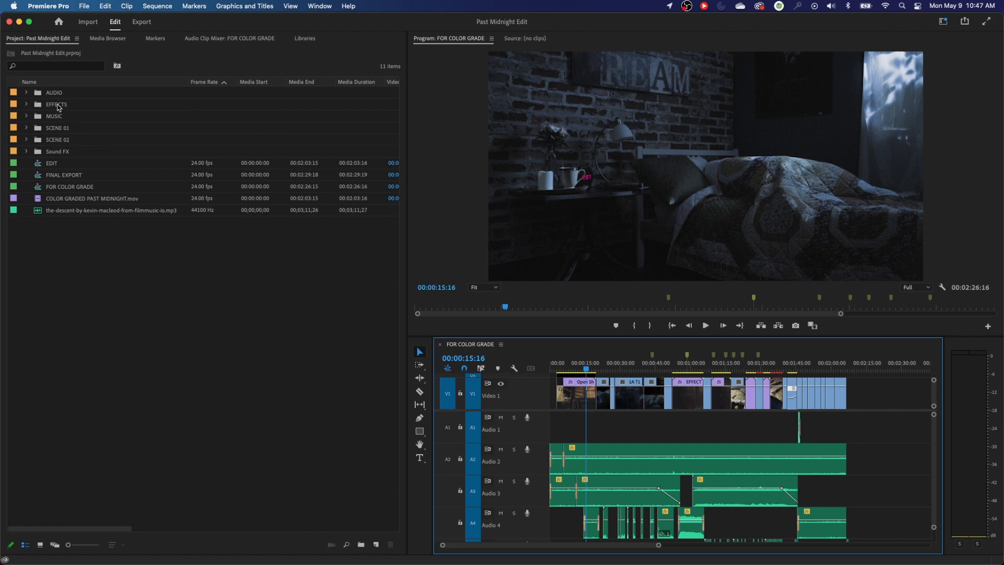
pyautogui.moveTo(82, 73)
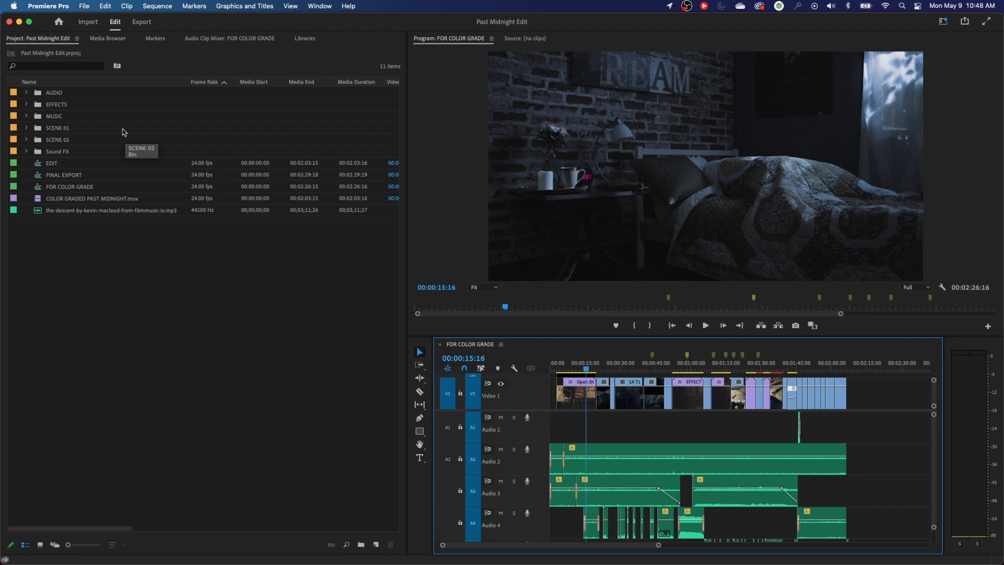
pyautogui.moveTo(86, 98)
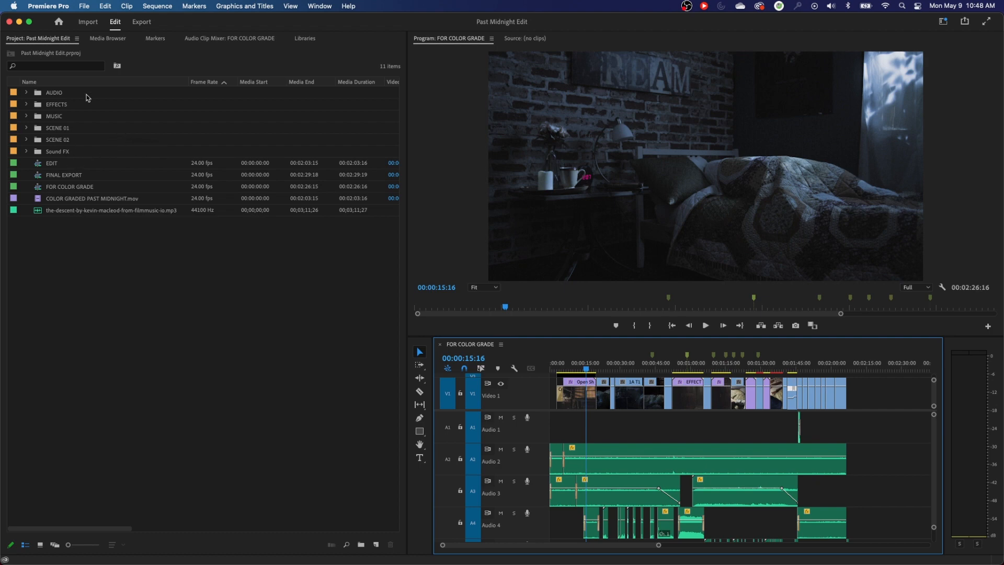
pyautogui.moveTo(97, 62)
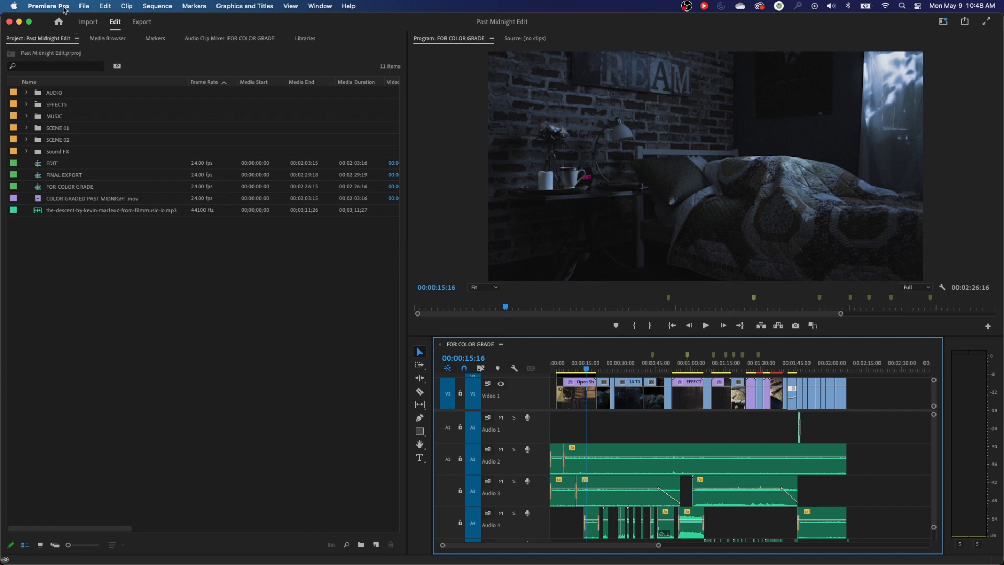
pyautogui.moveTo(131, 231)
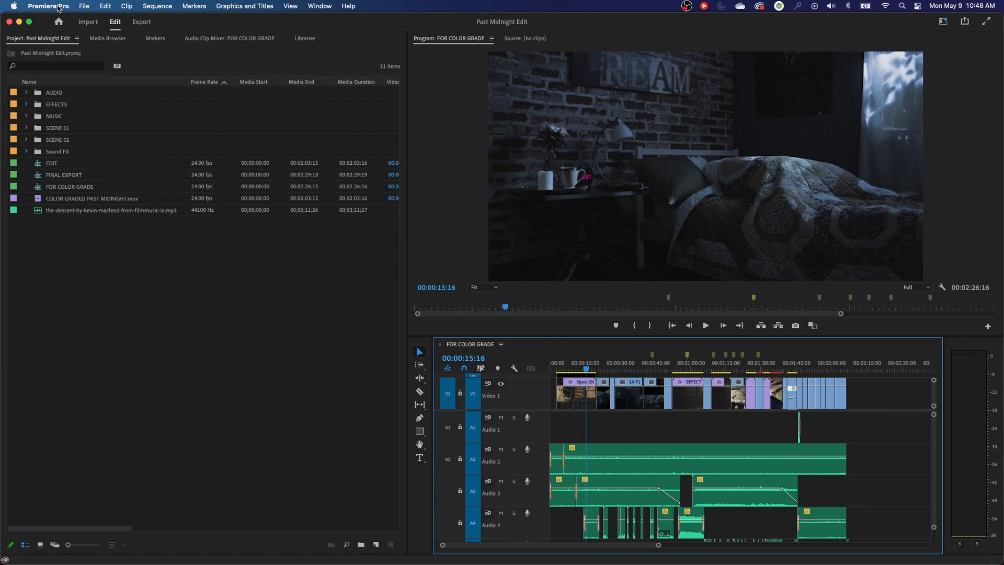
pyautogui.click(48, 5)
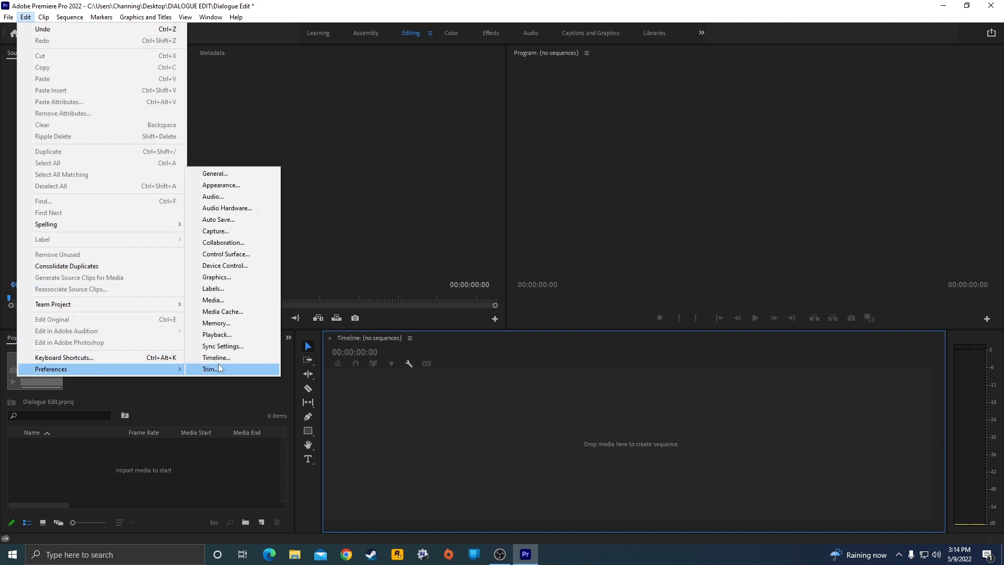
pyautogui.click(211, 368)
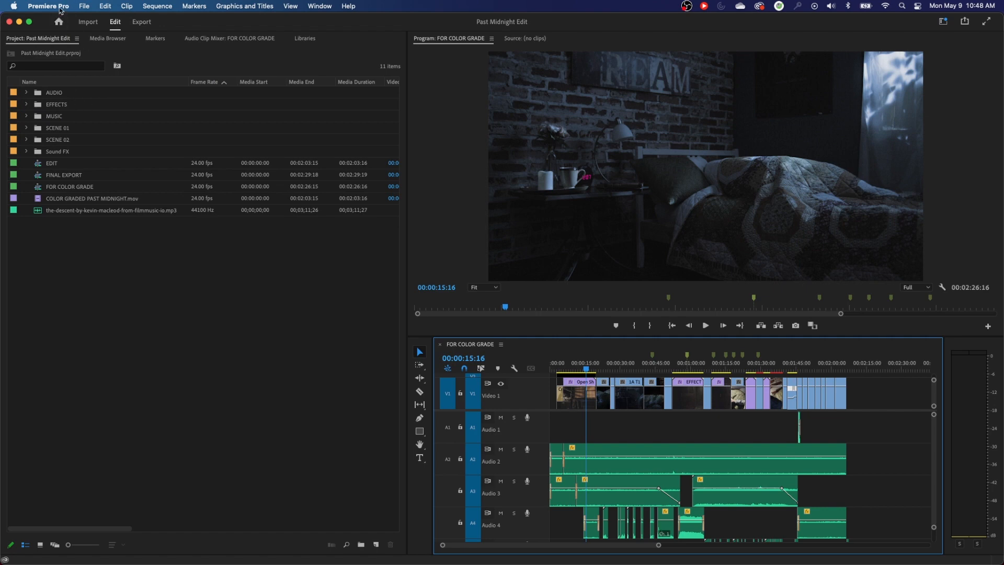
pyautogui.click(48, 6)
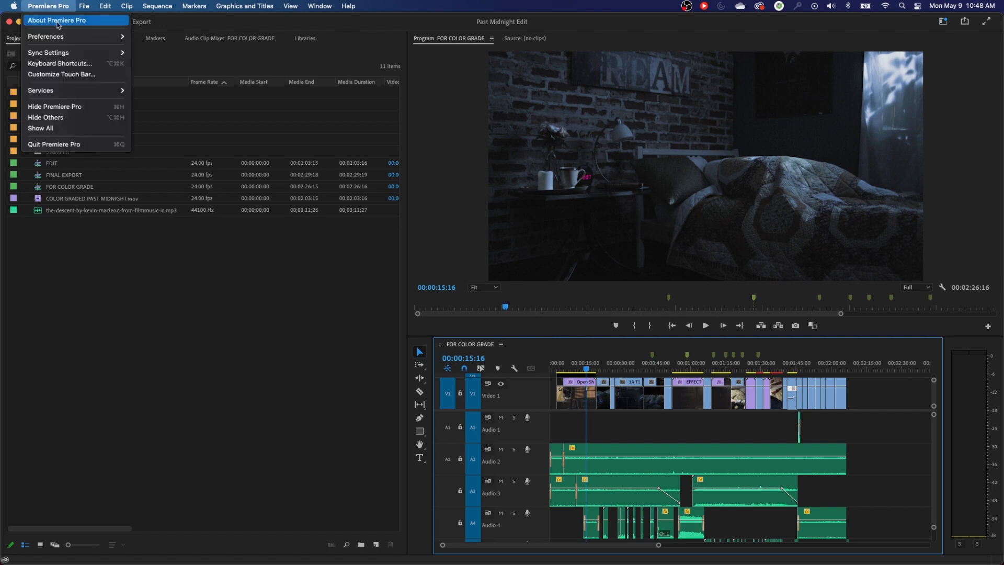
pyautogui.moveTo(46, 36)
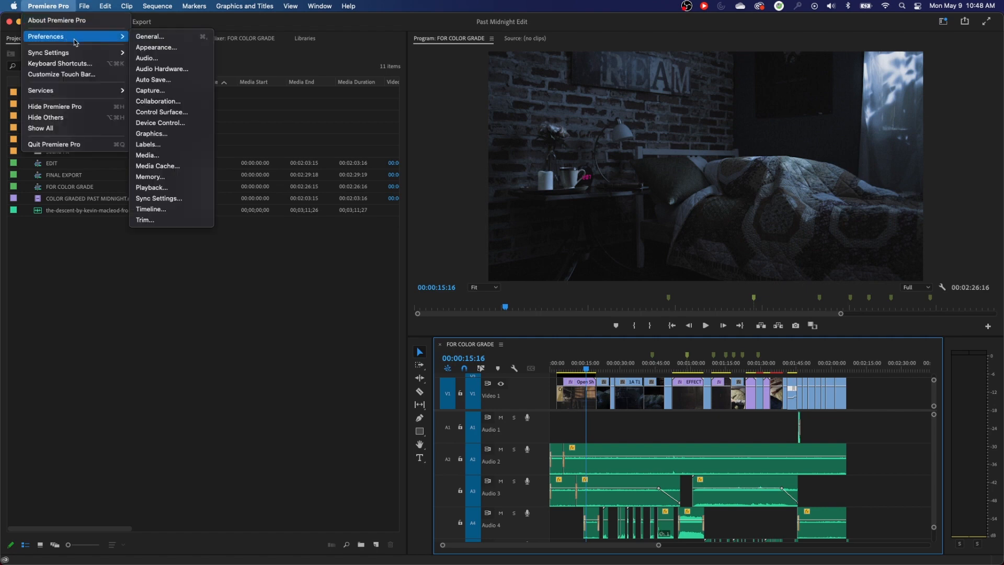
pyautogui.click(84, 5)
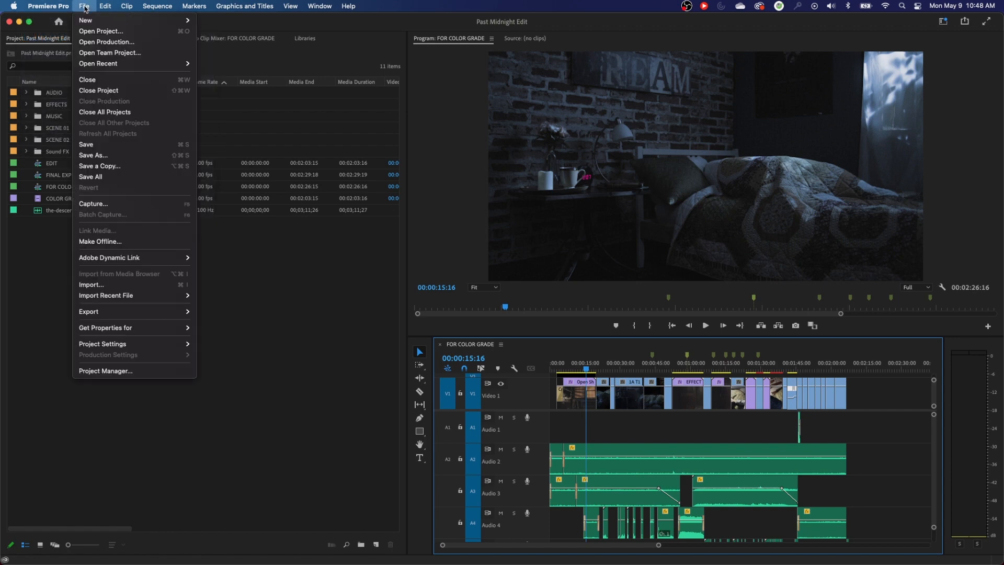
pyautogui.click(48, 6)
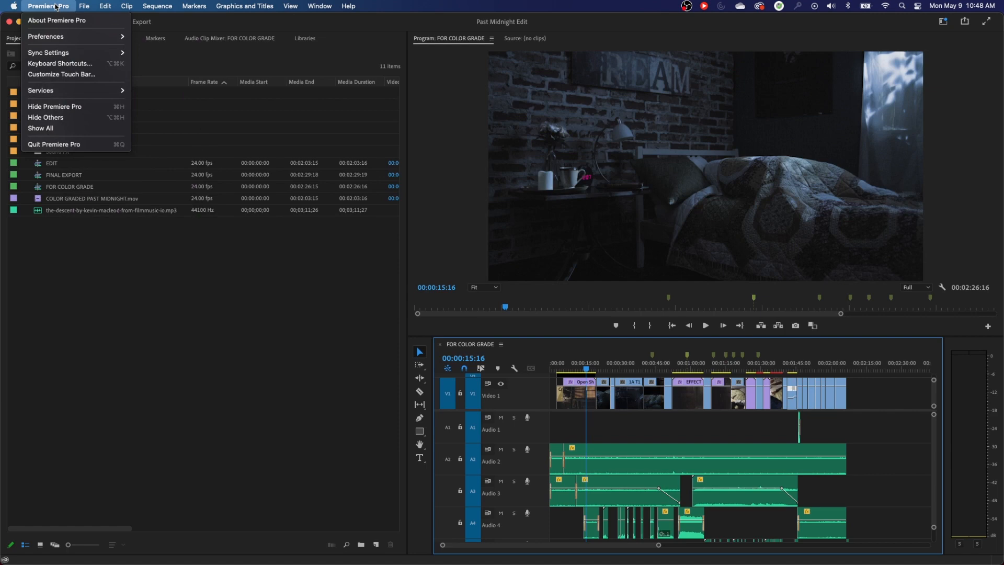
# Step: Open General preferences and confirm bins still open in a new tab when double-clicked
pyautogui.click(46, 36)
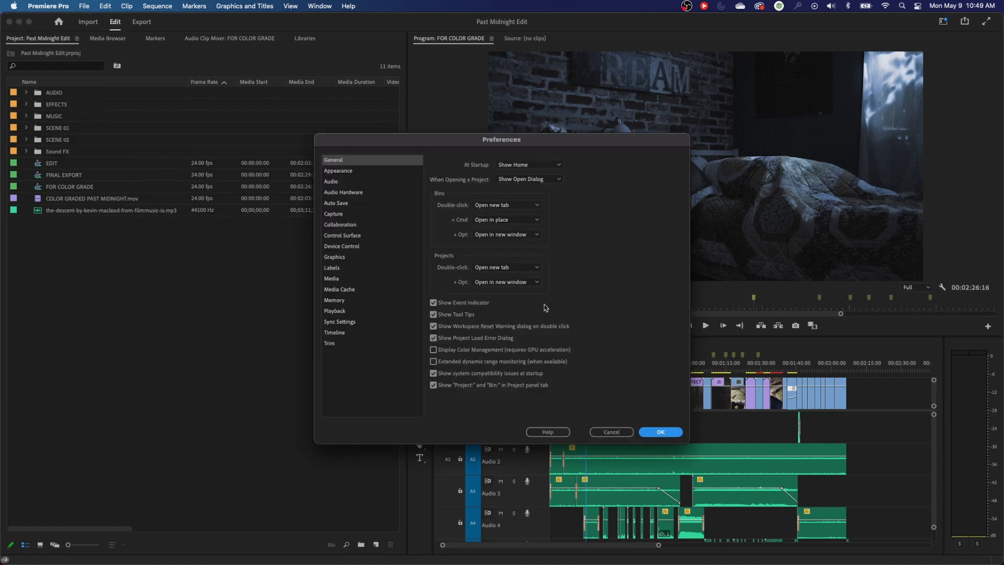
pyautogui.moveTo(553, 301)
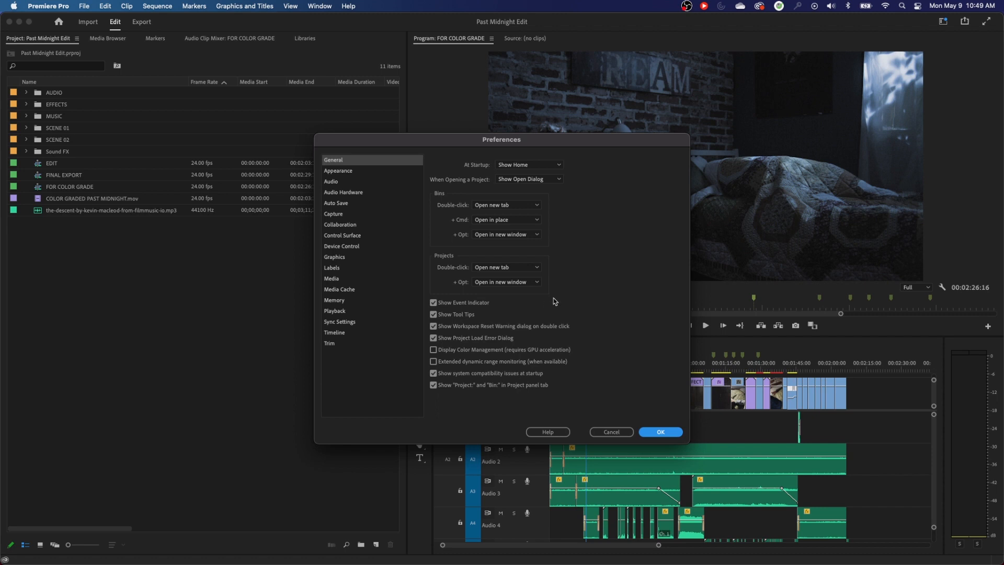
pyautogui.moveTo(548, 290)
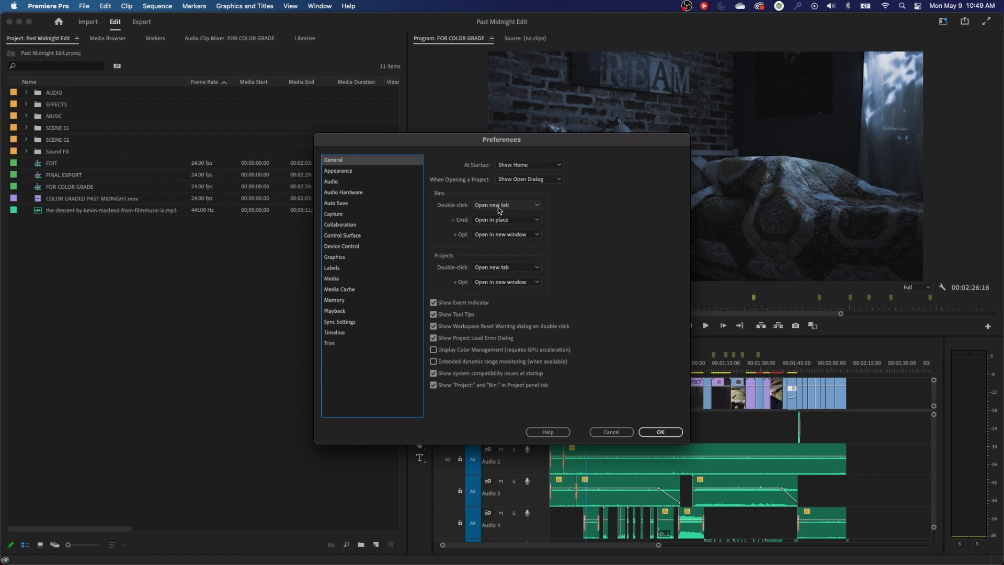
pyautogui.click(506, 204)
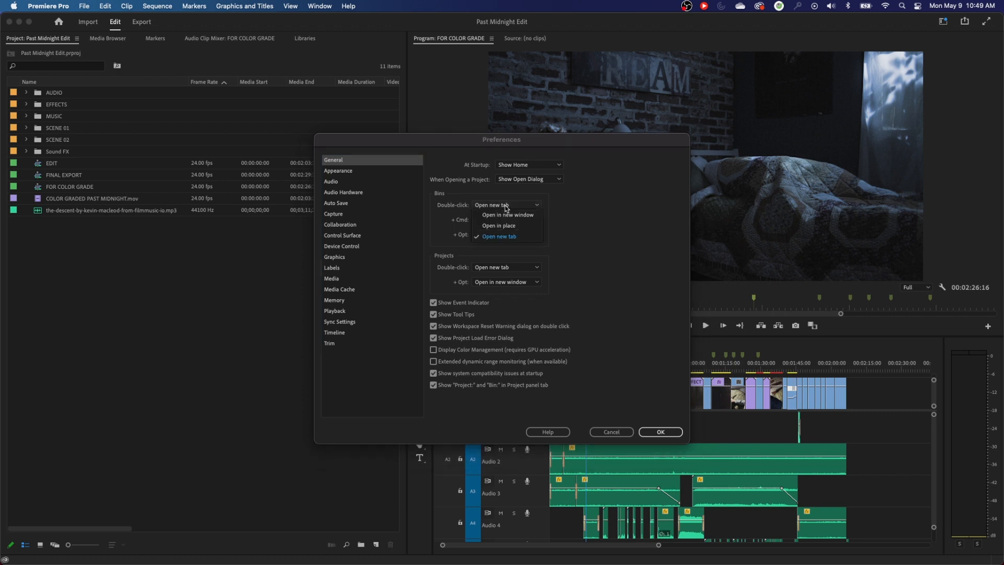
pyautogui.moveTo(550, 220)
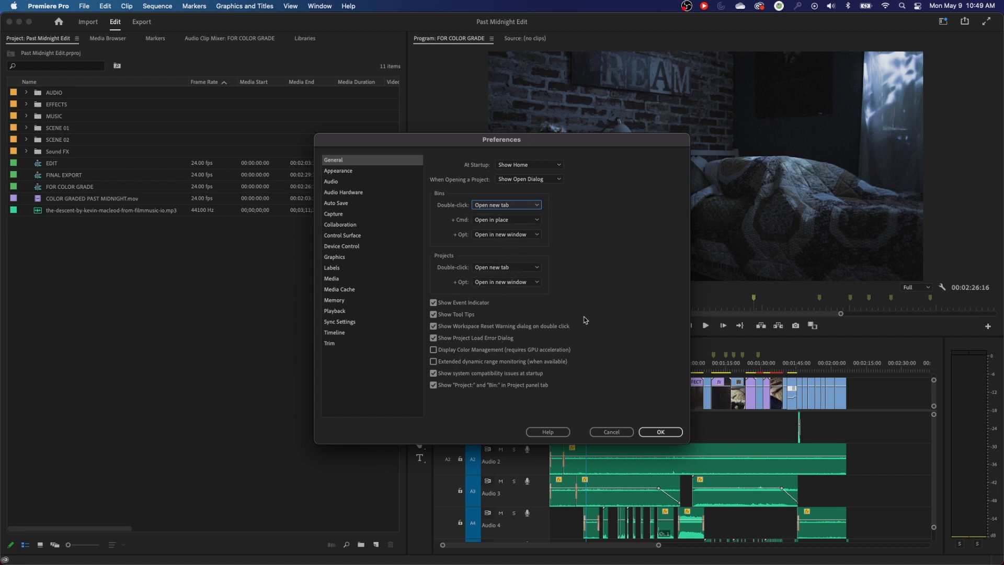
pyautogui.moveTo(525, 231)
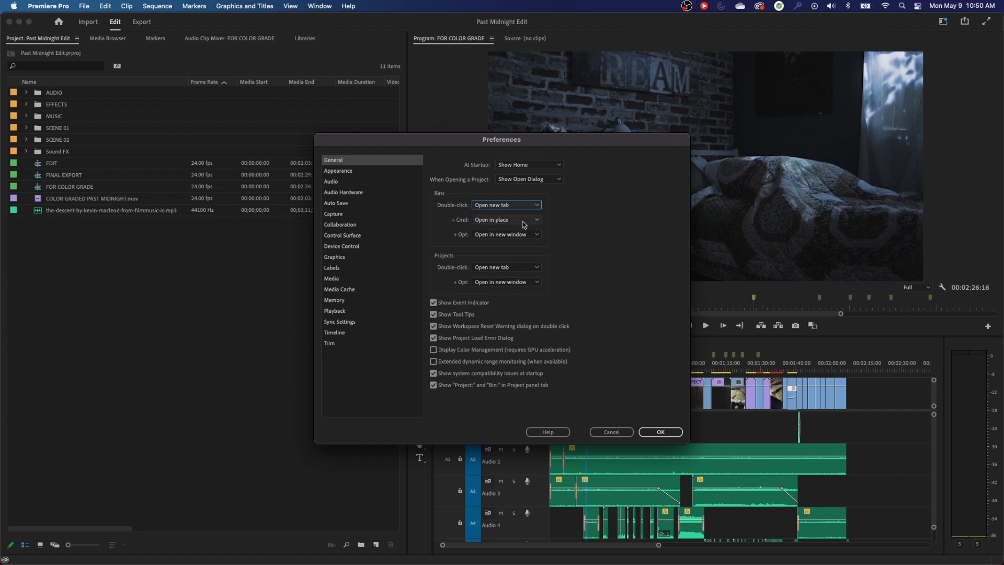
pyautogui.moveTo(525, 225)
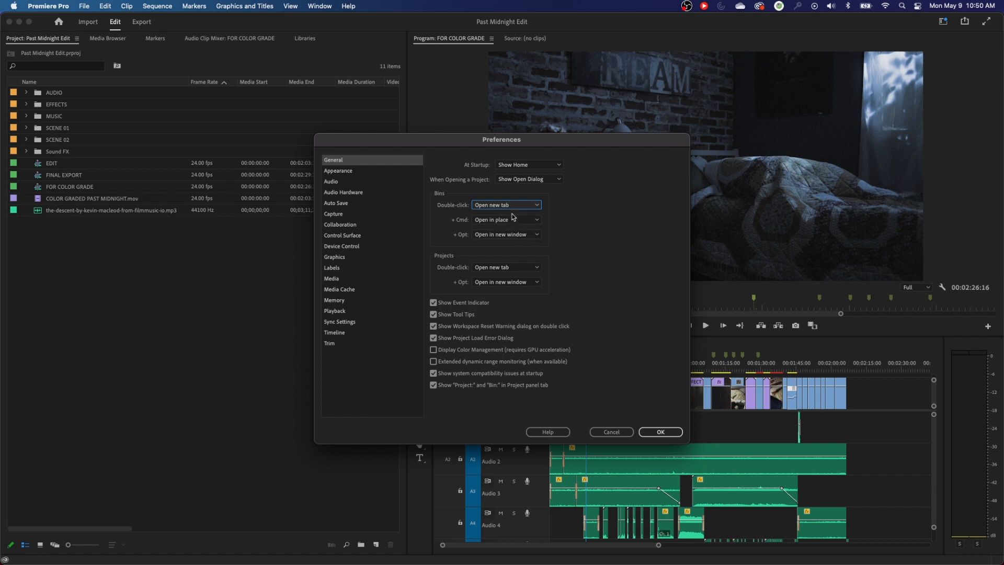
pyautogui.moveTo(503, 228)
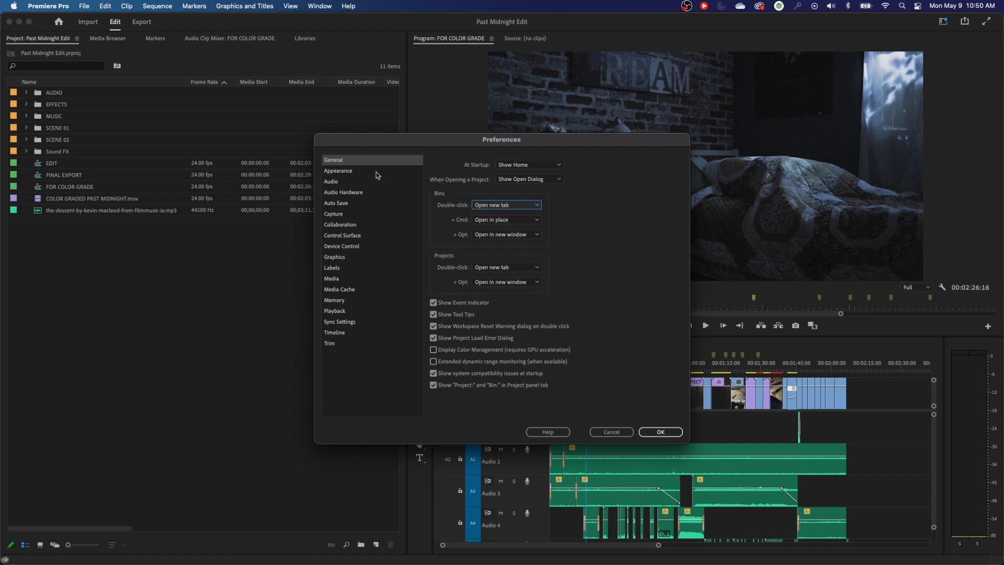
# Step: Try the lightest interface brightness in Appearance, then cancel to discard it
pyautogui.click(339, 170)
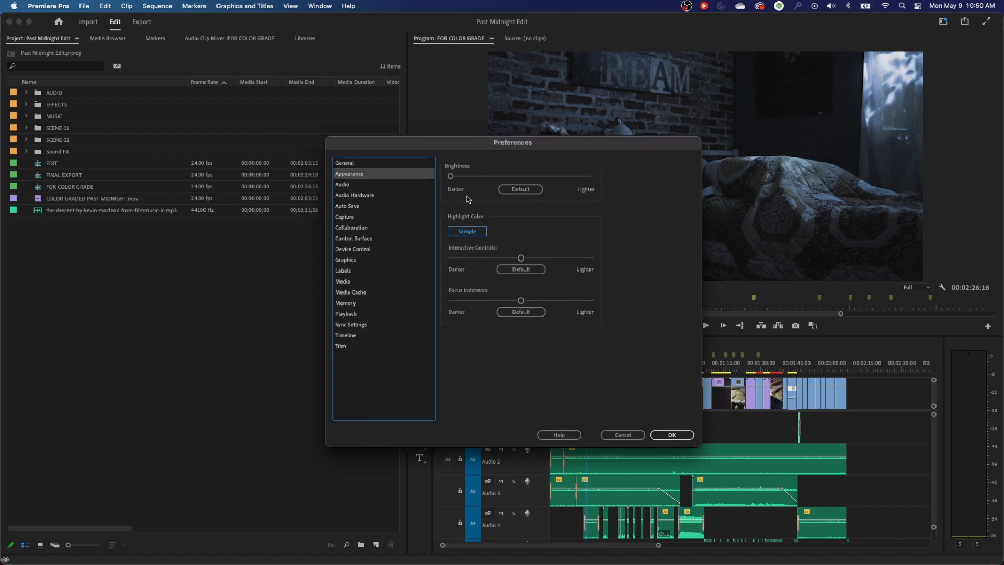
pyautogui.moveTo(450, 176); pyautogui.dragTo(466, 176)
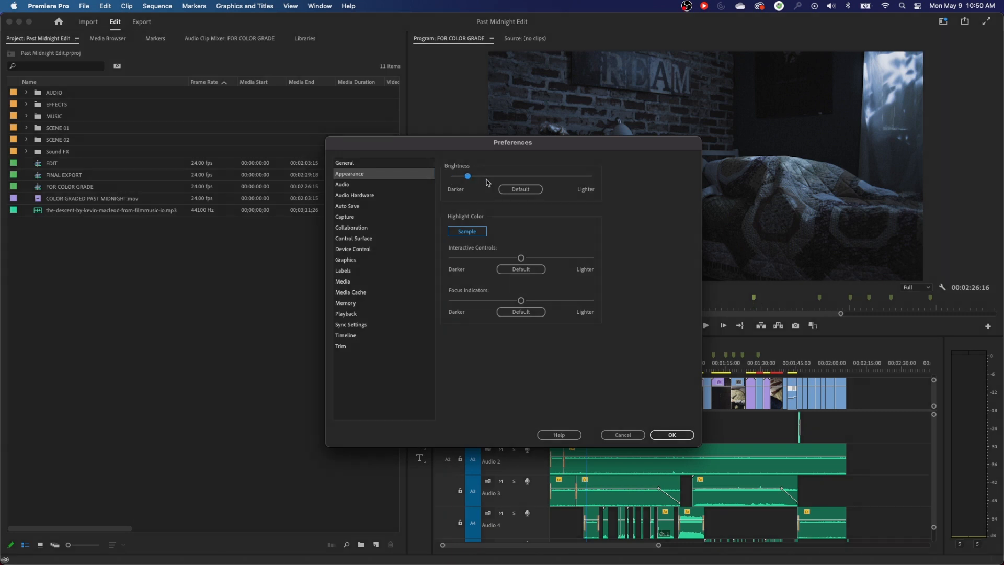
pyautogui.moveTo(468, 176); pyautogui.dragTo(591, 176)
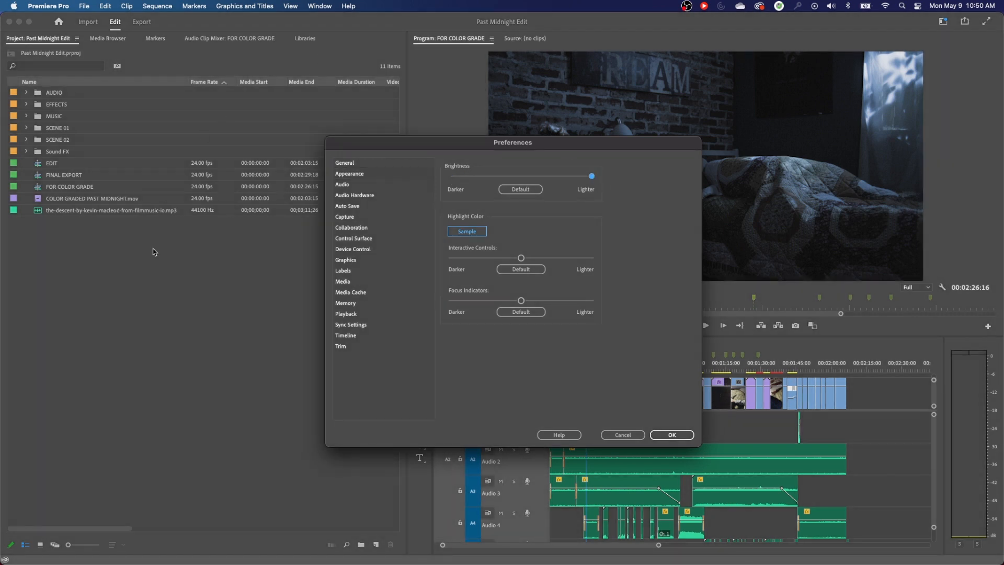
pyautogui.moveTo(572, 183)
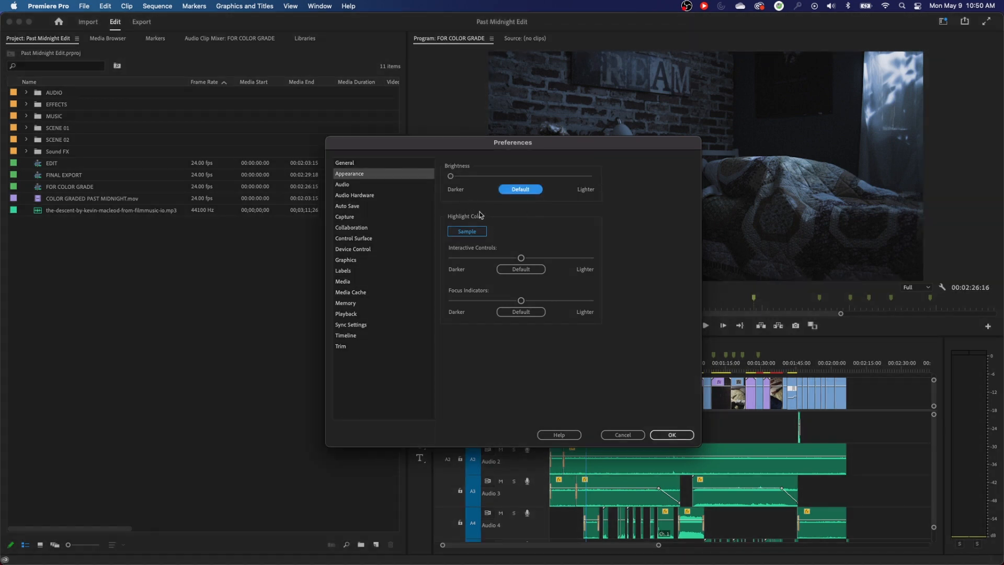
pyautogui.moveTo(556, 76)
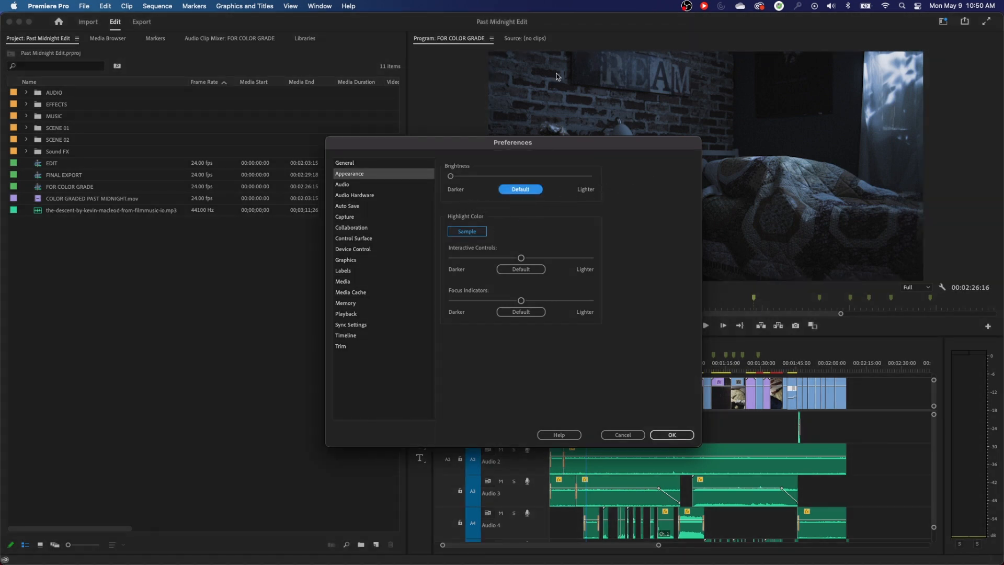
pyautogui.moveTo(576, 318)
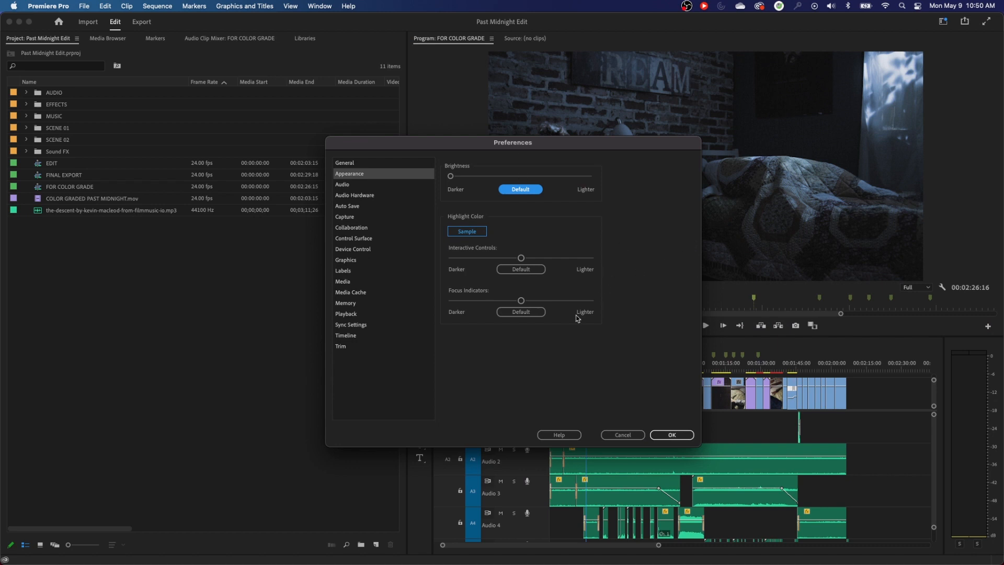
pyautogui.moveTo(630, 271)
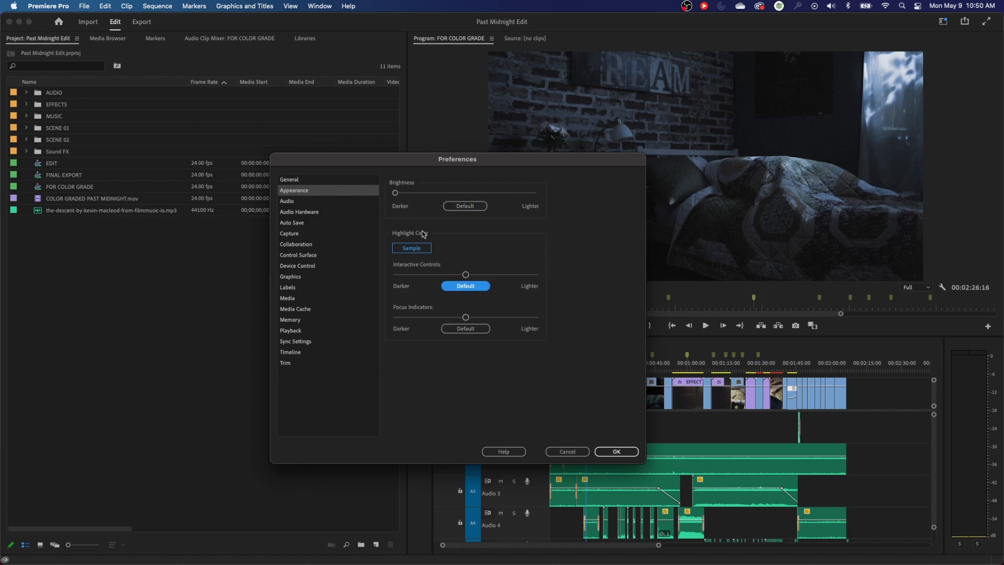
pyautogui.moveTo(411, 315)
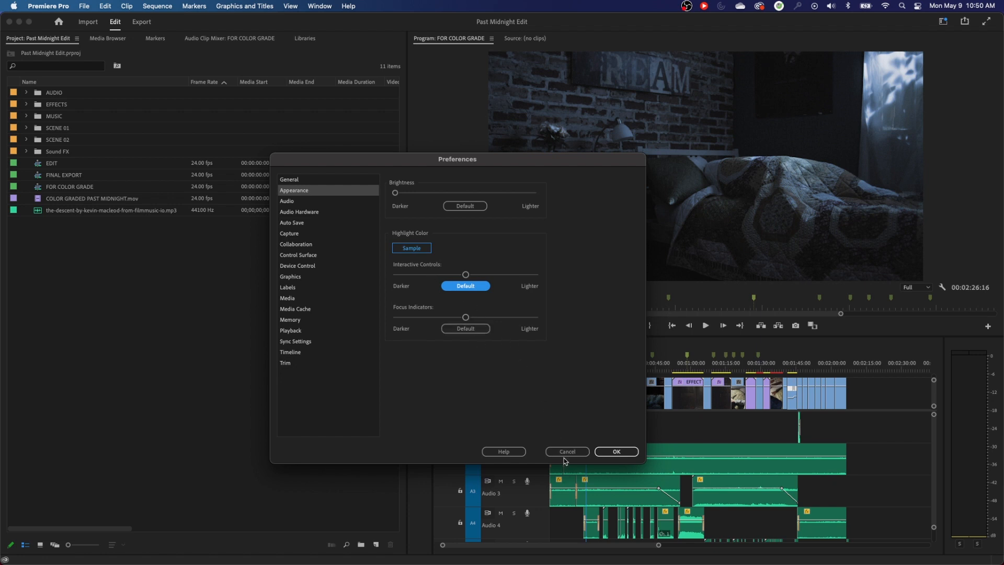
pyautogui.click(566, 452)
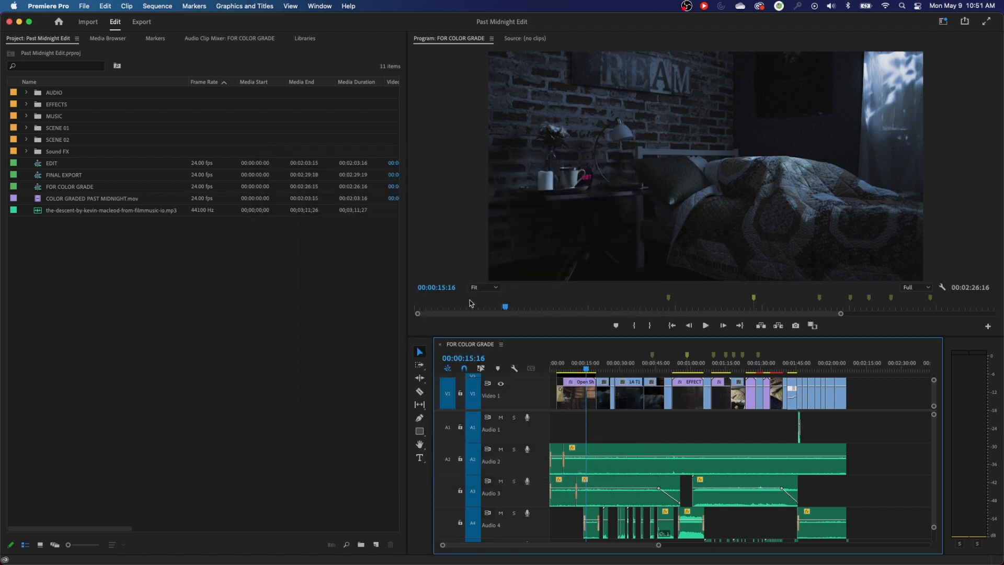
pyautogui.moveTo(434, 416)
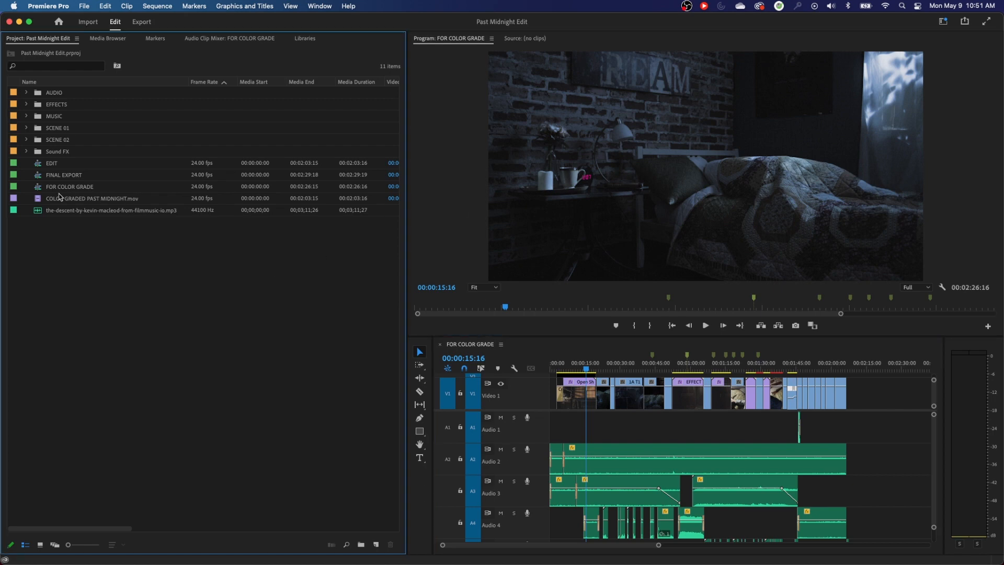
# Step: Reopen Appearance preferences, raise focus indicator brightness to lightest, then show Audio
pyautogui.click(48, 6)
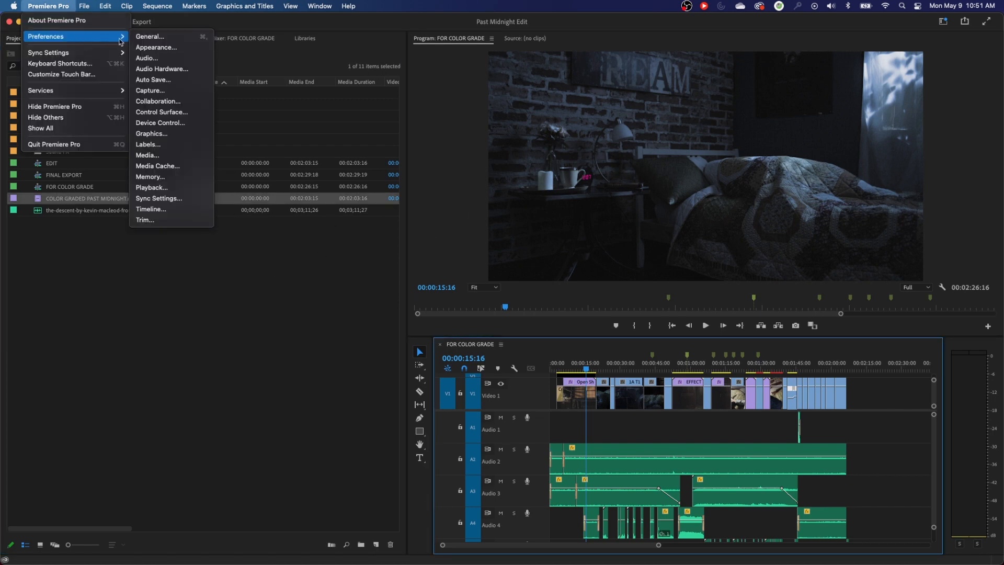
pyautogui.click(155, 47)
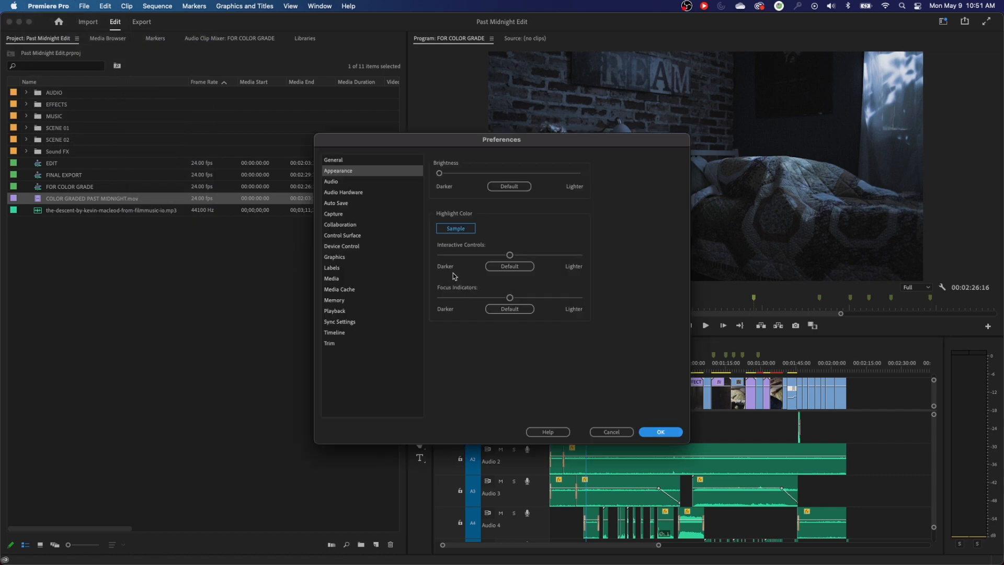
pyautogui.moveTo(510, 297); pyautogui.dragTo(581, 297)
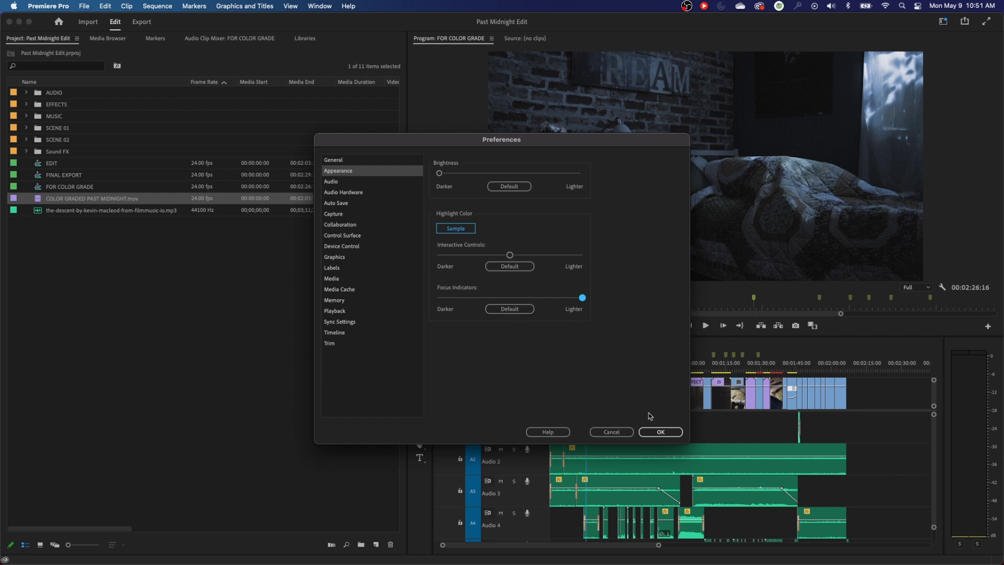
pyautogui.click(659, 431)
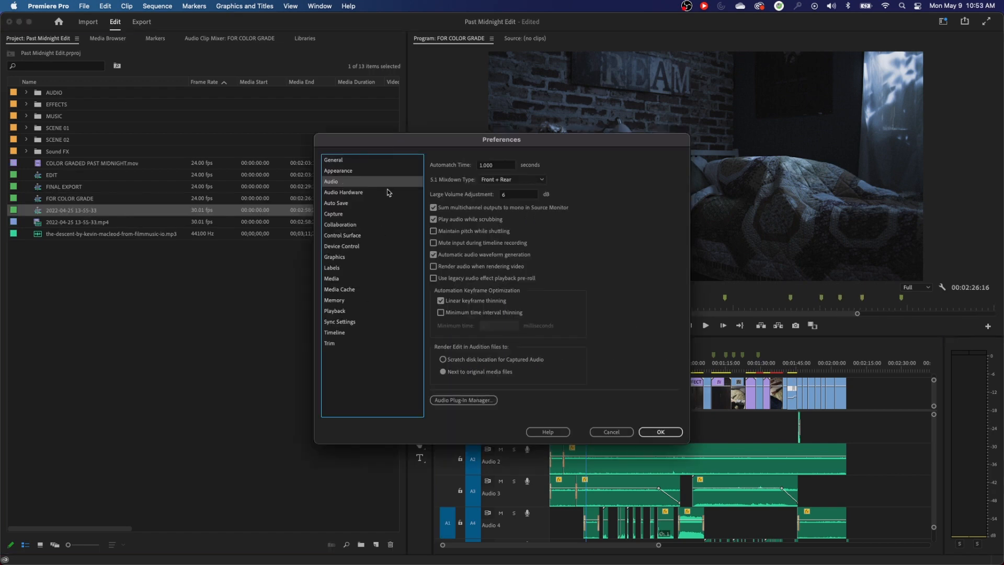
# Step: Turn on 'Maintain pitch while shuttling' in the Audio preferences
pyautogui.click(434, 232)
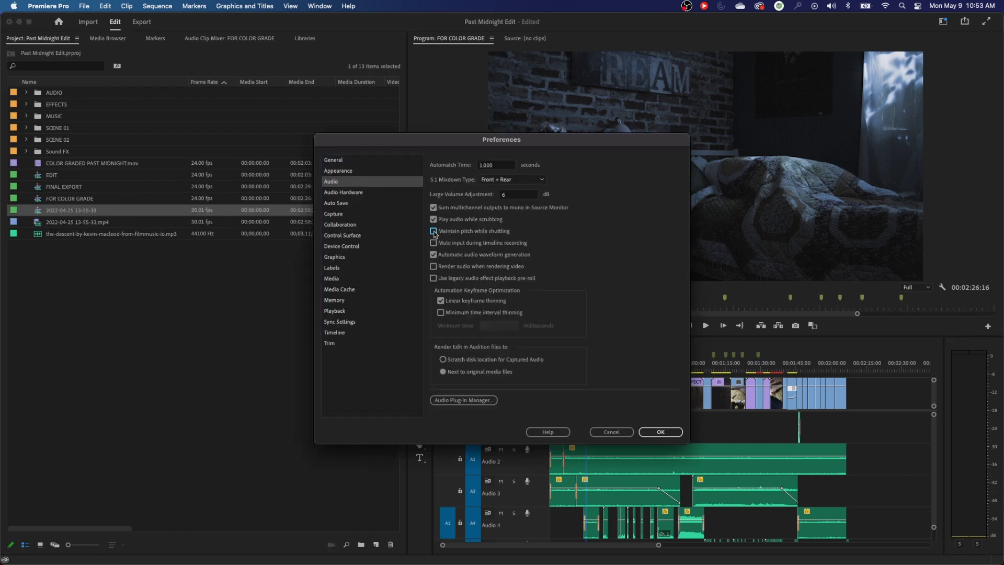
pyautogui.click(434, 231)
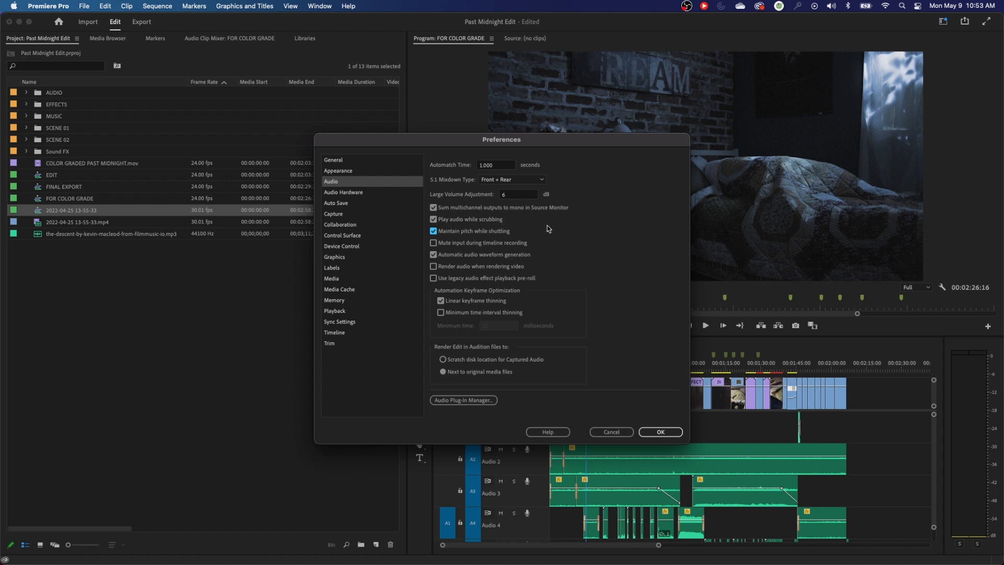
pyautogui.click(433, 219)
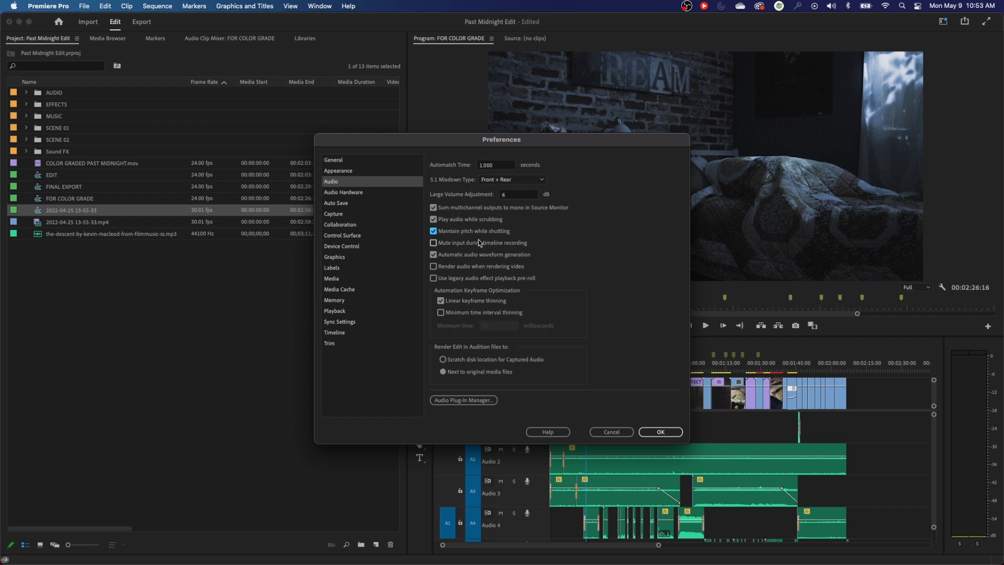
pyautogui.moveTo(477, 243)
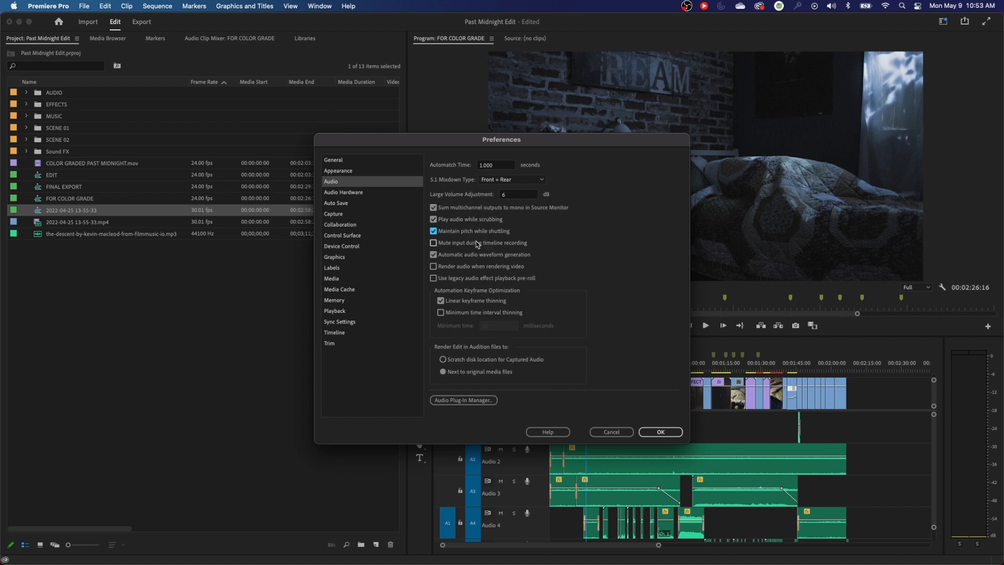
pyautogui.moveTo(494, 248)
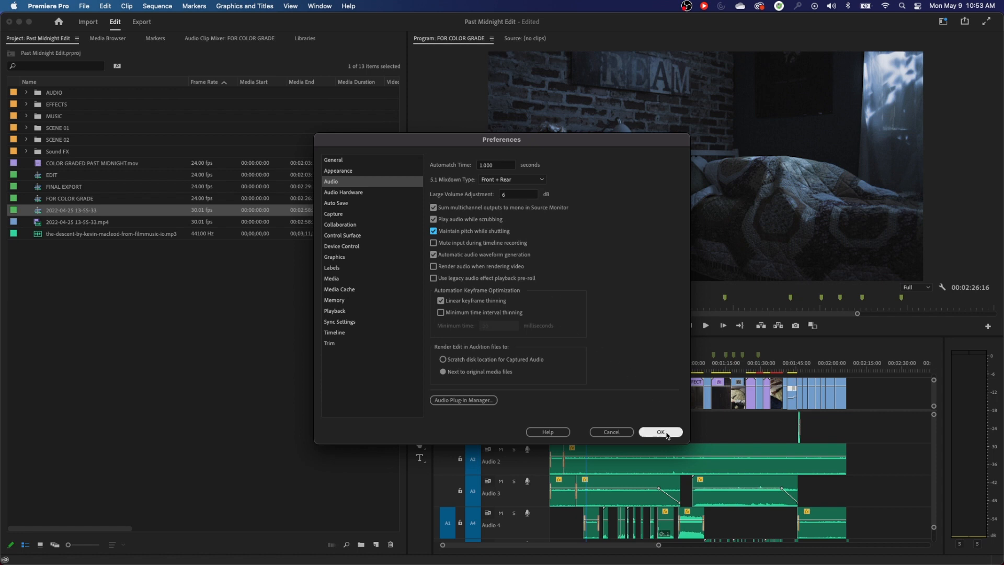
pyautogui.click(660, 432)
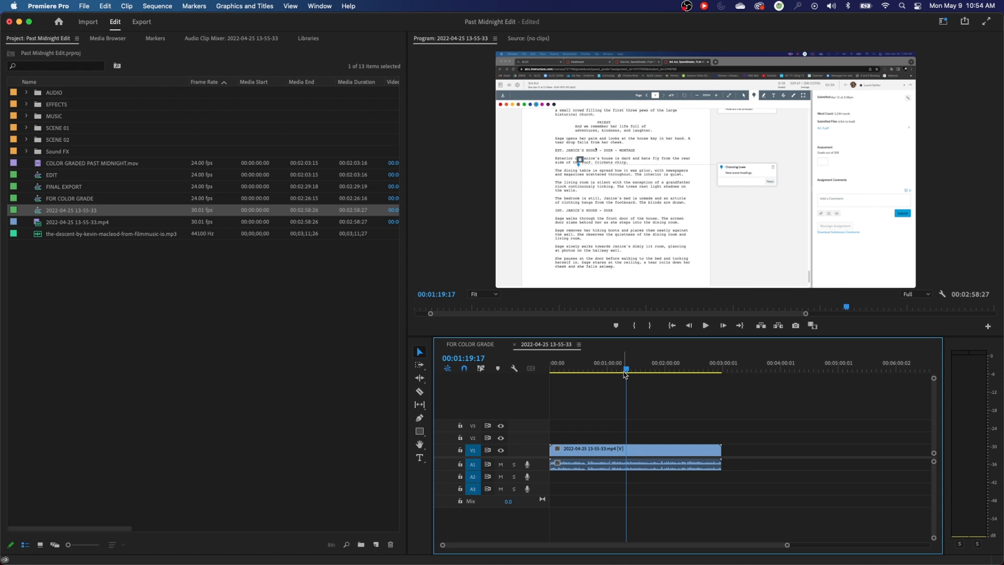
pyautogui.click(705, 326)
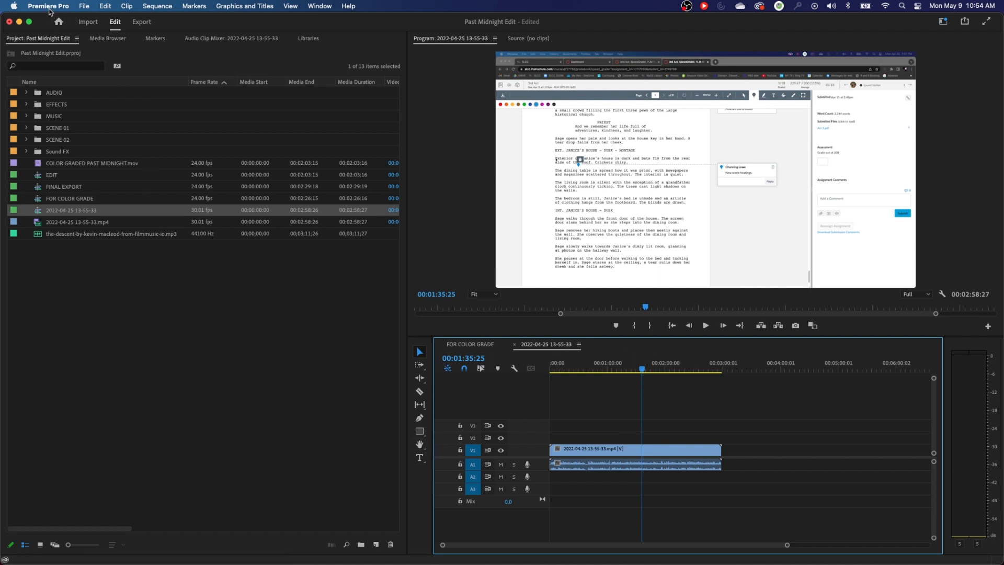
# Step: Check Audio preferences, close them, click the timeline, and reopen the application menu
pyautogui.click(48, 5)
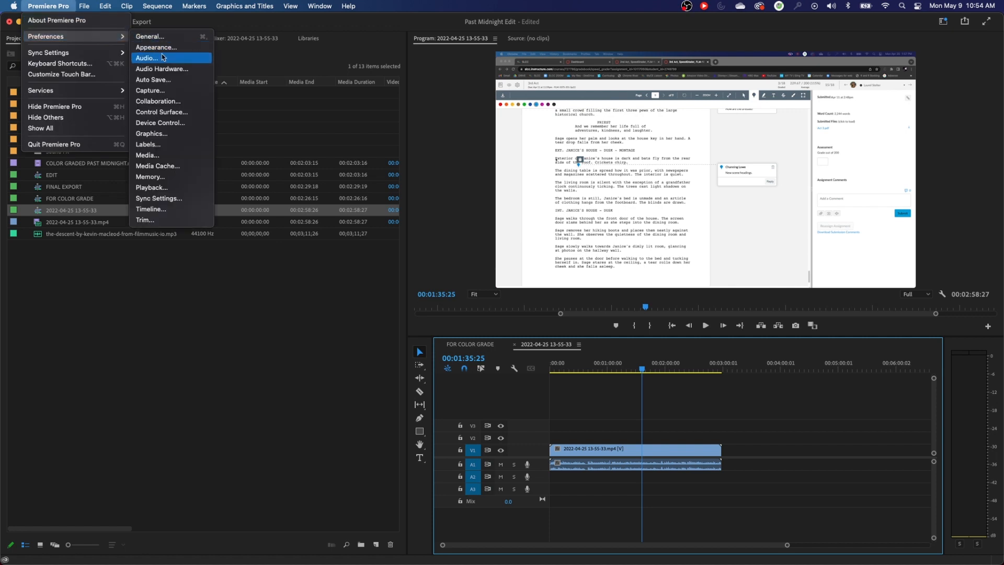
pyautogui.click(145, 57)
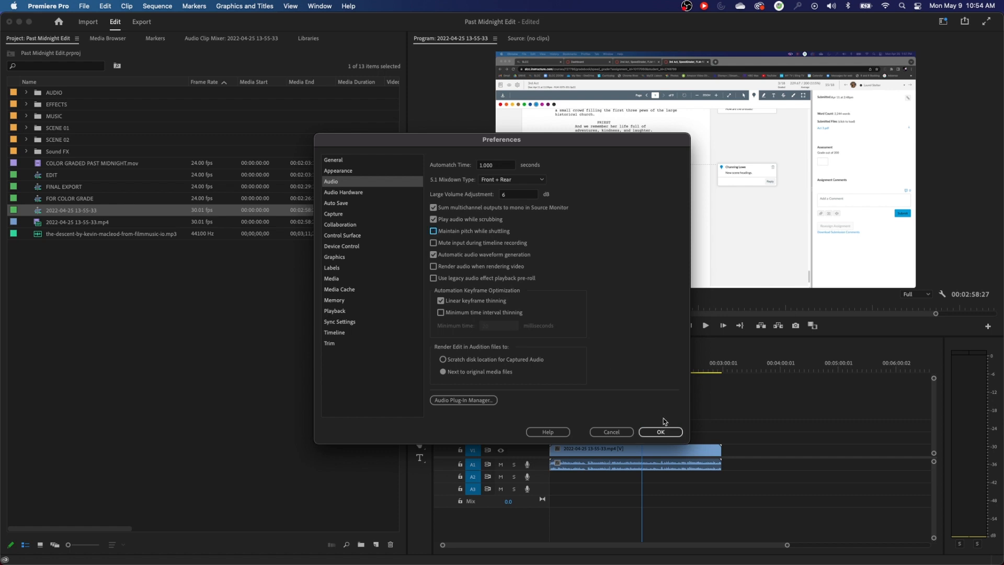
pyautogui.click(659, 431)
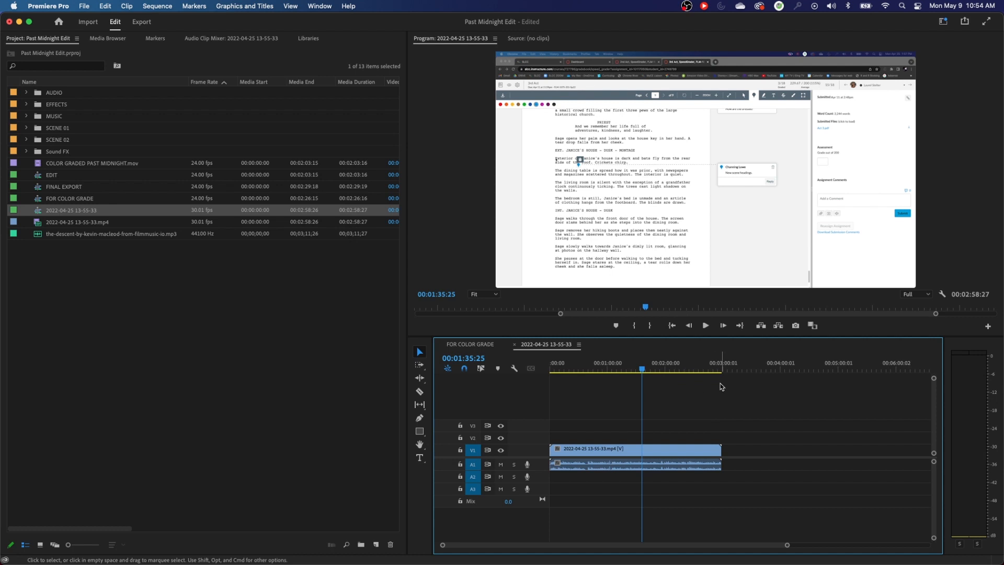
pyautogui.click(705, 326)
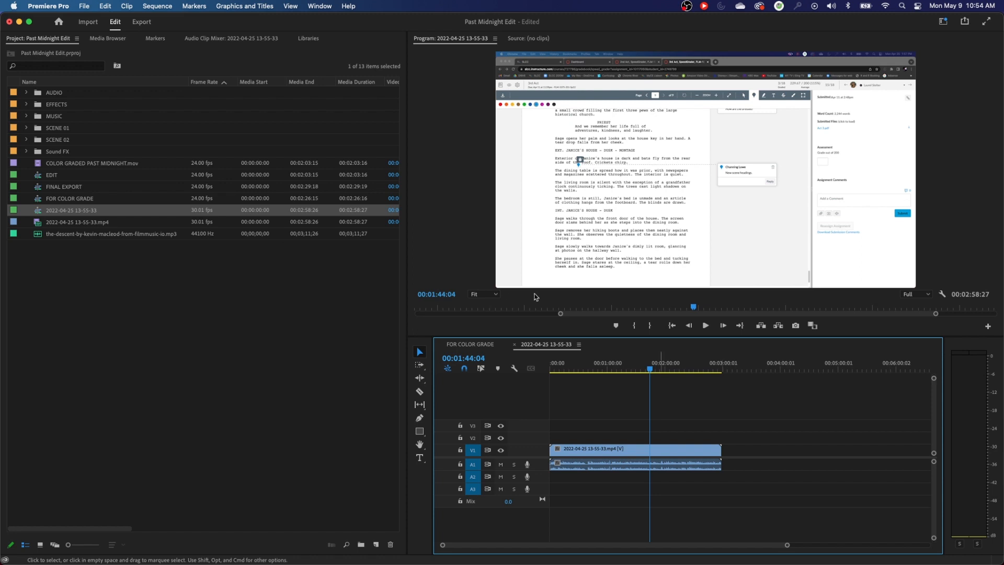
pyautogui.click(48, 5)
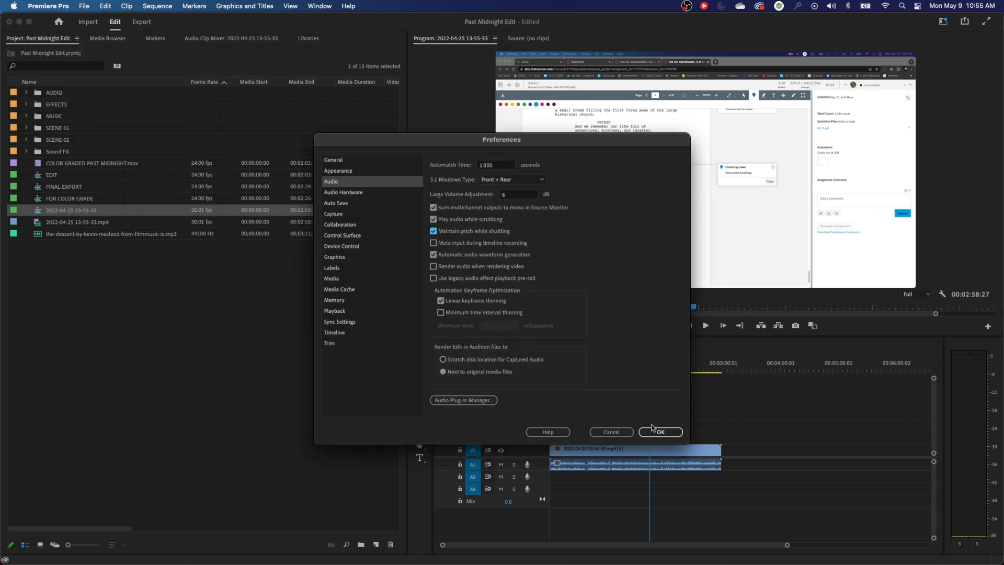
# Step: Keep Audio Hardware output on System Default, then move to the Auto Save page
pyautogui.click(343, 192)
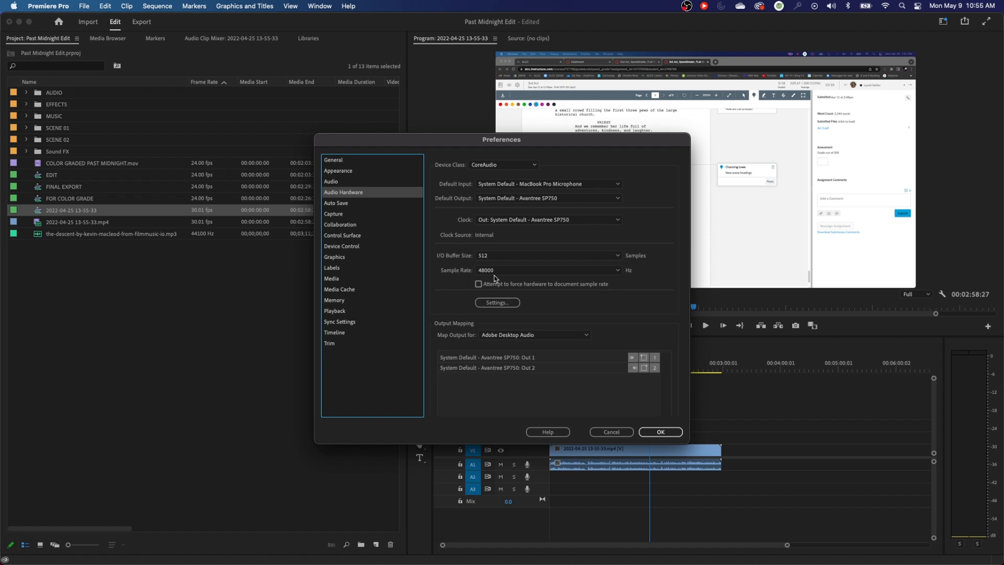
pyautogui.moveTo(639, 177)
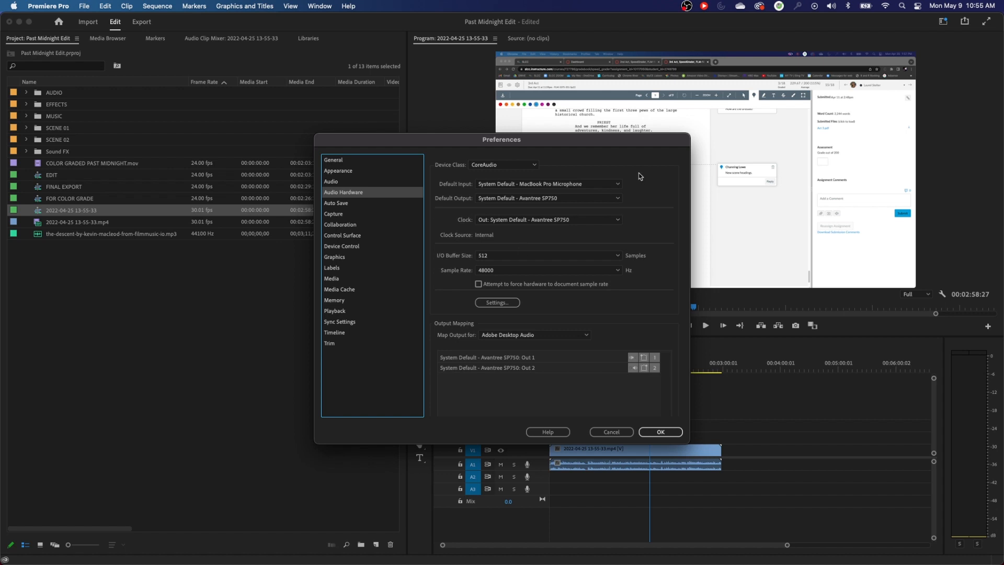
pyautogui.moveTo(554, 197)
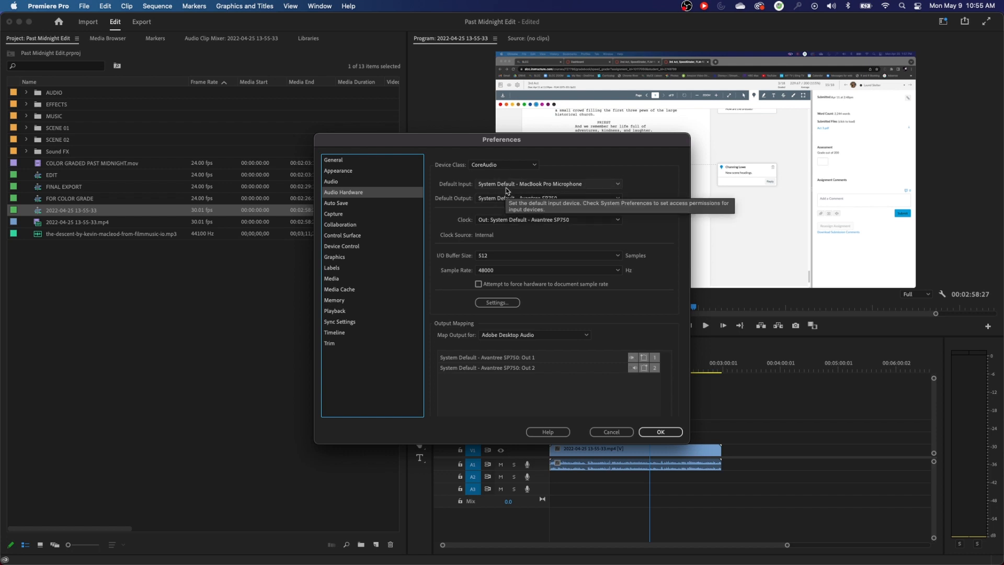
pyautogui.moveTo(666, 148)
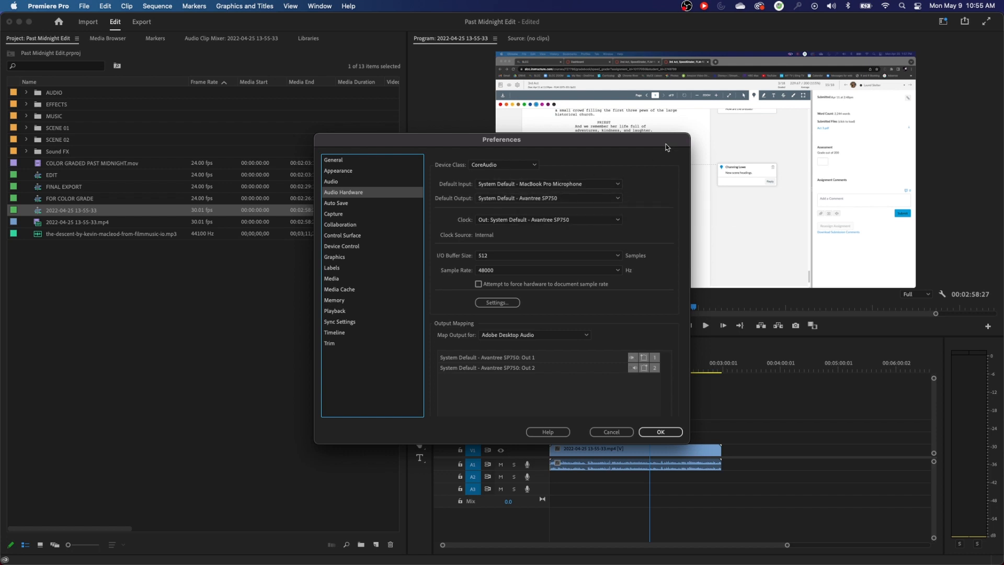
pyautogui.moveTo(775, 45)
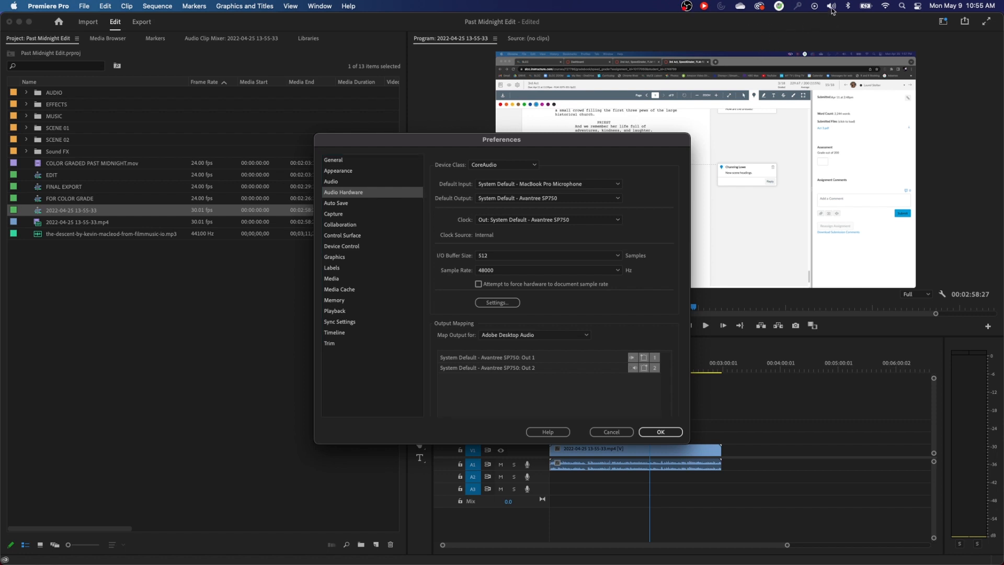
pyautogui.click(833, 6)
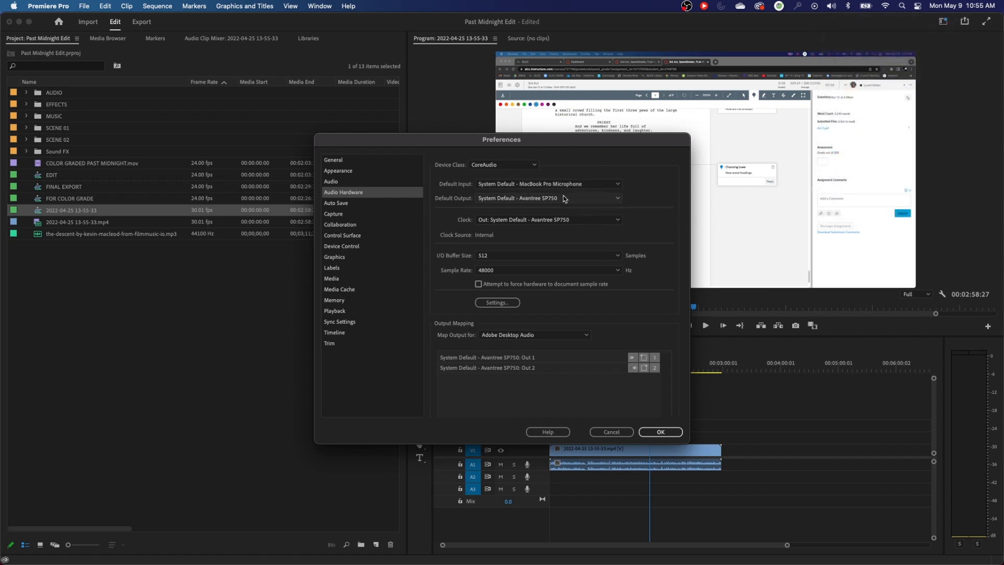
pyautogui.moveTo(540, 186)
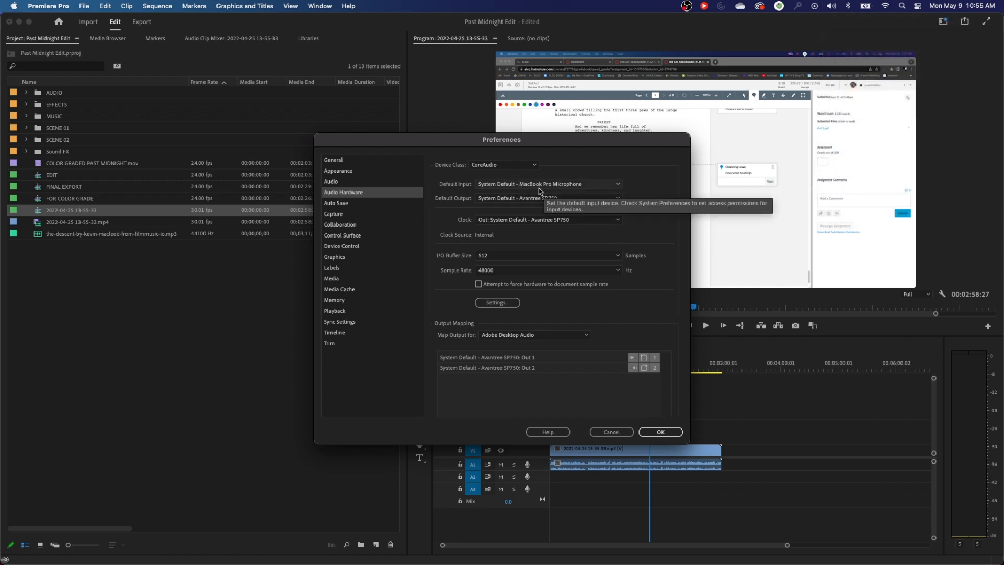
pyautogui.moveTo(833, 9)
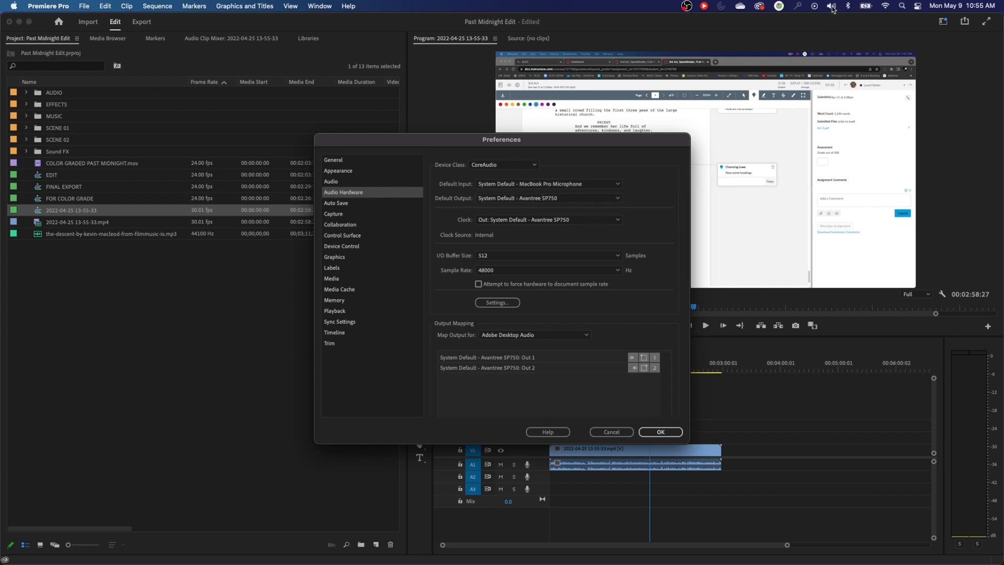
pyautogui.moveTo(490, 194)
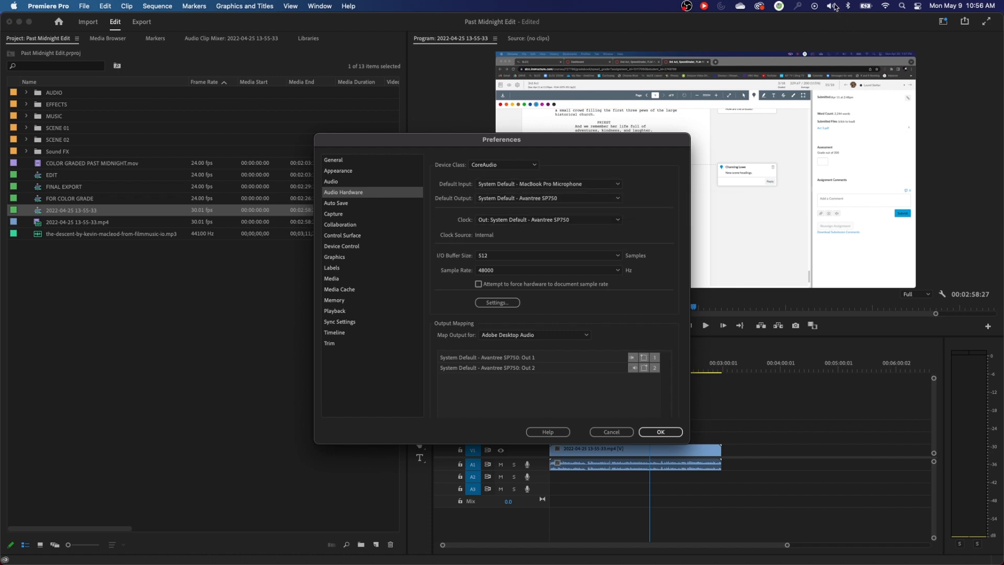
pyautogui.moveTo(556, 261)
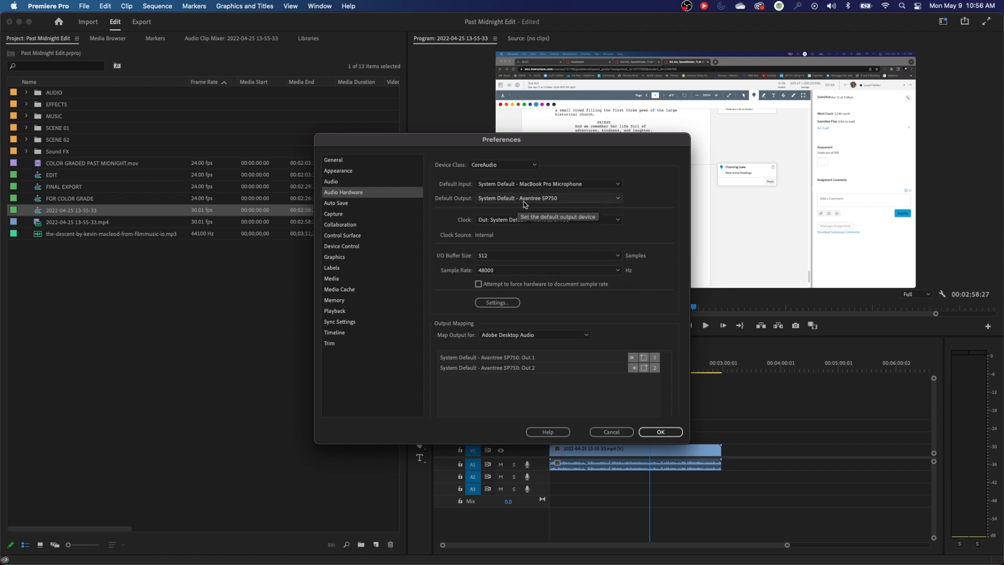
pyautogui.click(549, 197)
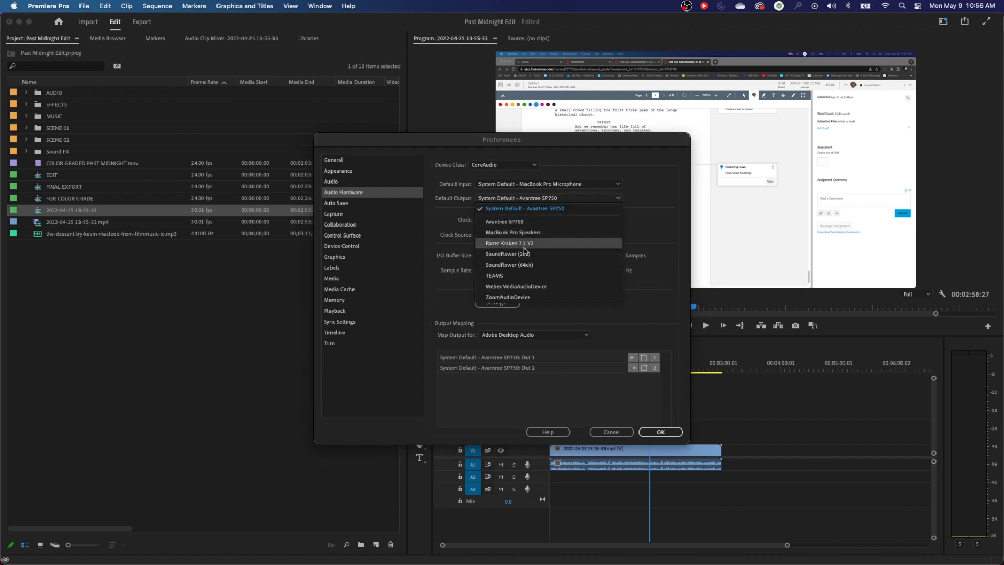
pyautogui.click(524, 208)
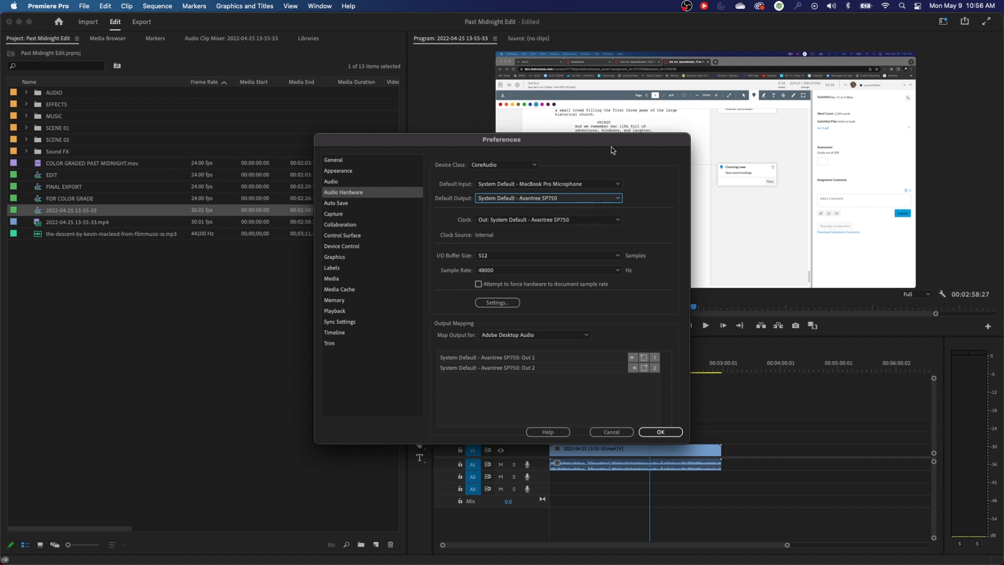
pyautogui.click(336, 203)
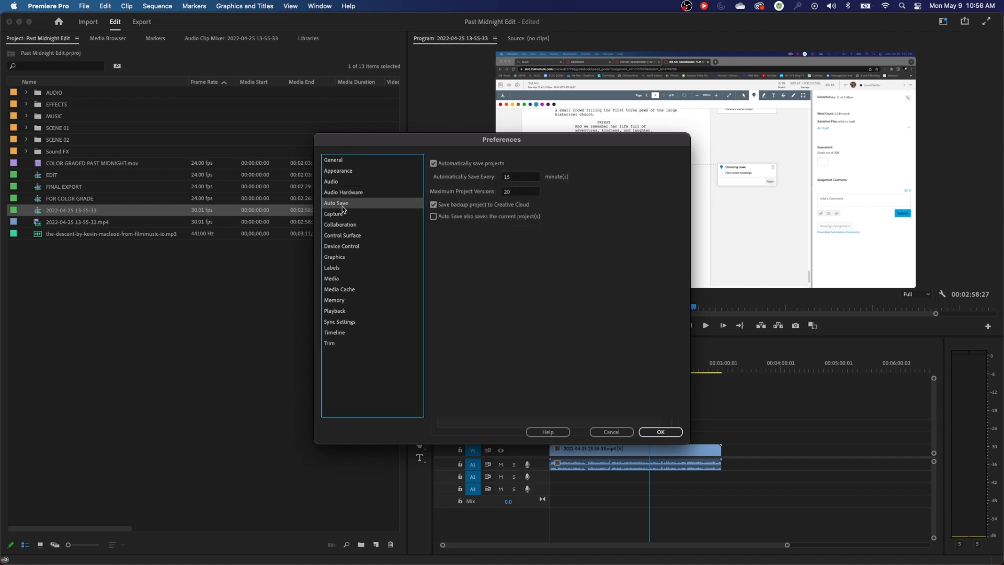
pyautogui.moveTo(362, 214)
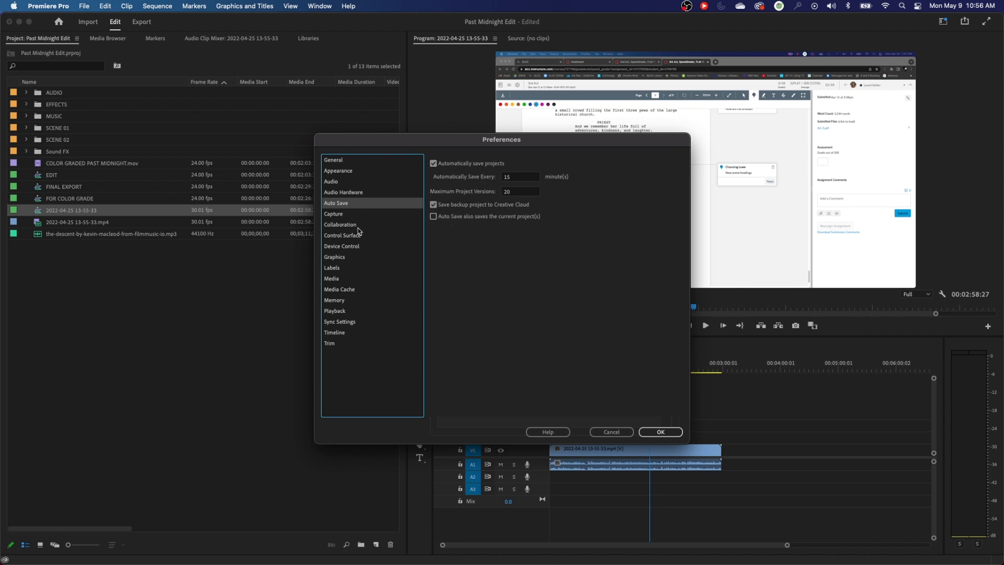
# Step: View Capture, then the Collaboration page with 2-hour Team Projects share reminders
pyautogui.click(334, 213)
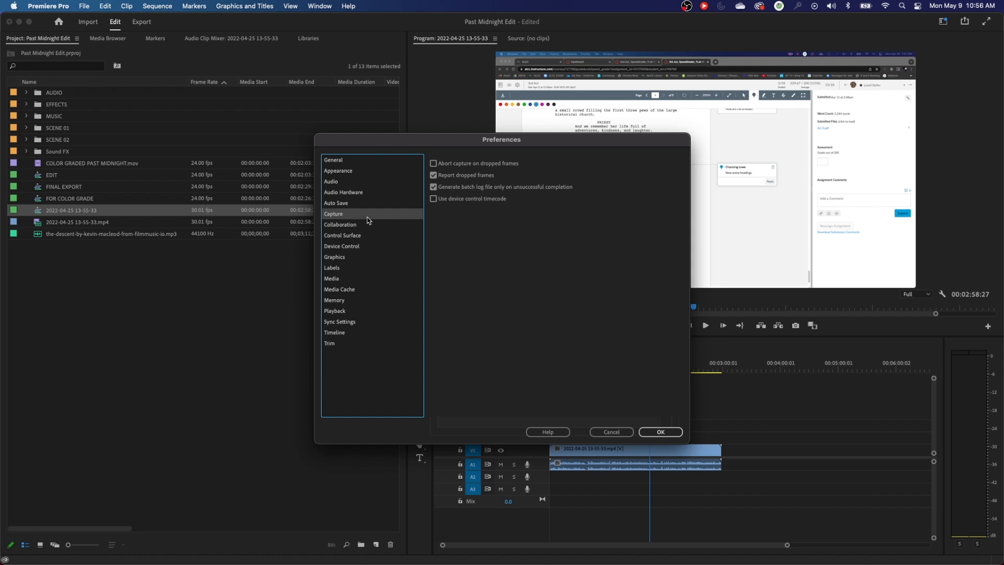
pyautogui.moveTo(368, 221)
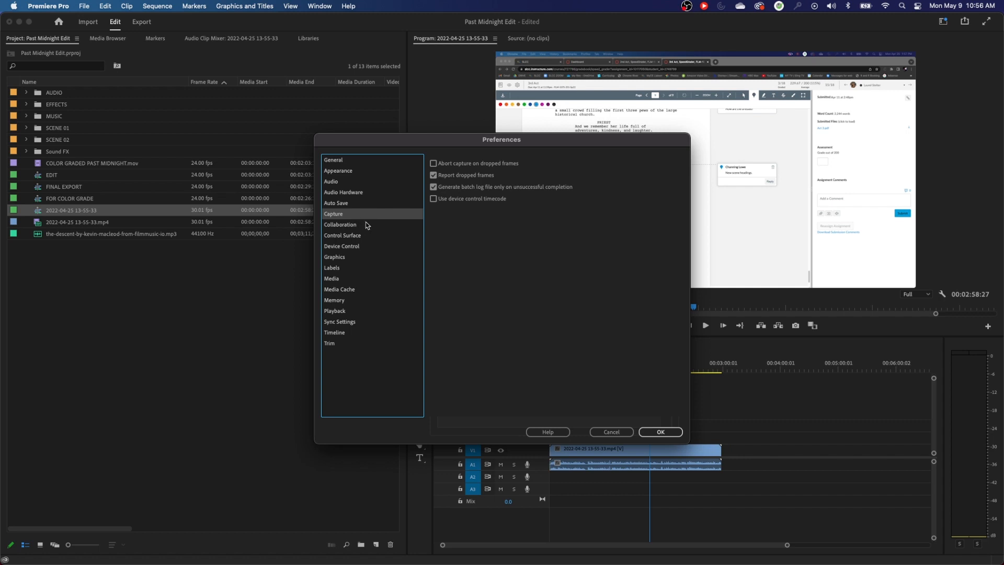
pyautogui.moveTo(364, 228)
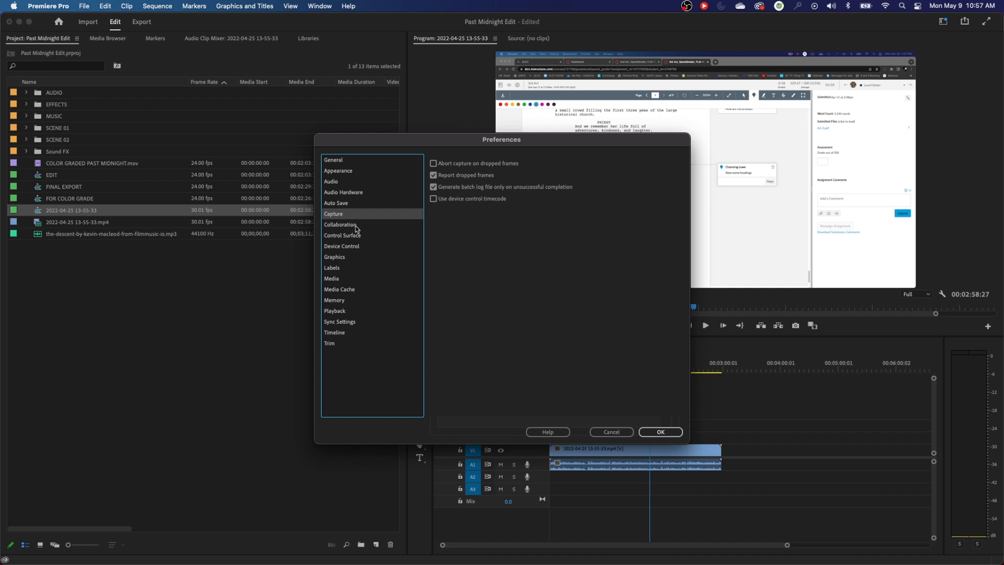
pyautogui.click(340, 224)
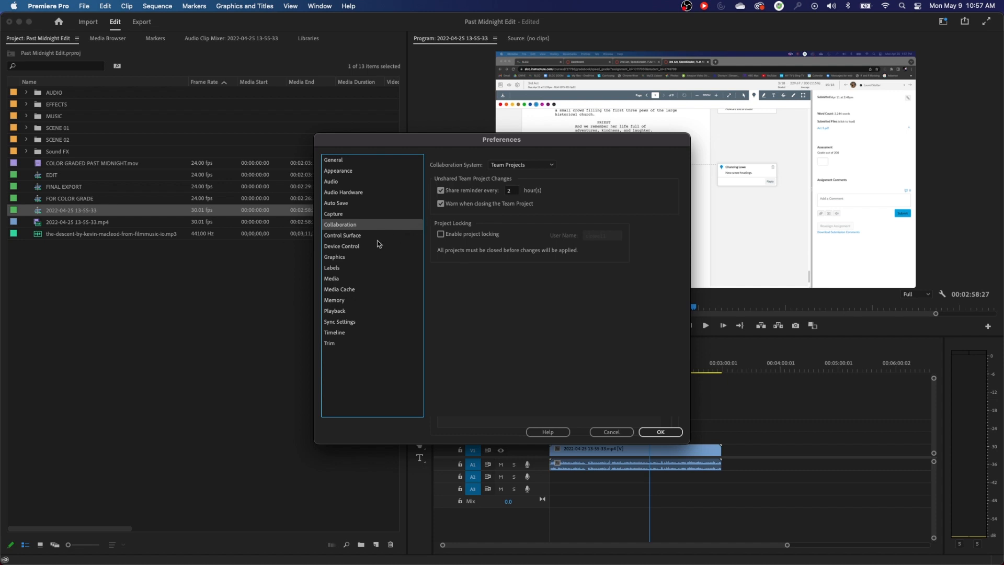
# Step: Step through Control Surface and Device Control, then show Media (29.97 fps drop-frame timebase)
pyautogui.click(343, 235)
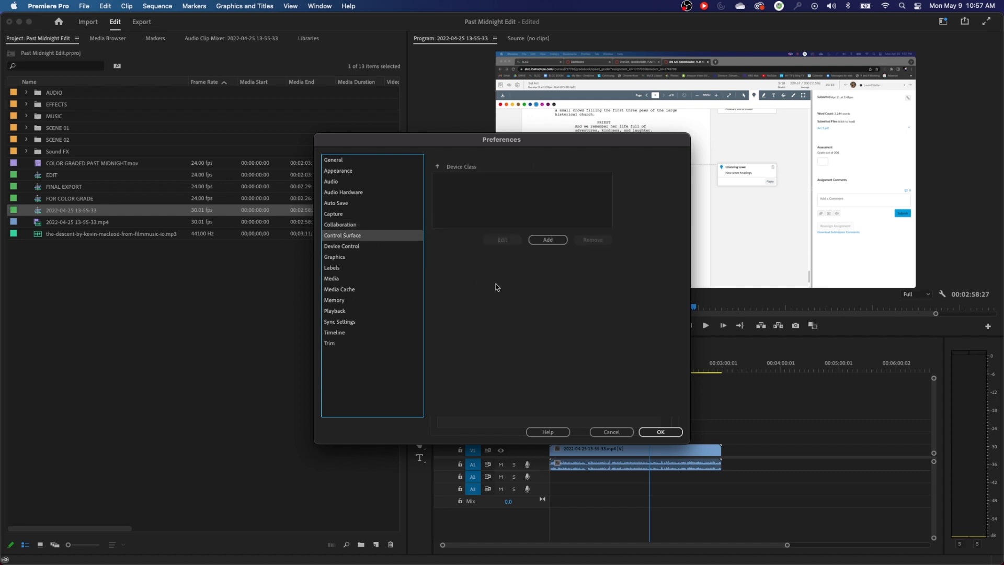
pyautogui.moveTo(499, 287)
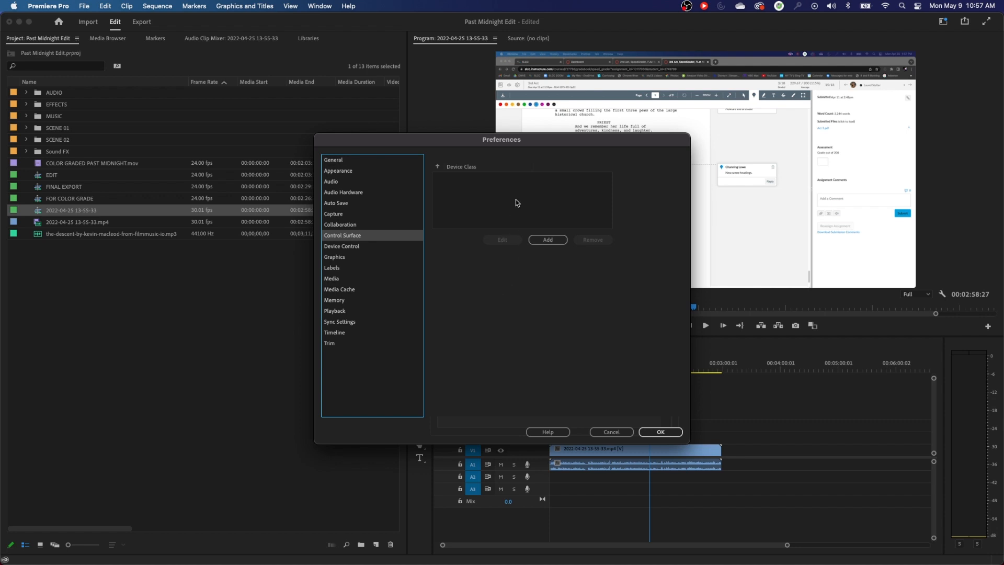
pyautogui.click(341, 246)
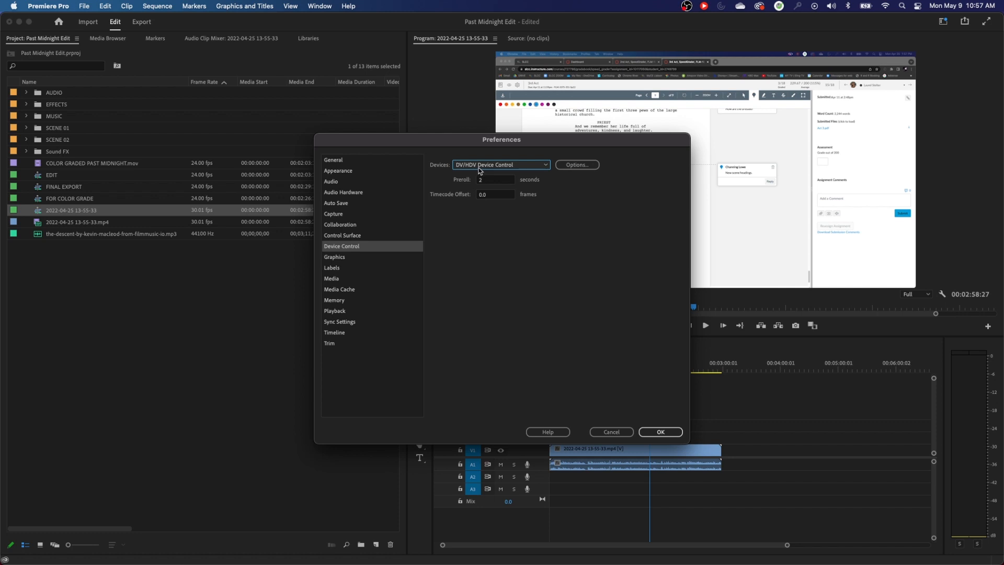
pyautogui.moveTo(508, 191)
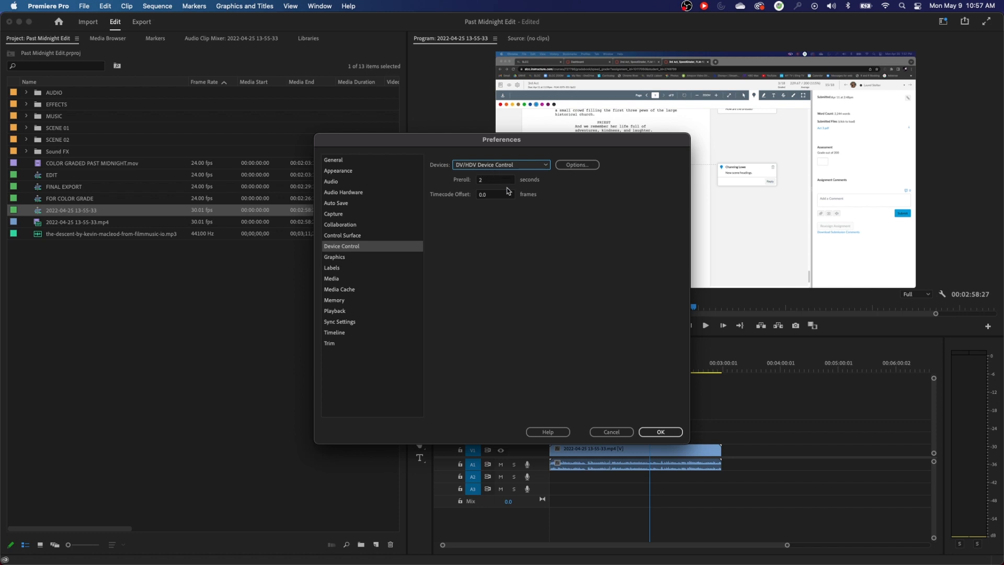
pyautogui.moveTo(459, 169)
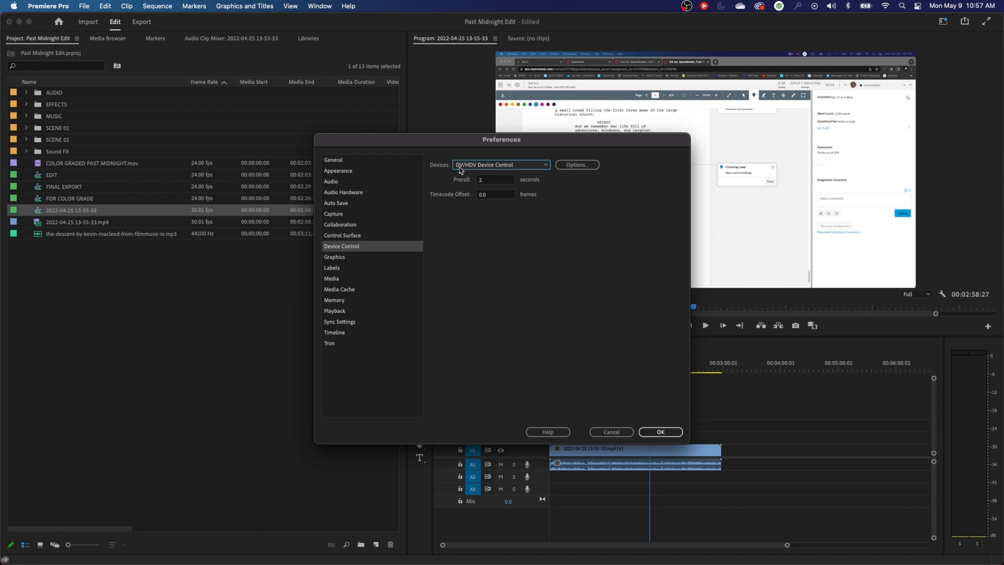
pyautogui.moveTo(467, 171)
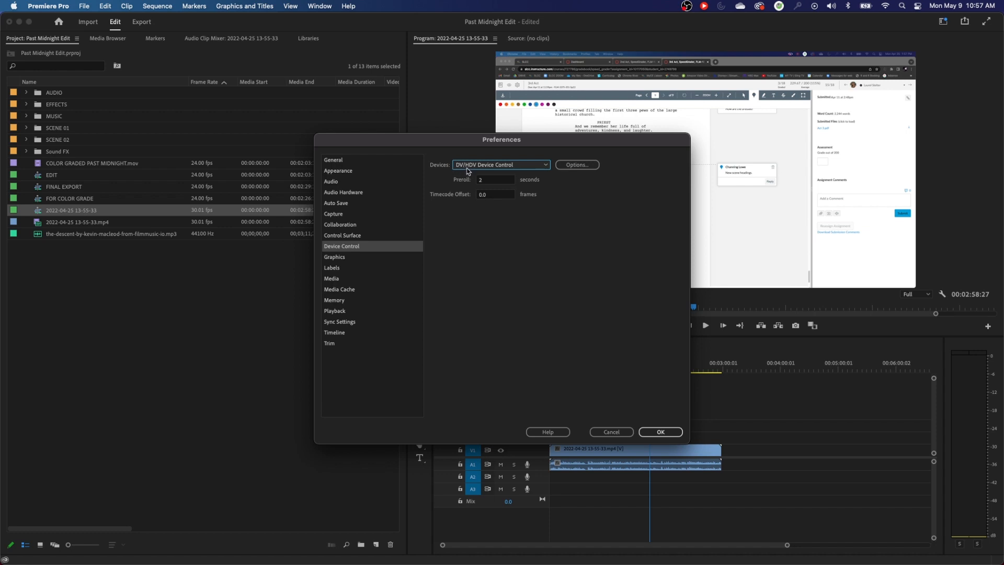
pyautogui.moveTo(468, 300)
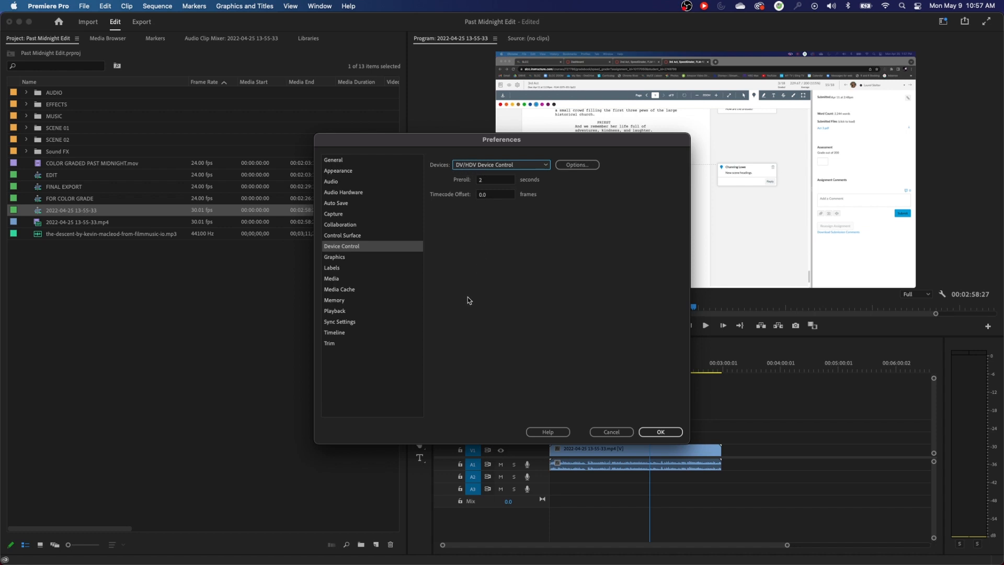
pyautogui.moveTo(488, 287)
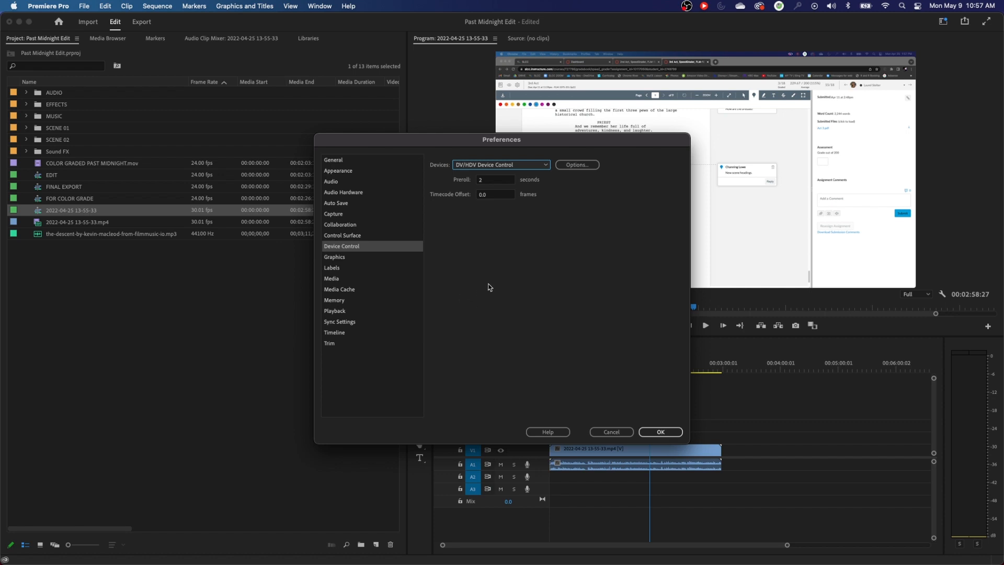
pyautogui.moveTo(447, 252)
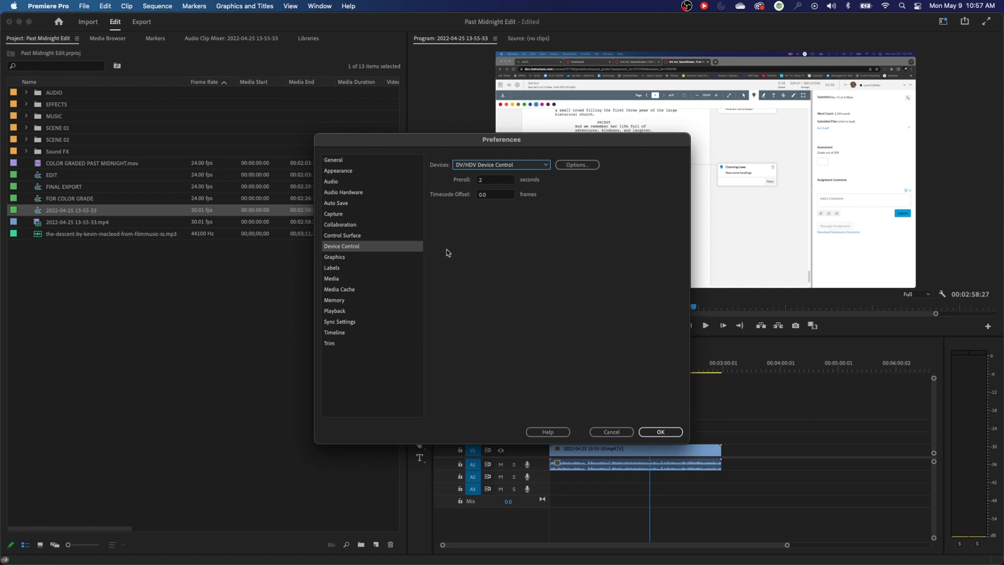
pyautogui.click(331, 278)
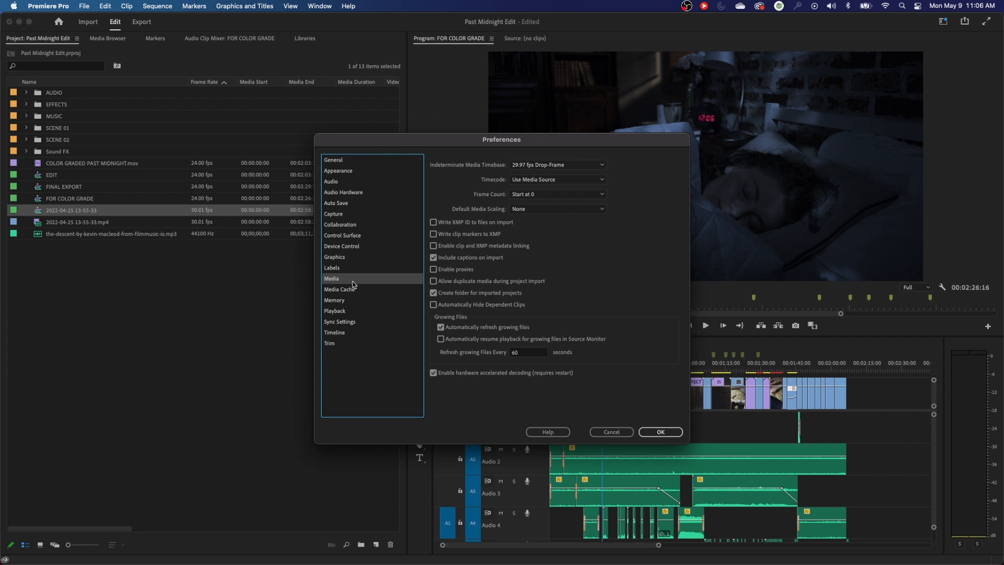
pyautogui.moveTo(538, 216)
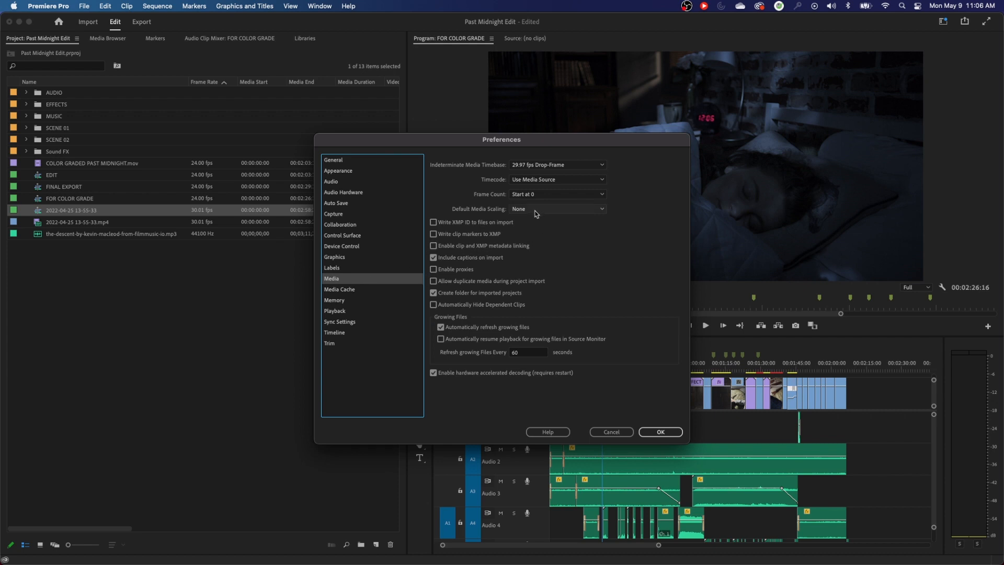
# Step: Set Default Media Scaling to 'Scale to frame size', then view the Media Cache page
pyautogui.click(556, 209)
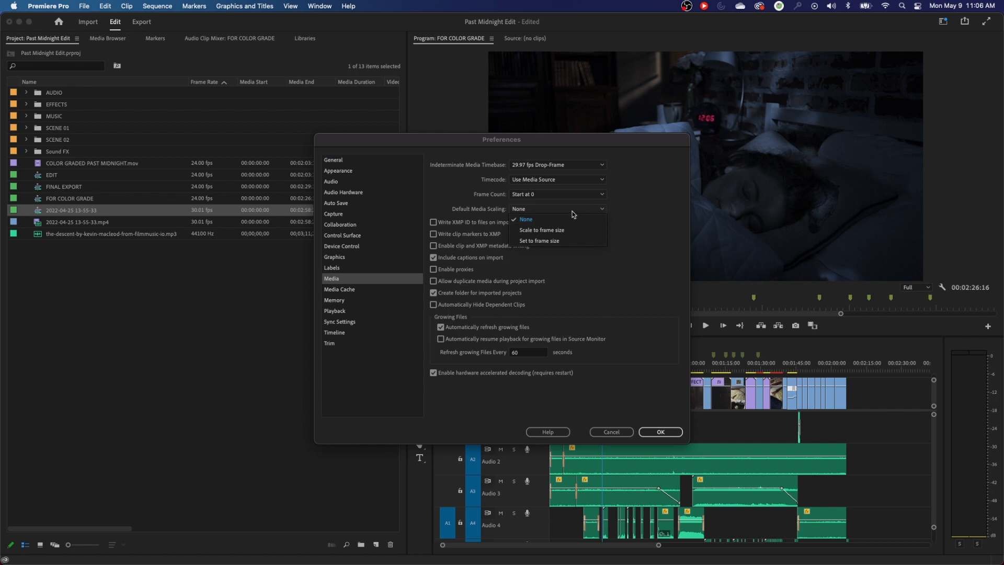
pyautogui.moveTo(562, 242)
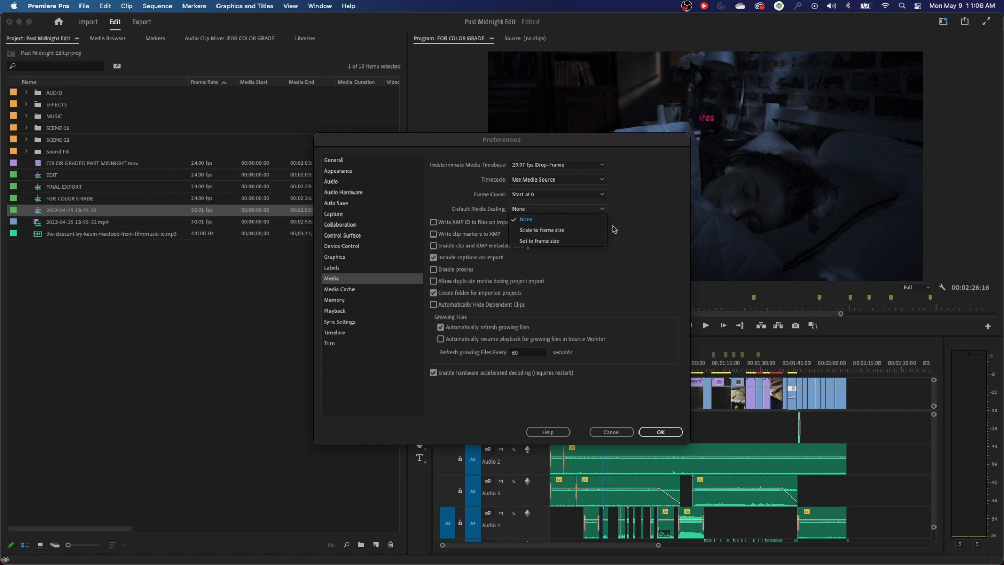
pyautogui.click(525, 219)
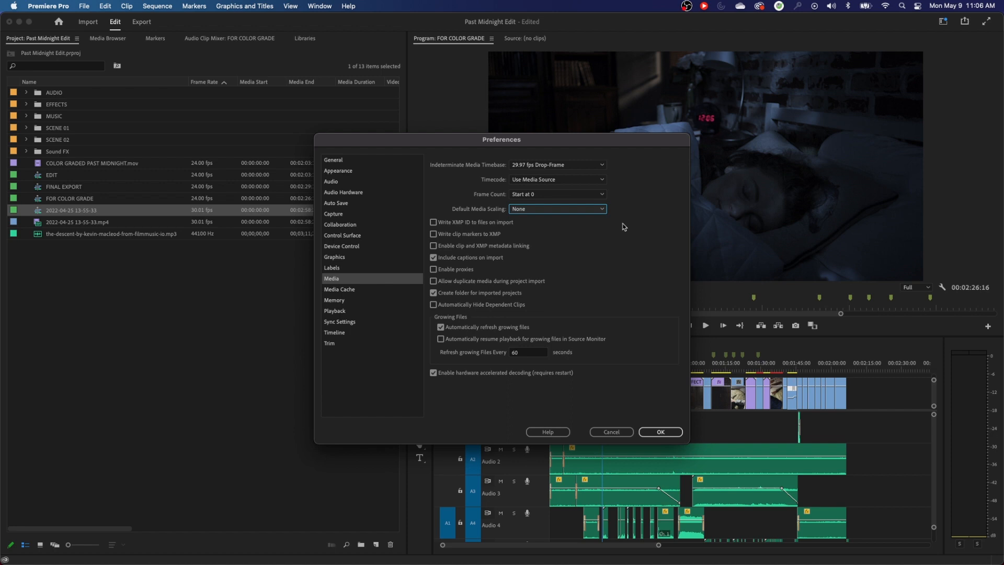
pyautogui.moveTo(662, 217)
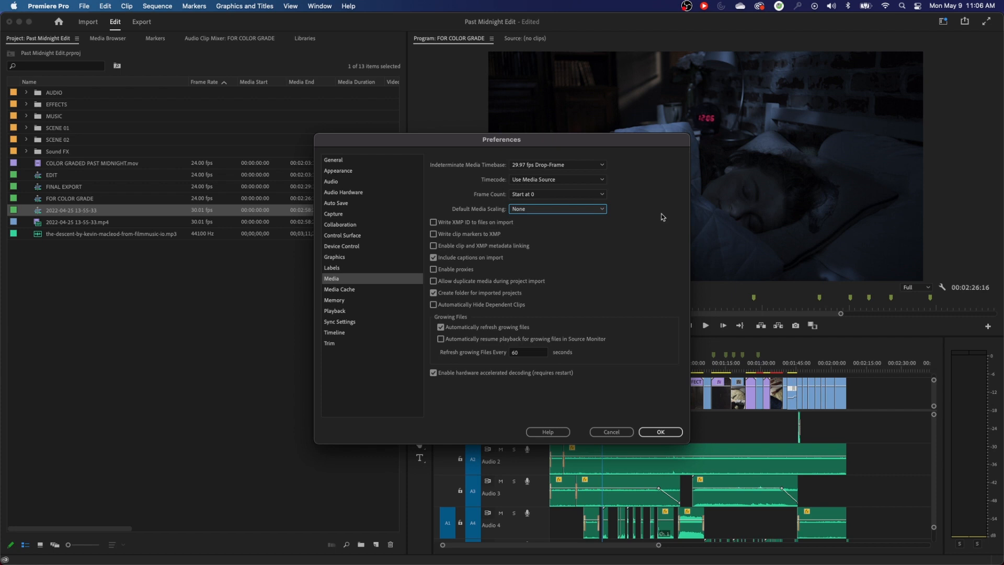
pyautogui.click(556, 209)
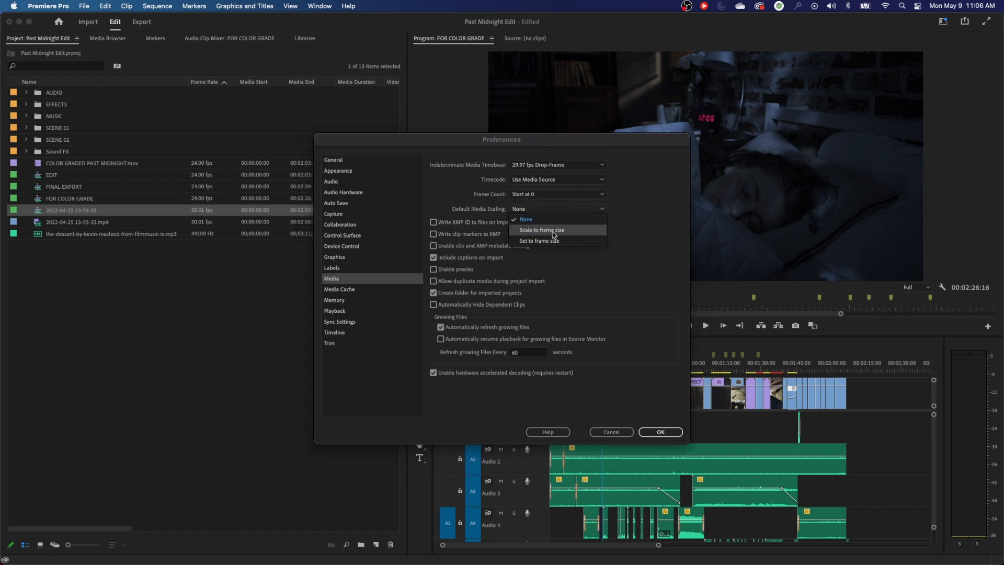
pyautogui.click(541, 230)
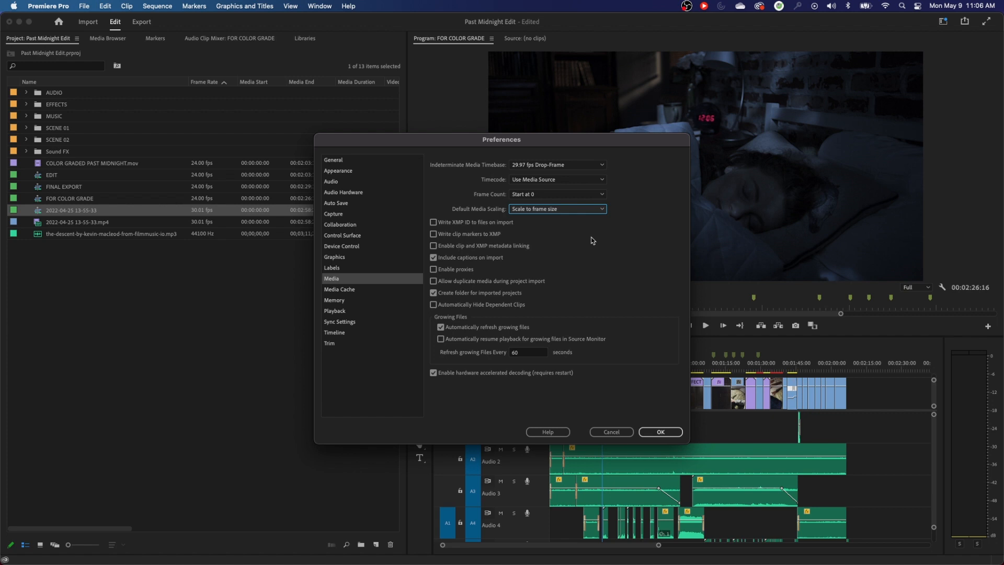
pyautogui.moveTo(544, 213)
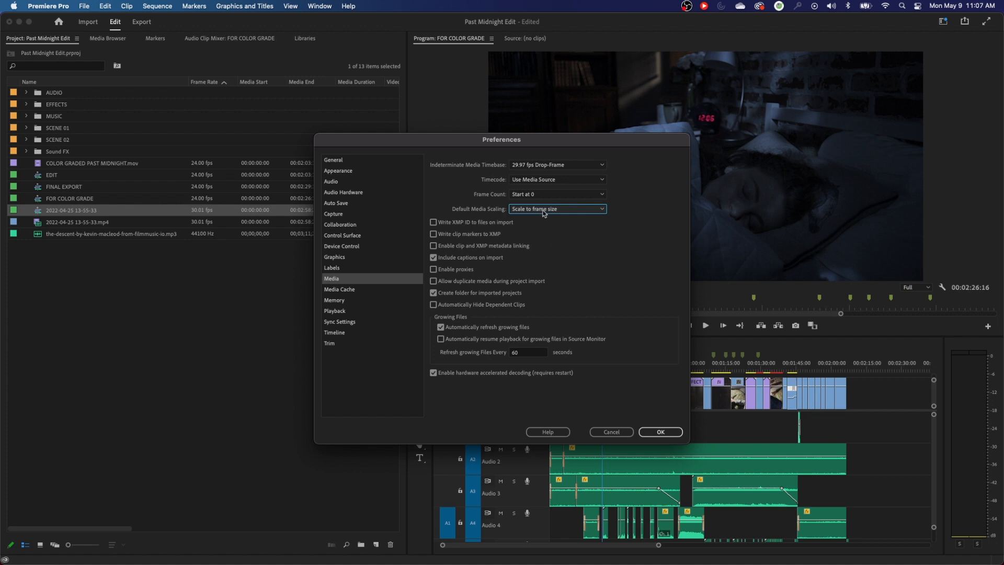
pyautogui.moveTo(548, 218)
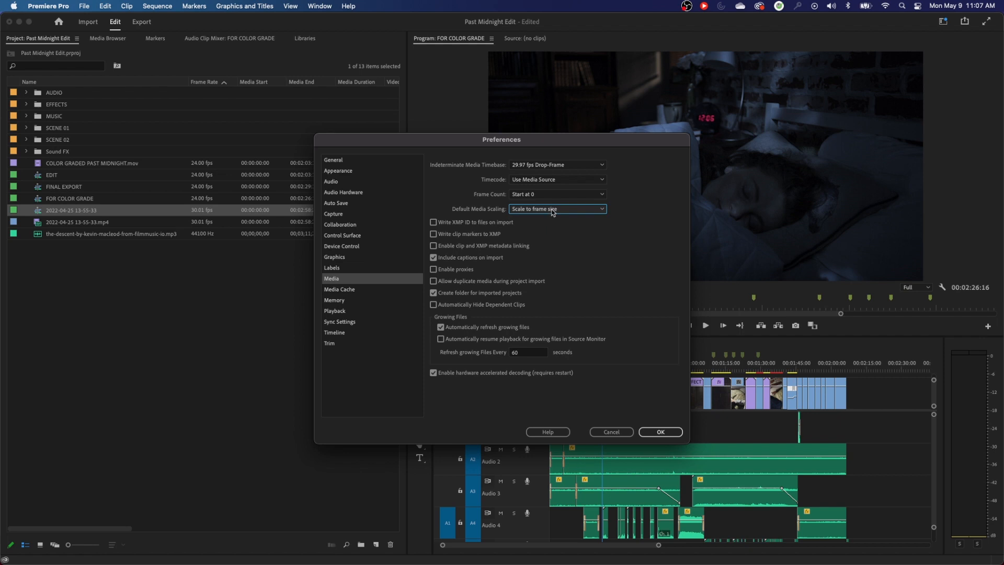
pyautogui.click(339, 289)
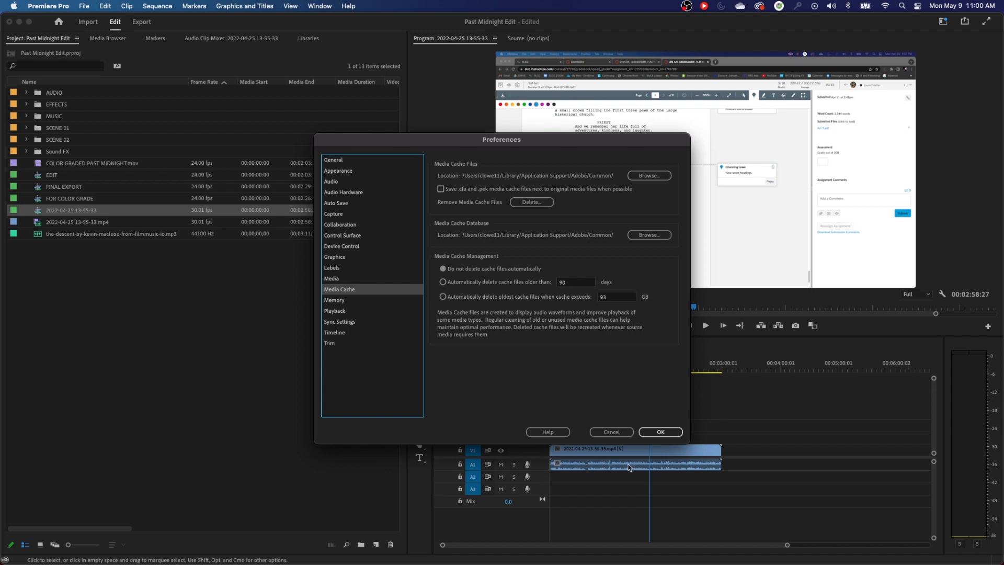
pyautogui.moveTo(482, 411)
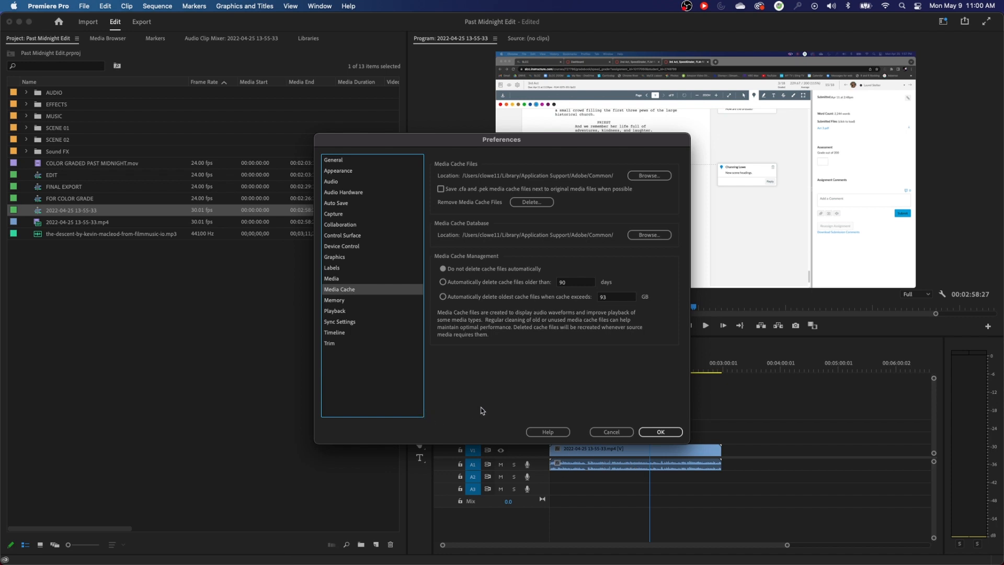
pyautogui.moveTo(598, 470)
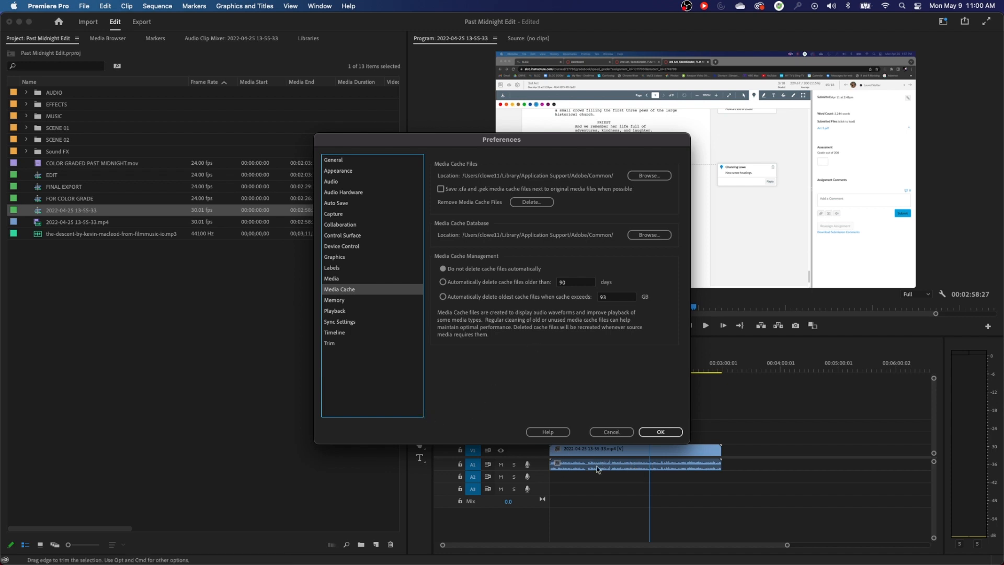
pyautogui.moveTo(613, 472)
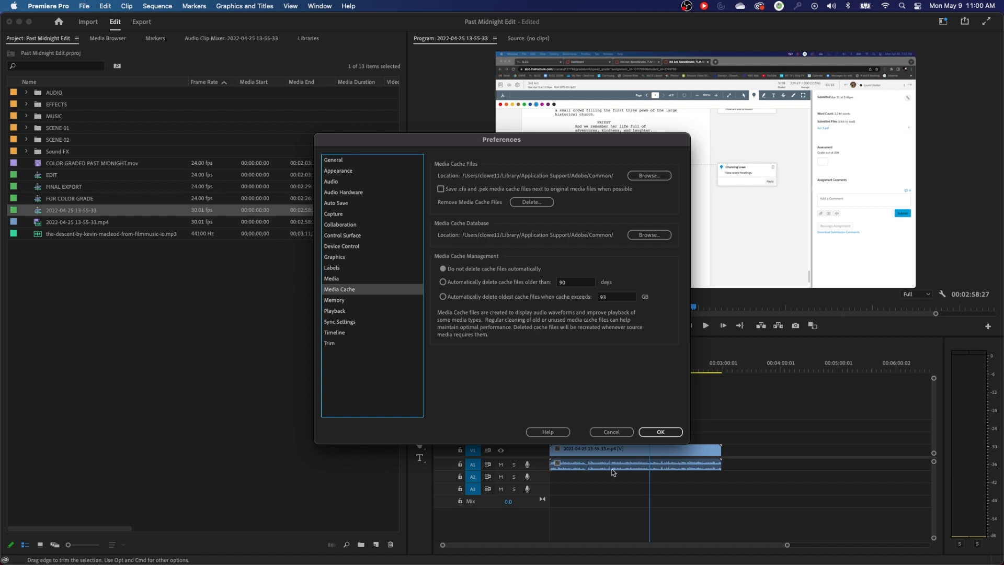
pyautogui.moveTo(669, 475)
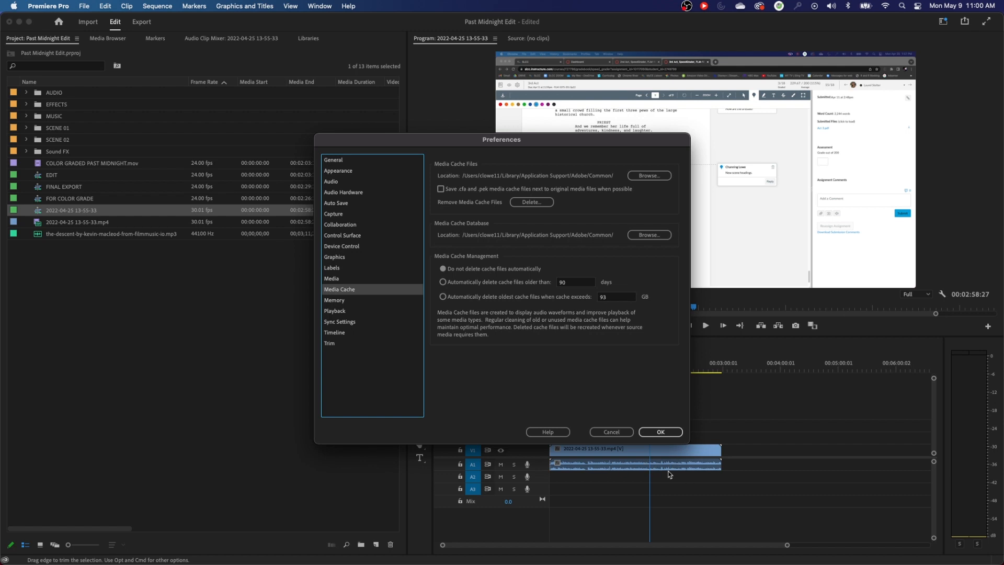
pyautogui.moveTo(440, 185)
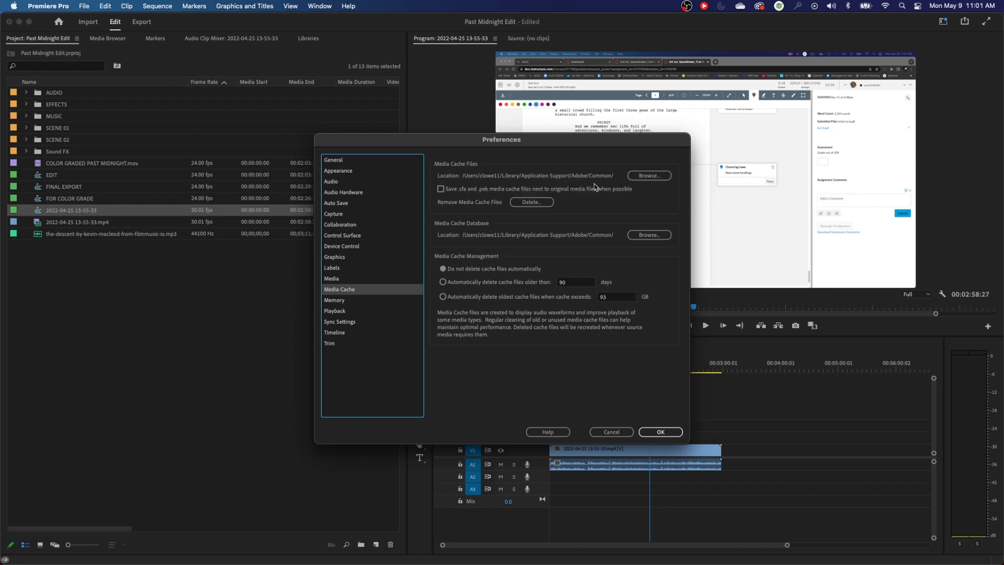
pyautogui.moveTo(614, 188)
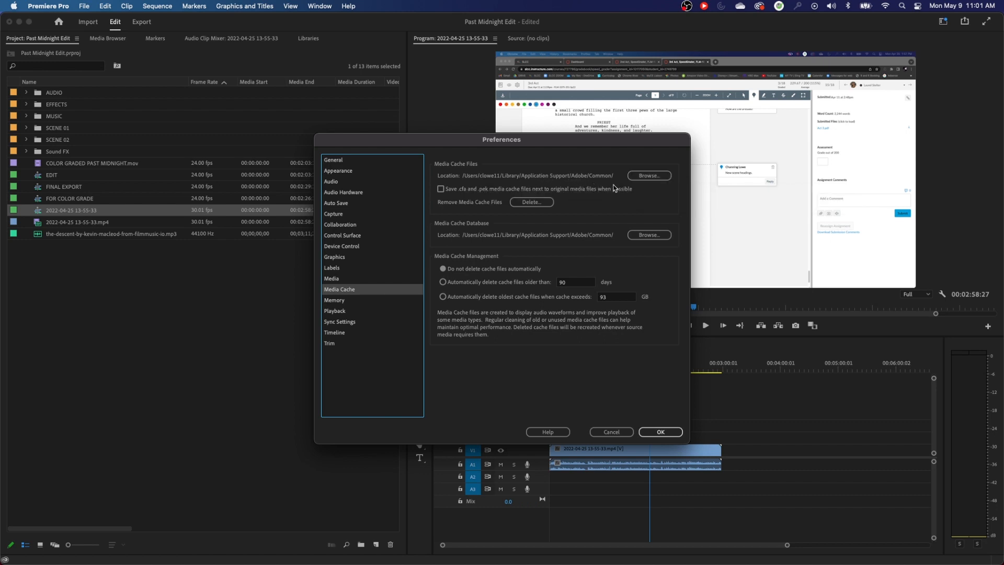
pyautogui.moveTo(611, 189)
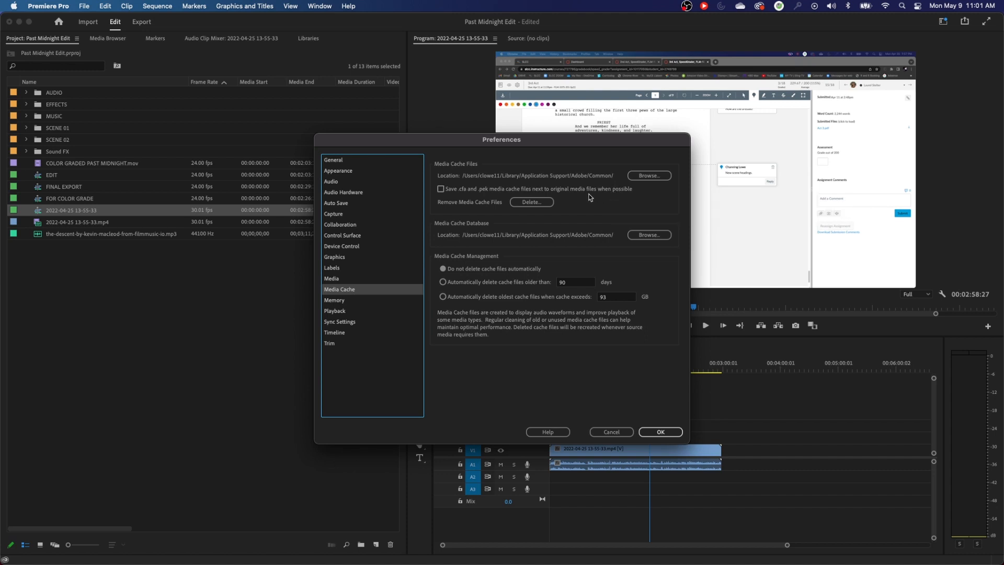
pyautogui.moveTo(600, 203)
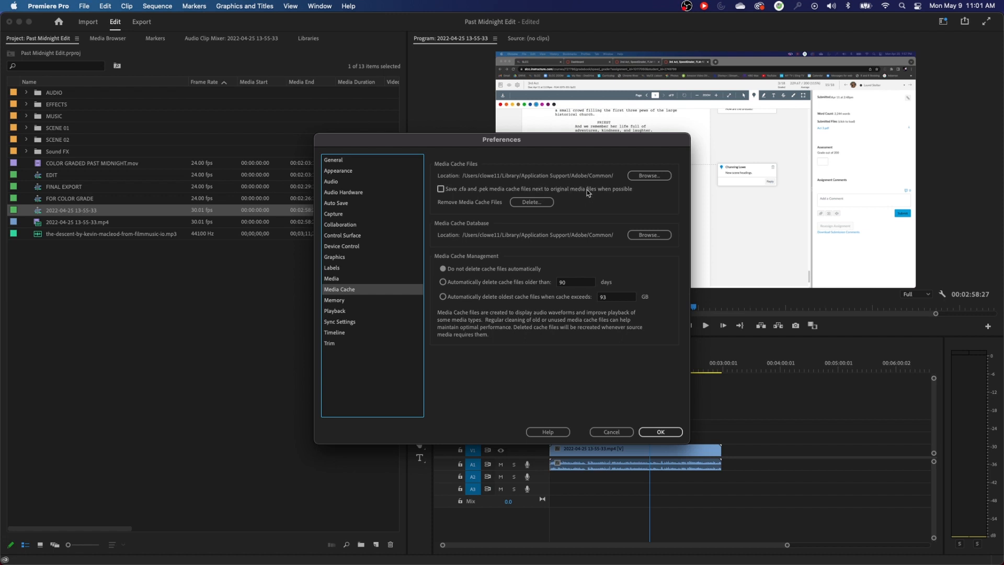
pyautogui.moveTo(619, 205)
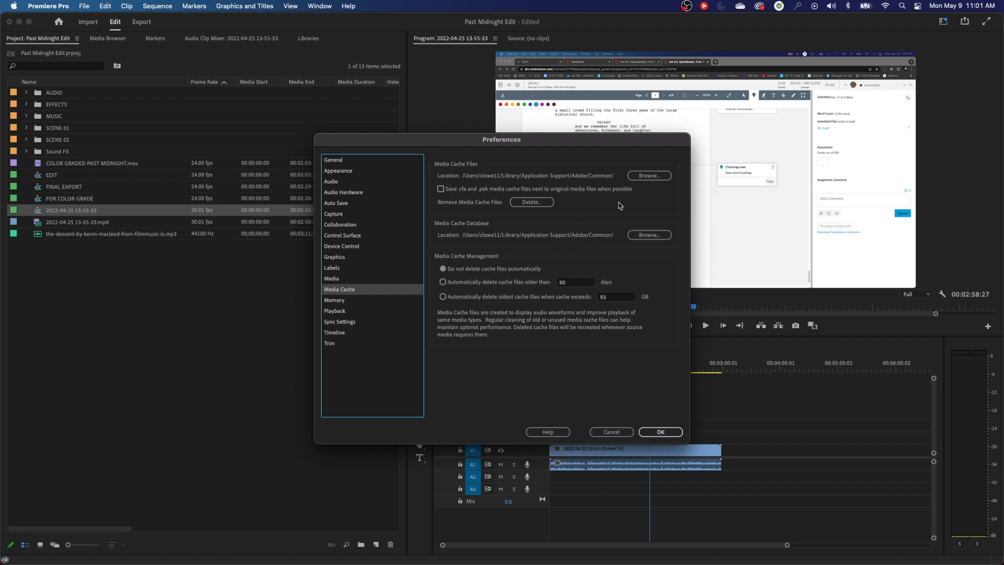
pyautogui.moveTo(638, 186)
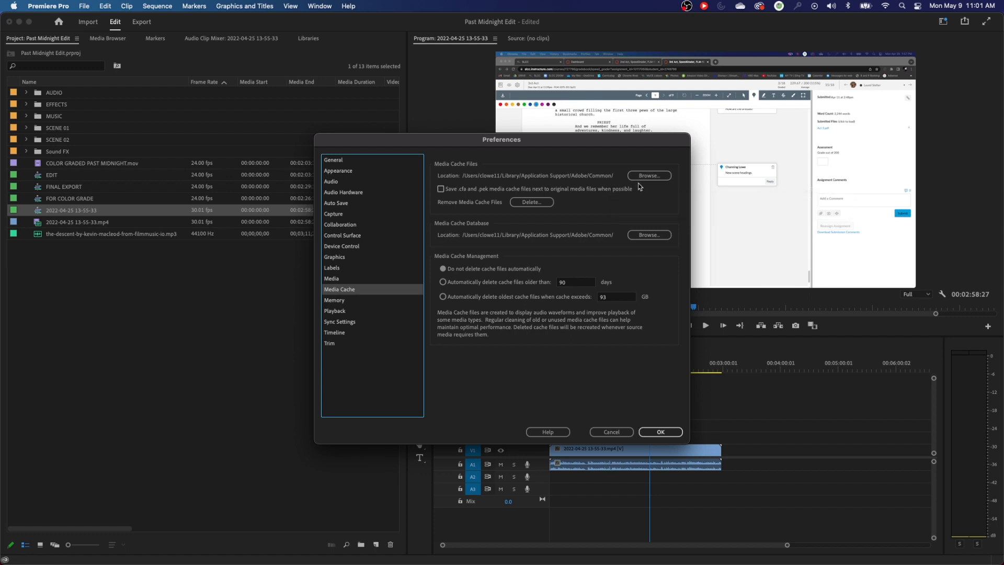
pyautogui.moveTo(536, 248)
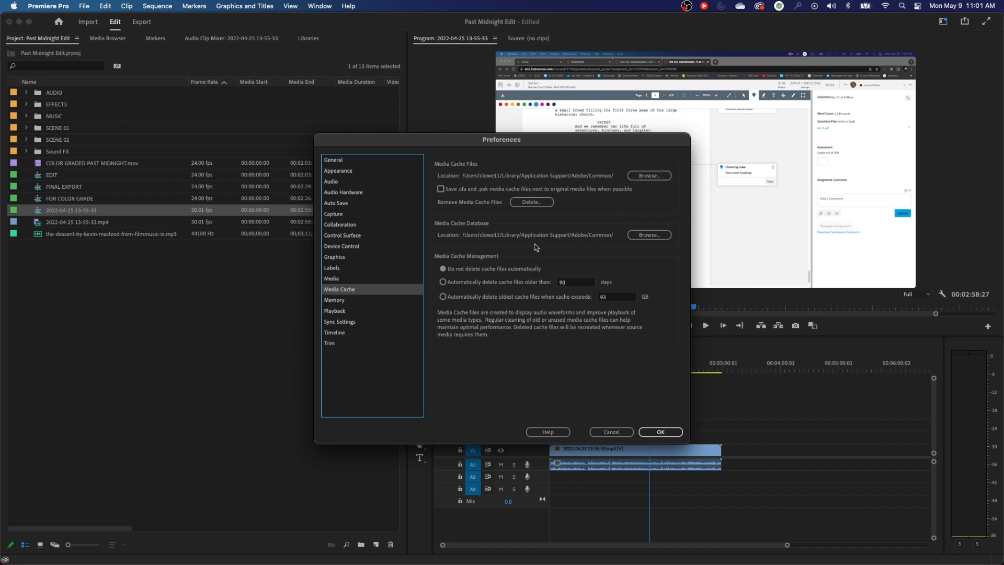
pyautogui.moveTo(601, 207)
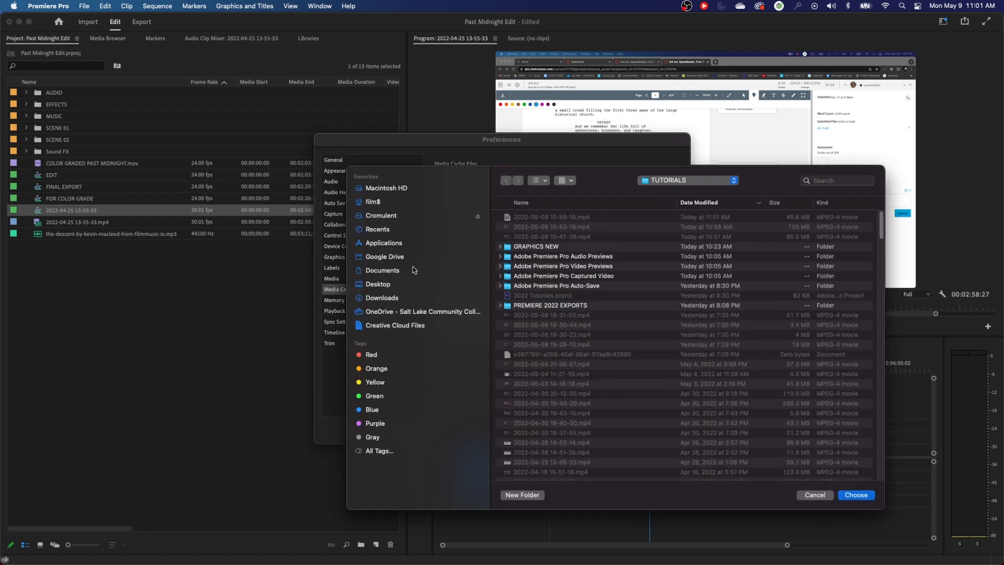
# Step: Browse to the Cromulent drive, then cancel and keep the current cache location
pyautogui.click(381, 215)
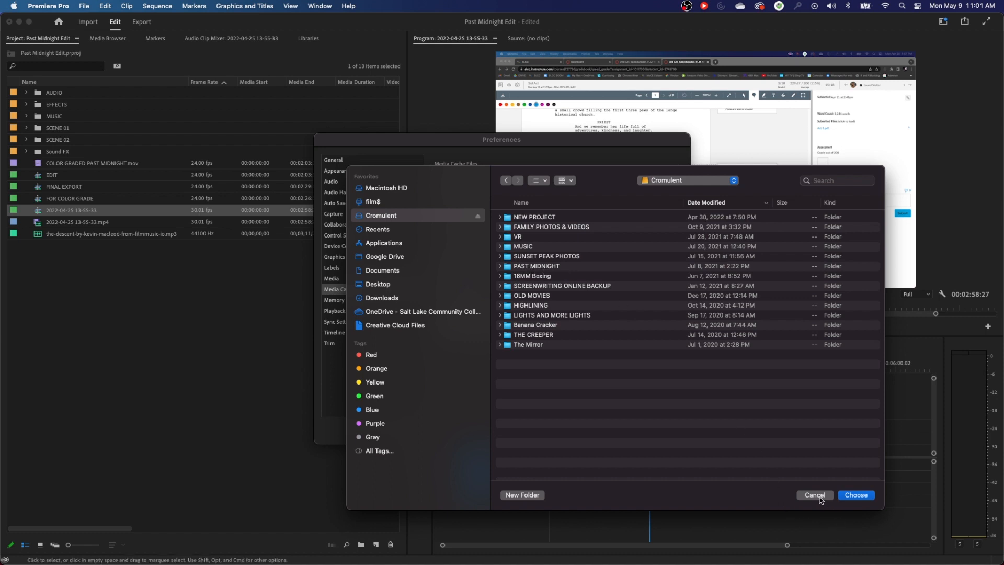
pyautogui.click(814, 494)
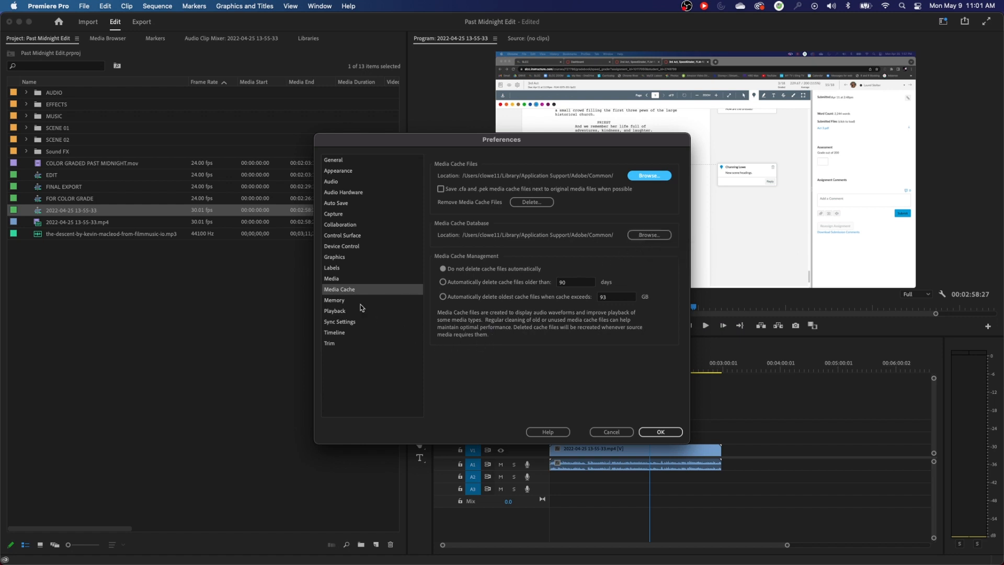
pyautogui.moveTo(369, 311)
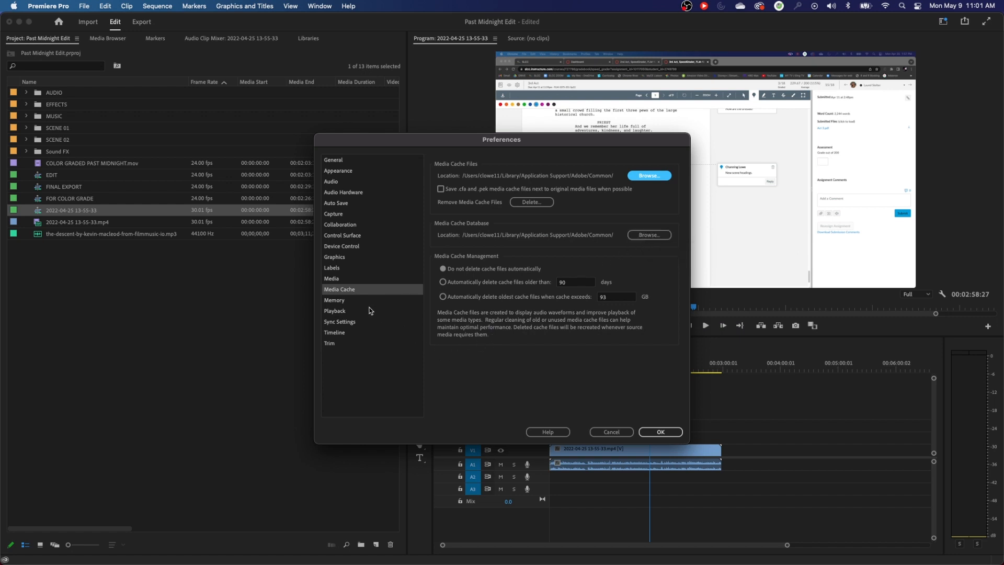
# Step: Review the Playback video device list (Adobe Monitor 1, Adobe Monitor 2), then reopen Preferences
pyautogui.click(334, 310)
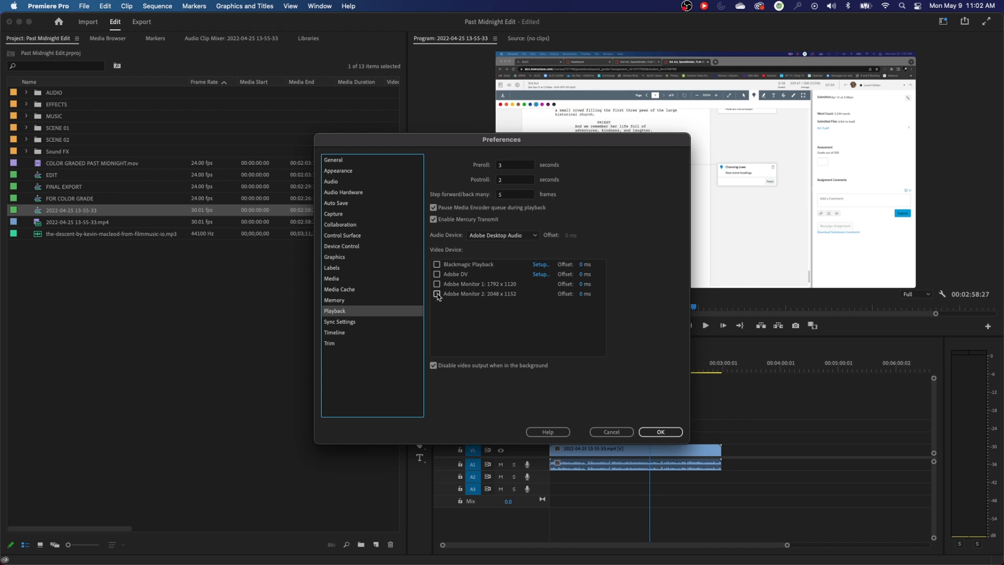
pyautogui.click(437, 293)
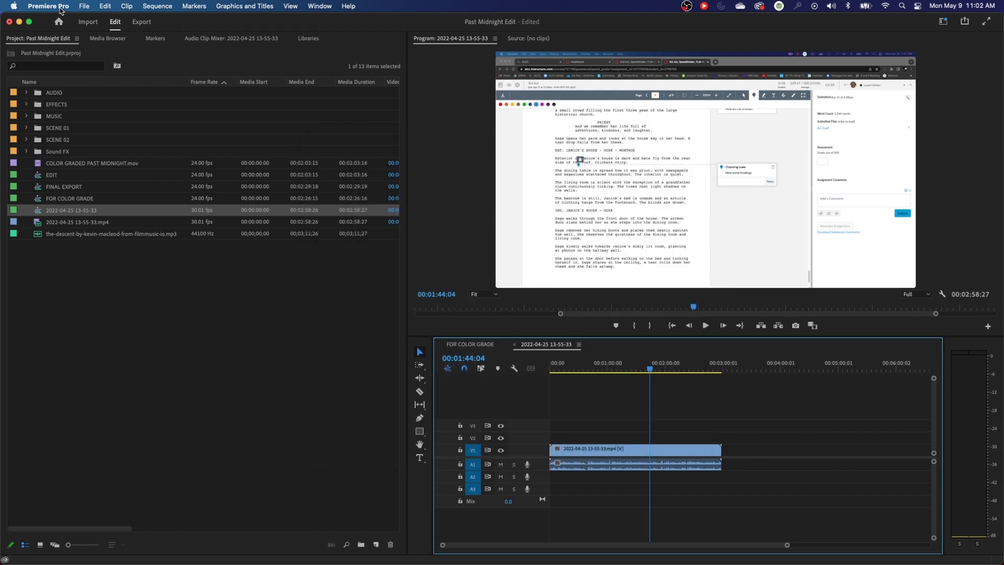
pyautogui.click(48, 6)
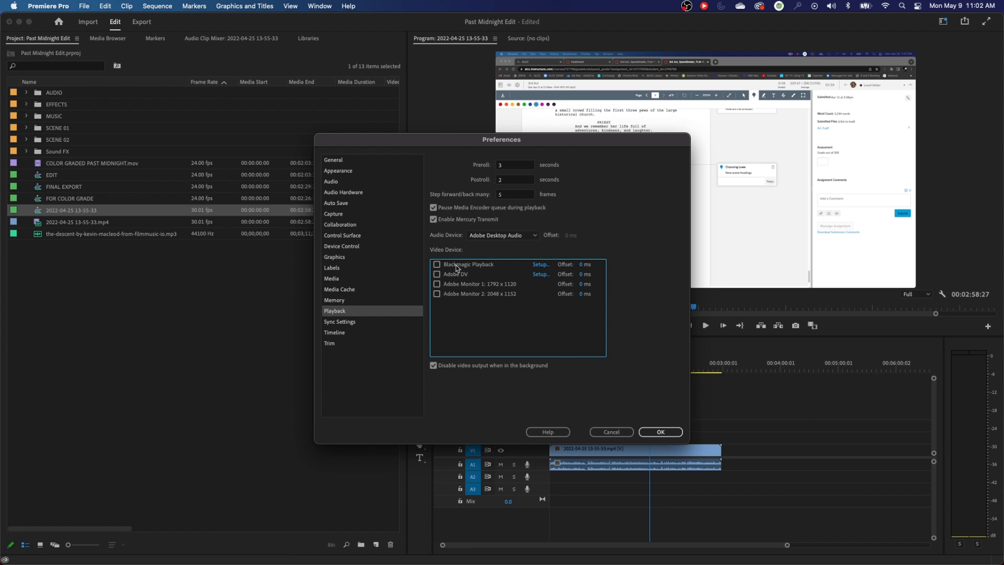
pyautogui.moveTo(451, 289)
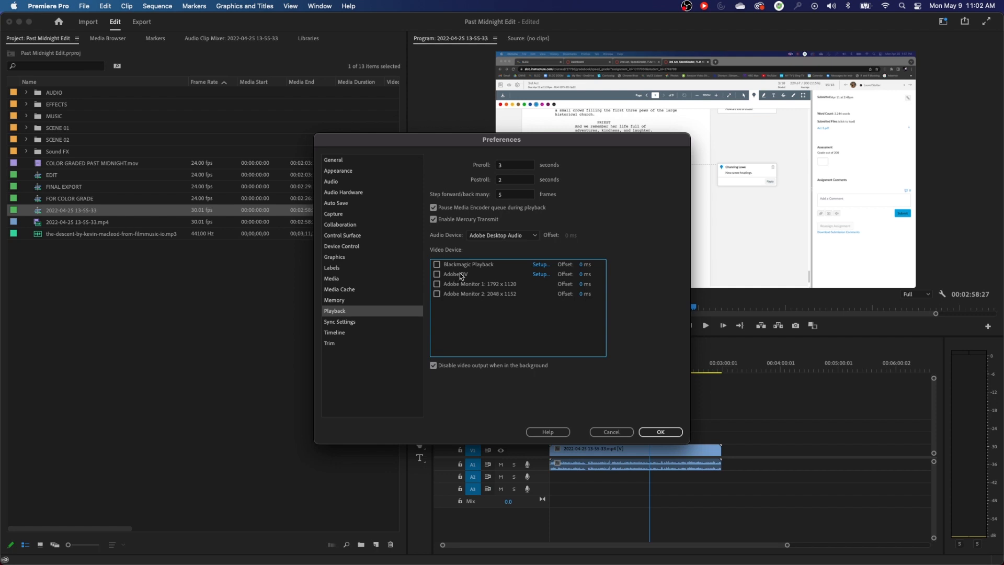
pyautogui.moveTo(479, 283)
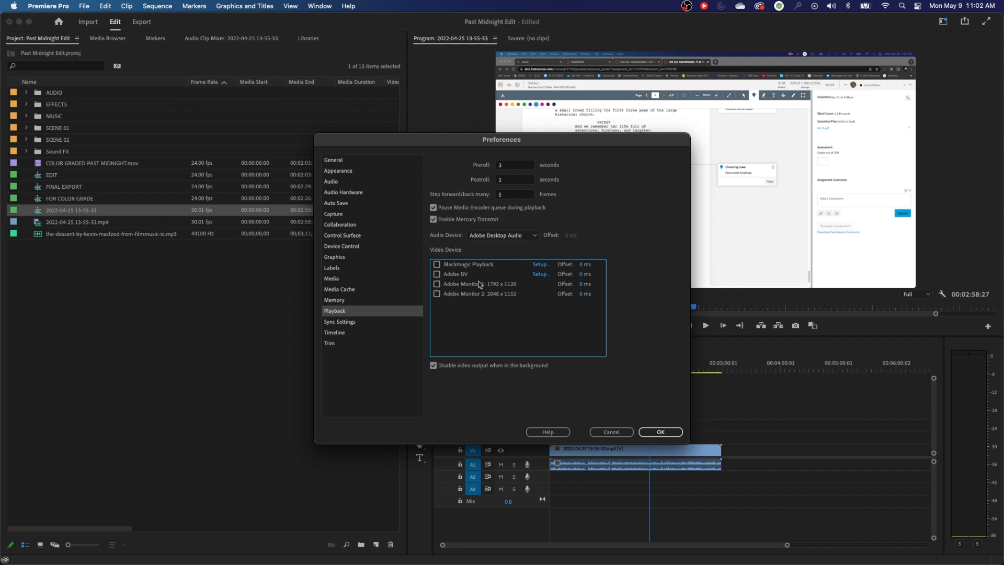
pyautogui.click(437, 284)
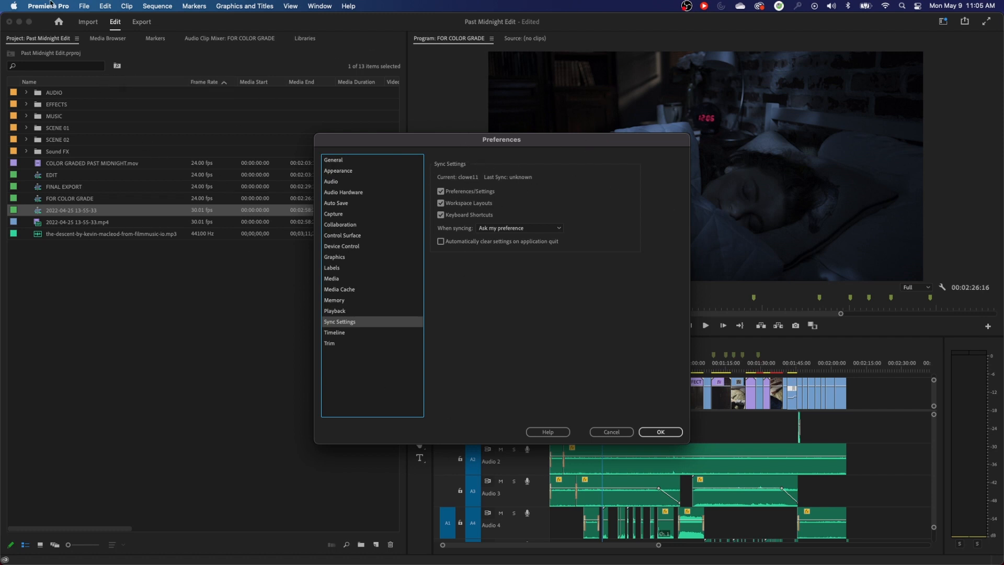
pyautogui.moveTo(625, 133)
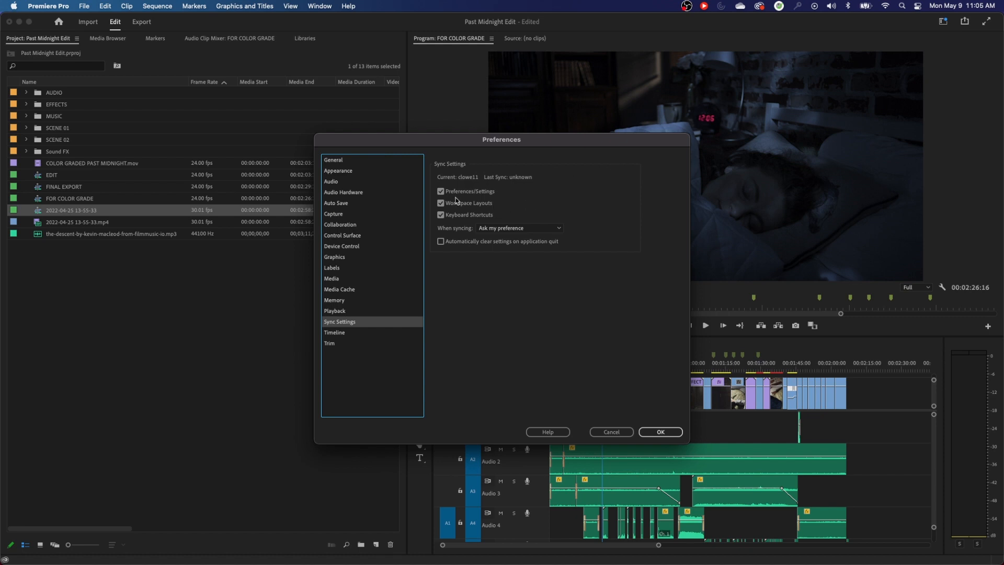
pyautogui.moveTo(626, 157)
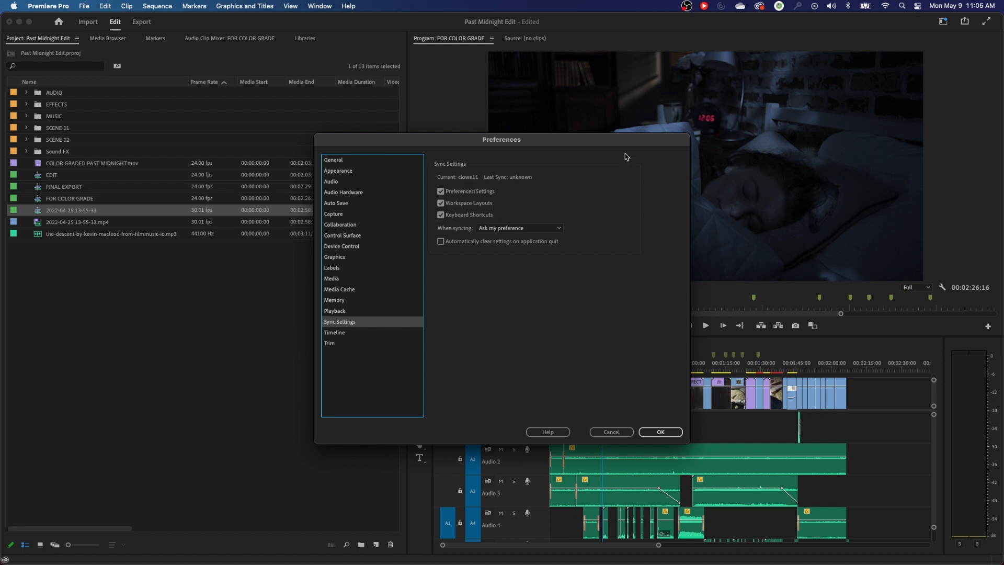
pyautogui.moveTo(485, 163)
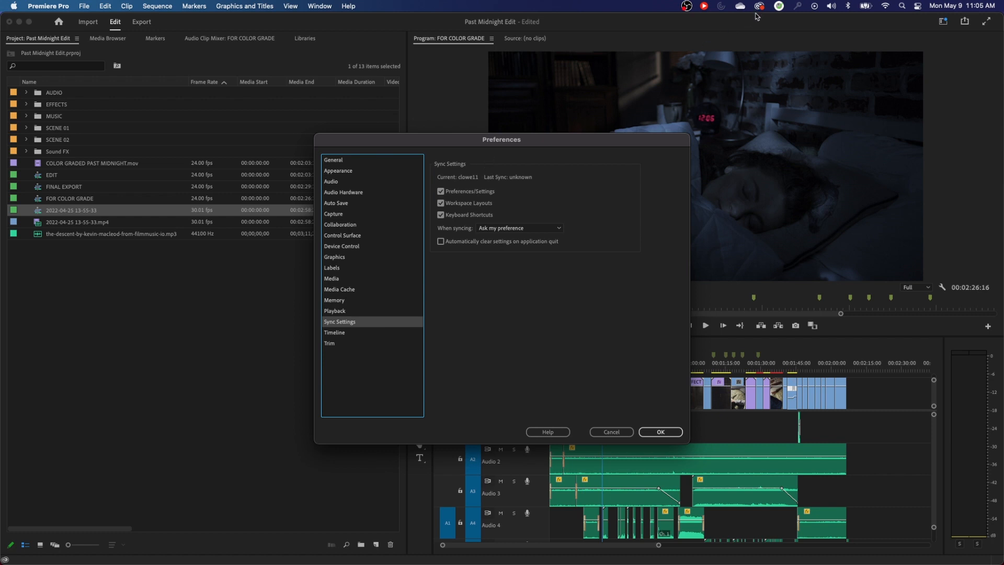
pyautogui.moveTo(479, 168)
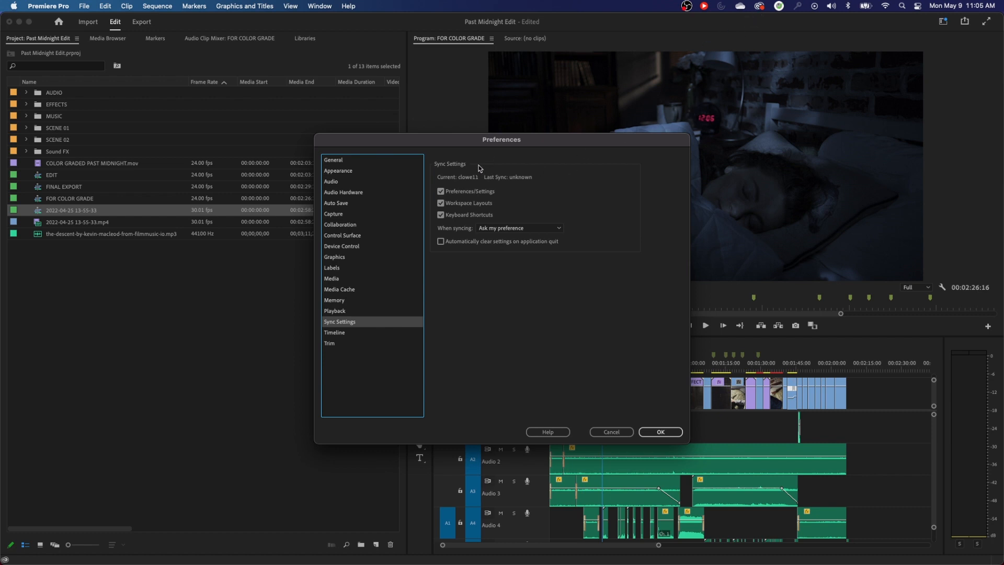
# Step: Open the Sync Settings 'When syncing' choices and leave 'Ask my preference' selected
pyautogui.click(441, 204)
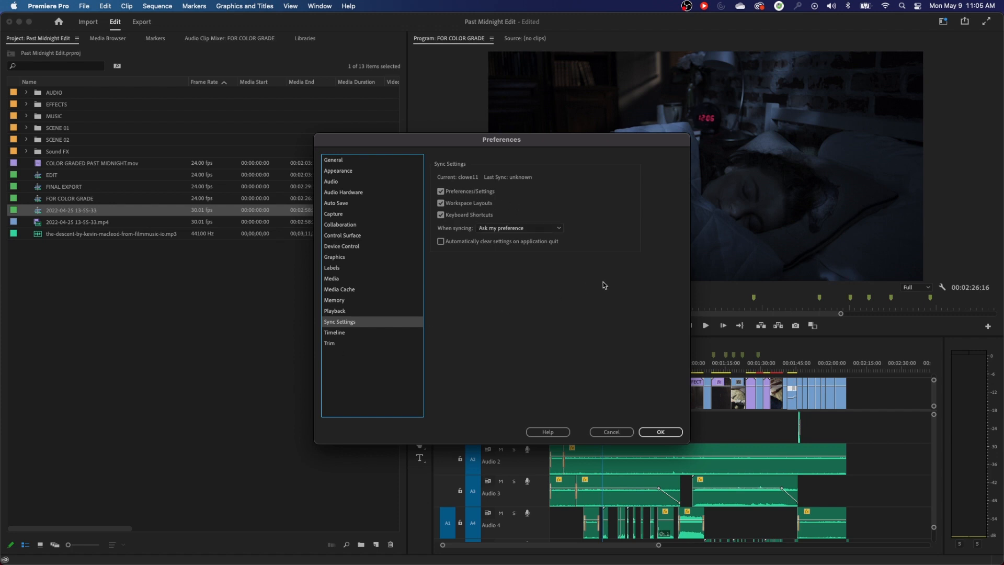
pyautogui.moveTo(574, 136)
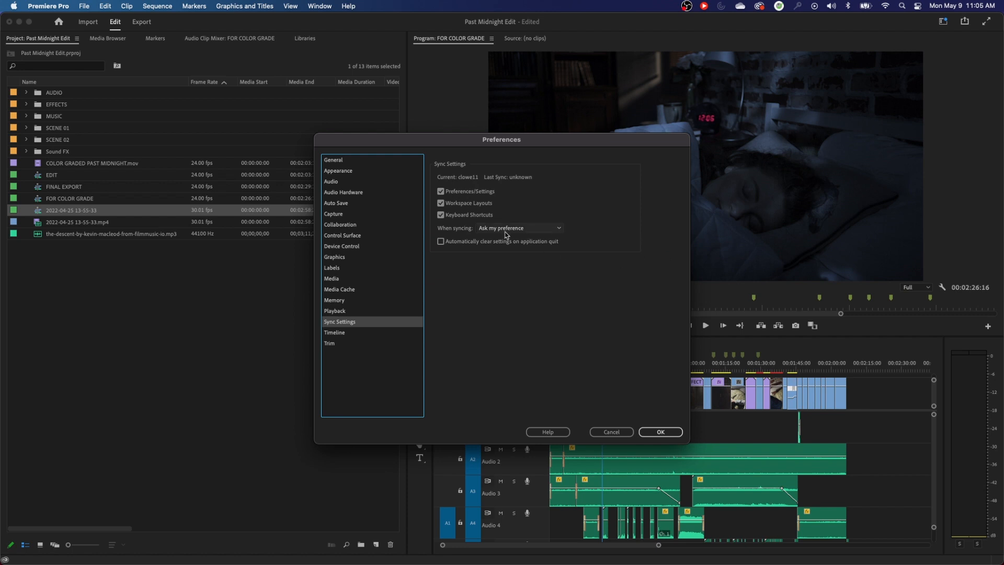
pyautogui.click(519, 228)
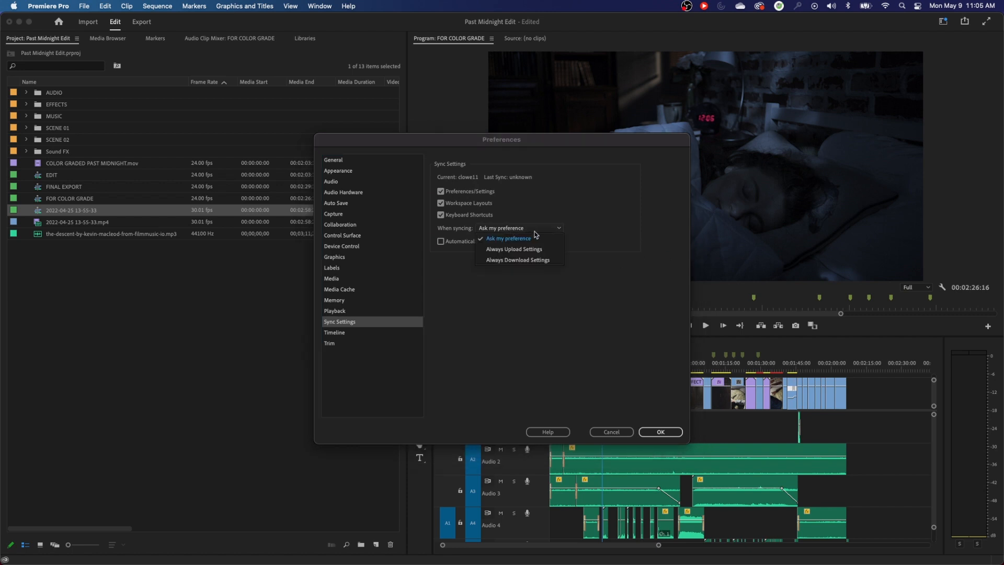
pyautogui.click(508, 238)
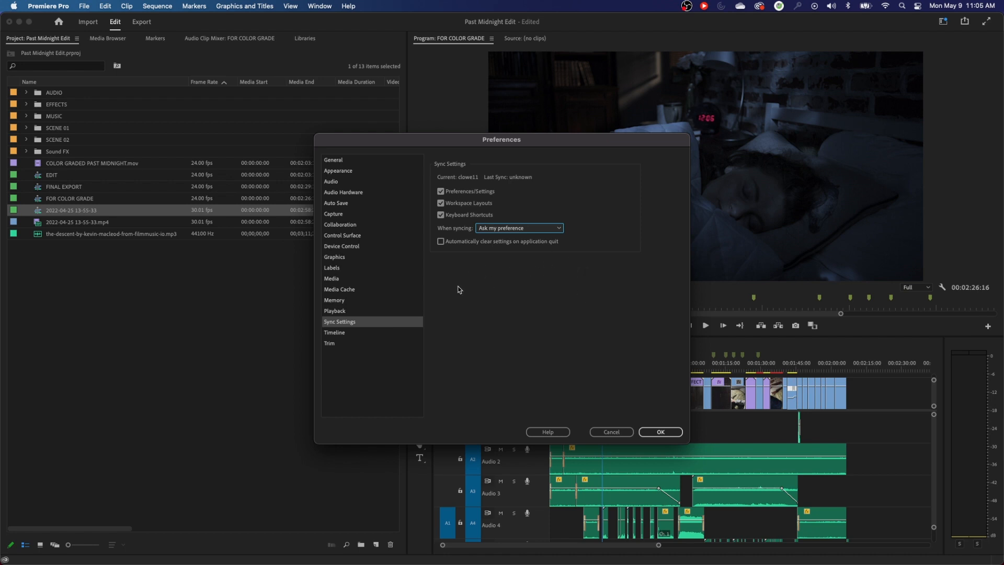
# Step: In Timeline preferences, uncheck 'At playback end, return to beginning when restarting playback'
pyautogui.click(334, 332)
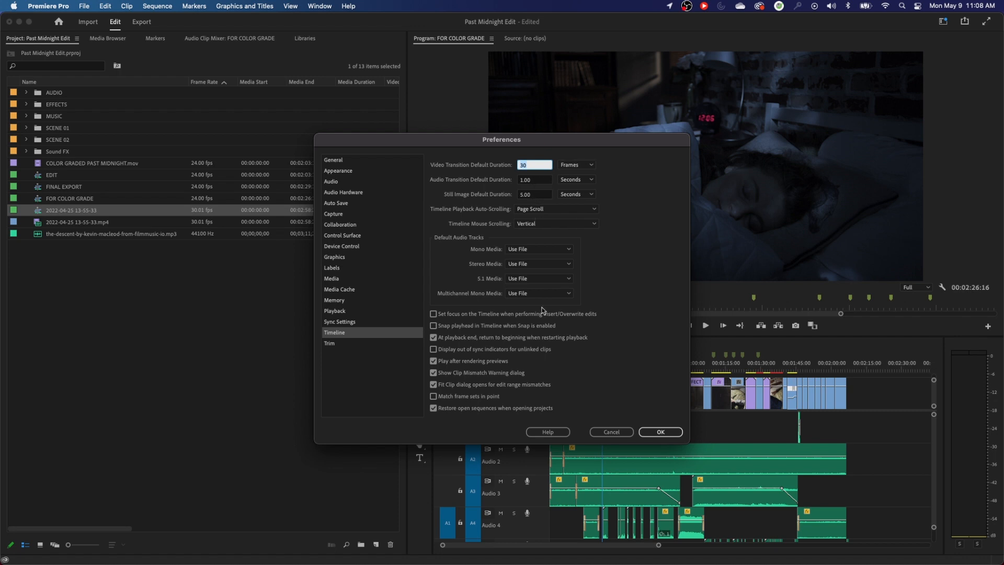
pyautogui.click(434, 385)
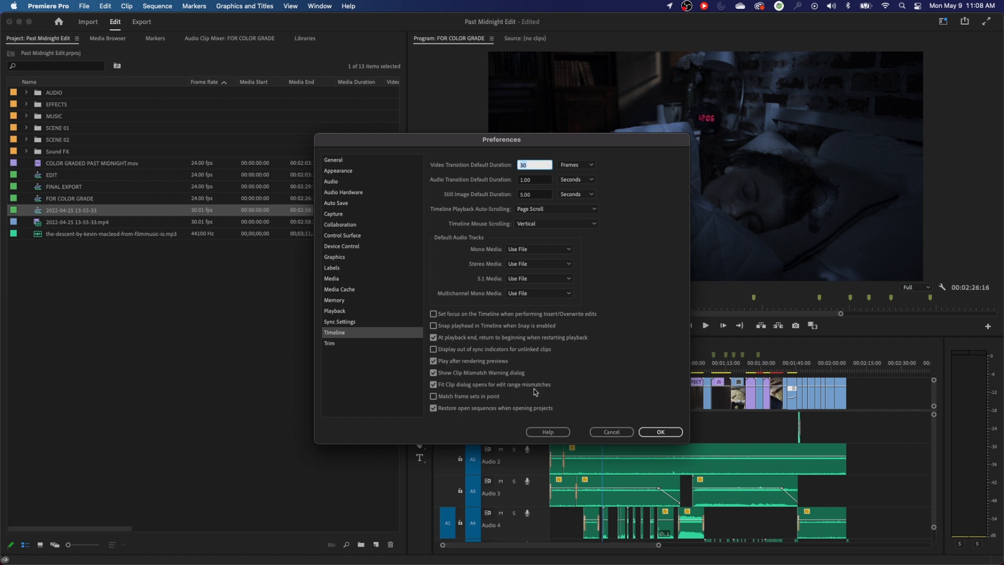
pyautogui.moveTo(570, 274)
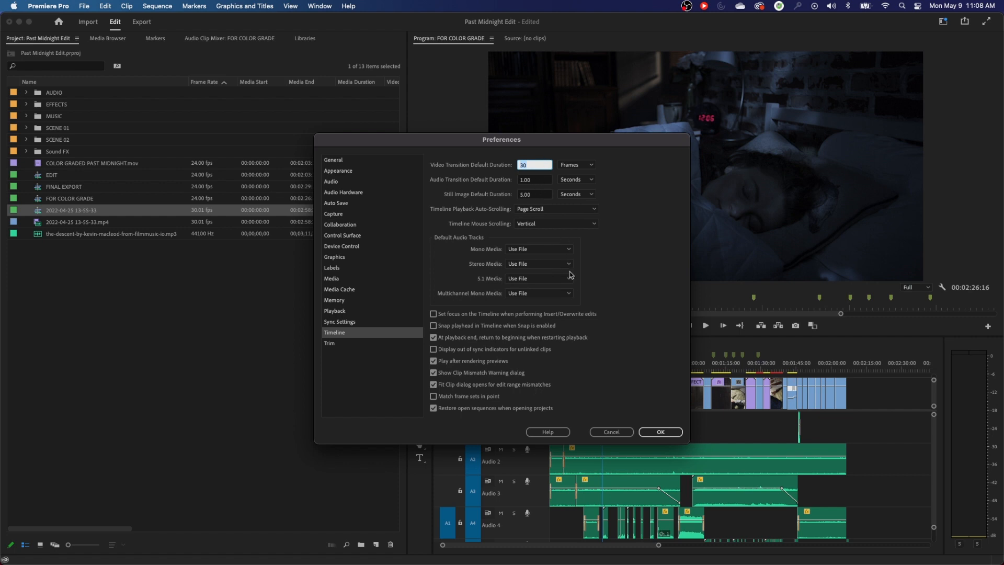
pyautogui.click(433, 384)
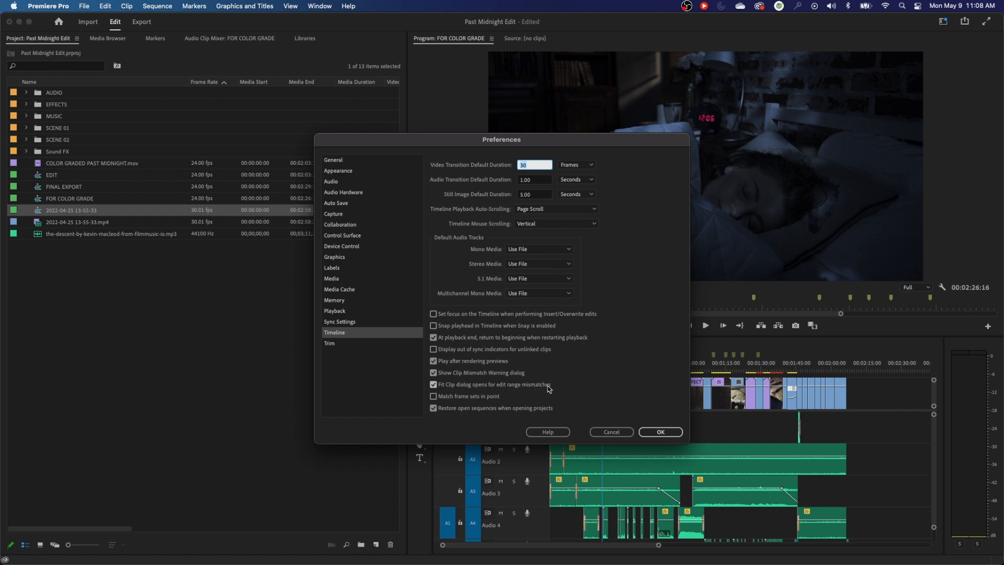
pyautogui.click(433, 338)
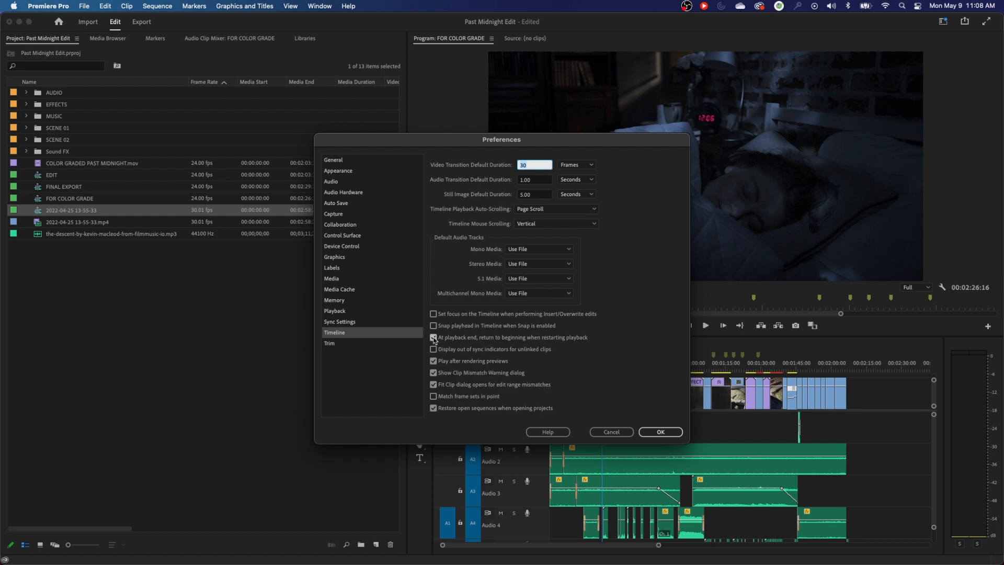
pyautogui.click(433, 325)
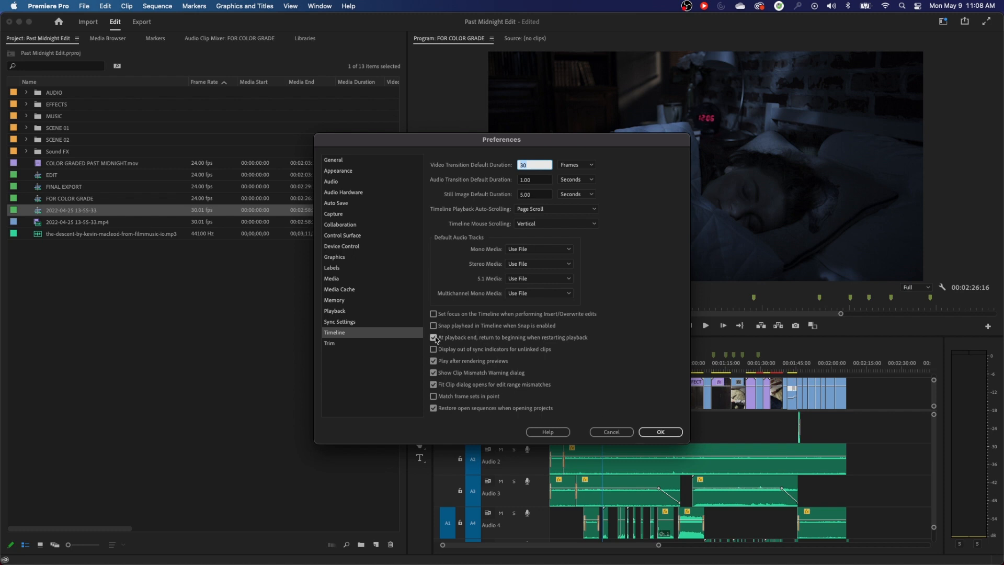
pyautogui.click(434, 337)
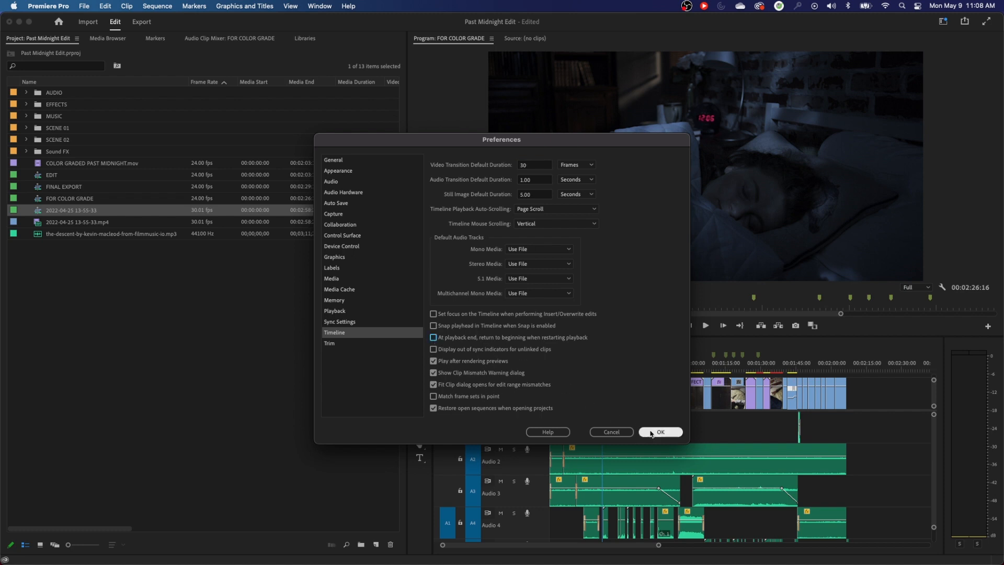
pyautogui.click(433, 337)
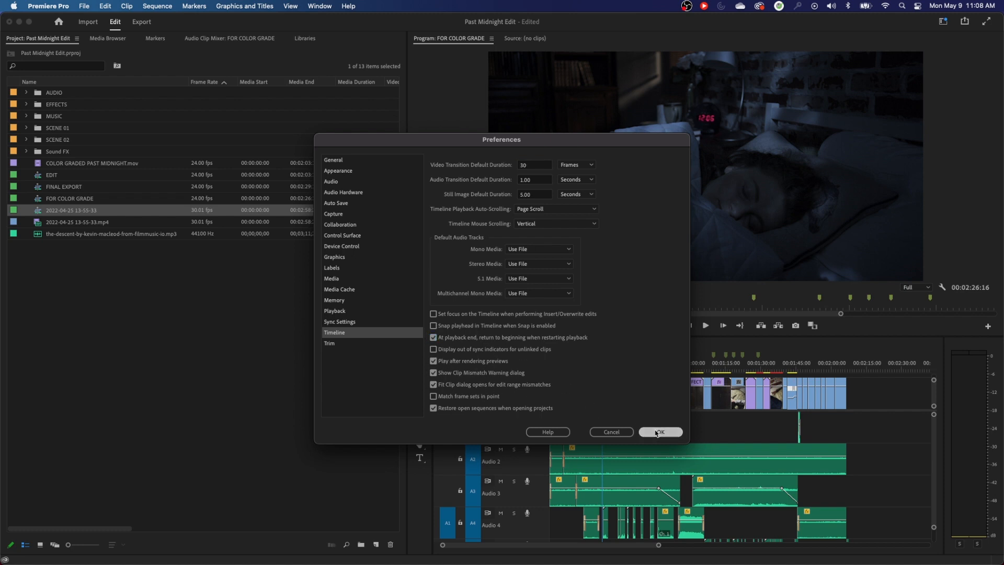
pyautogui.click(660, 432)
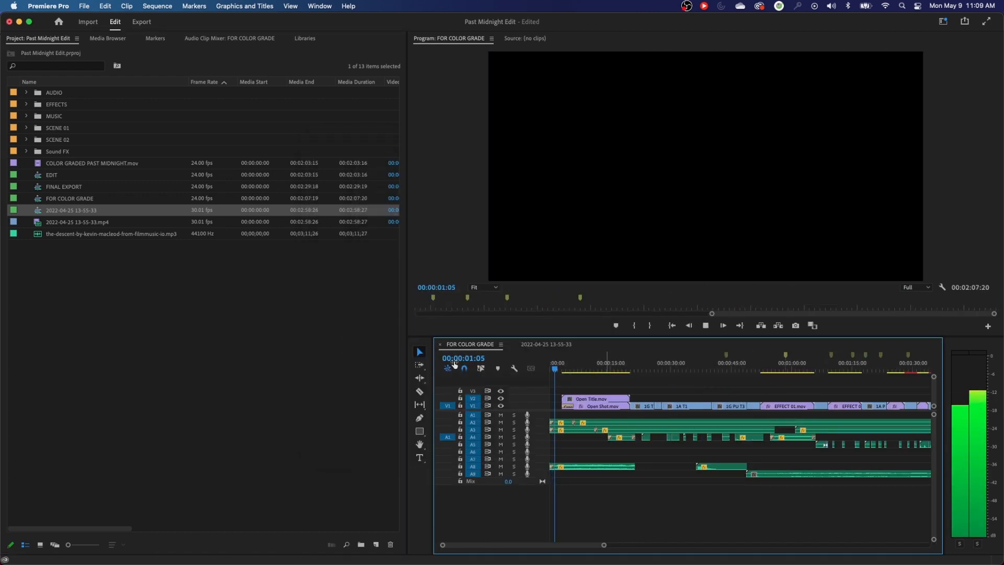
pyautogui.click(563, 368)
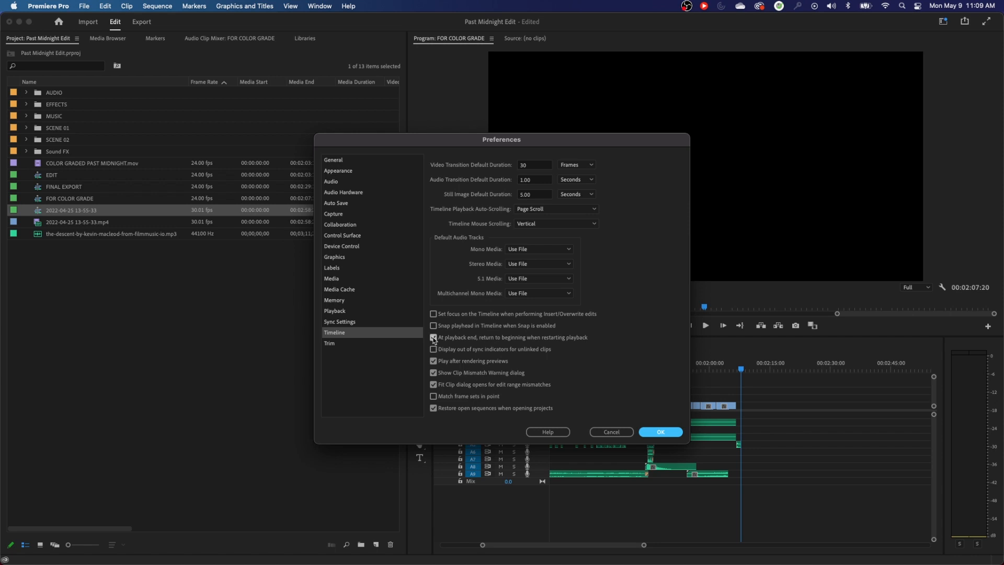
# Step: Switch off 'At playback end, return to beginning when restarting playback' in Timeline preferences
pyautogui.click(433, 338)
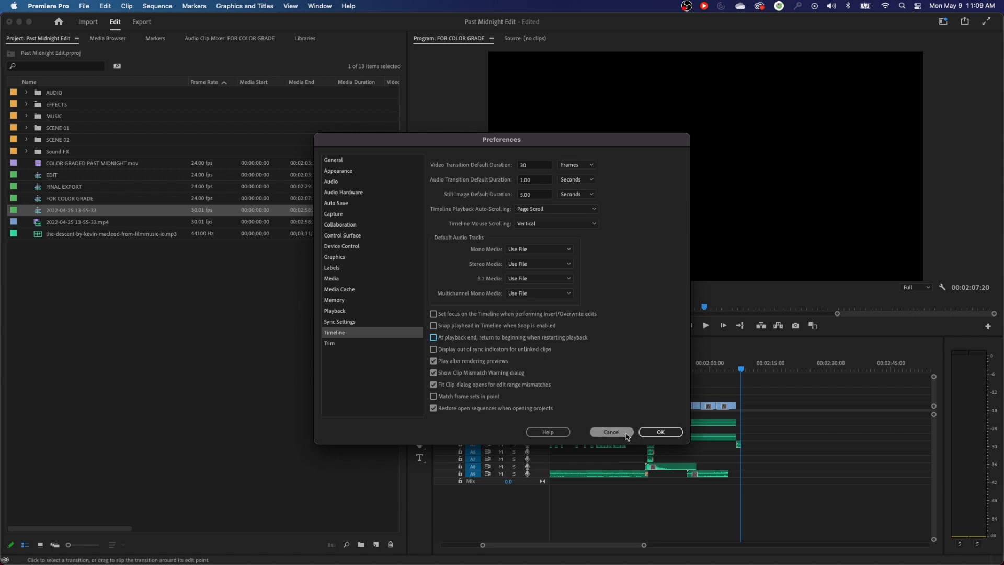
pyautogui.click(659, 432)
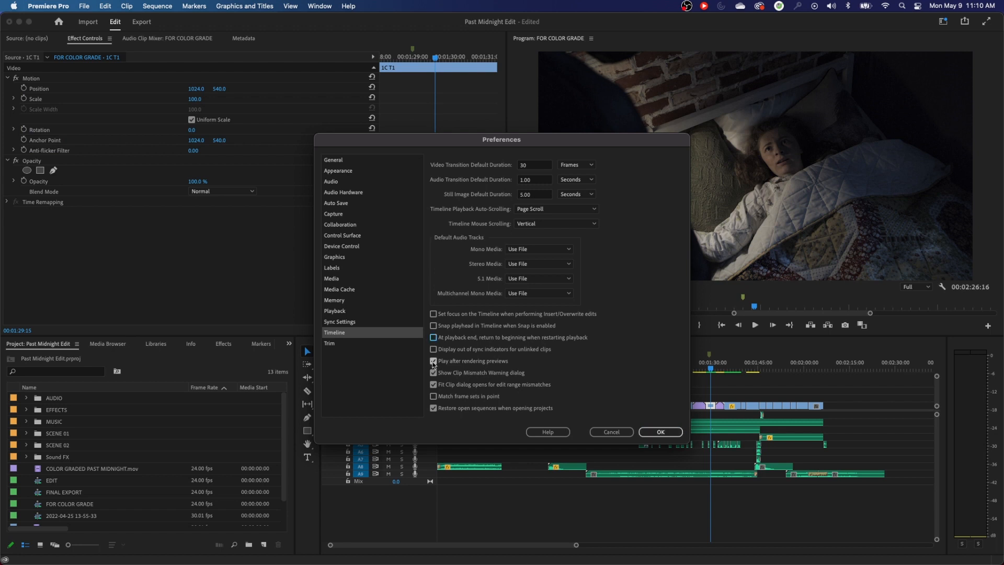
# Step: Uncheck 'Play after rendering previews' and reopen Timeline preferences to verify
pyautogui.click(659, 432)
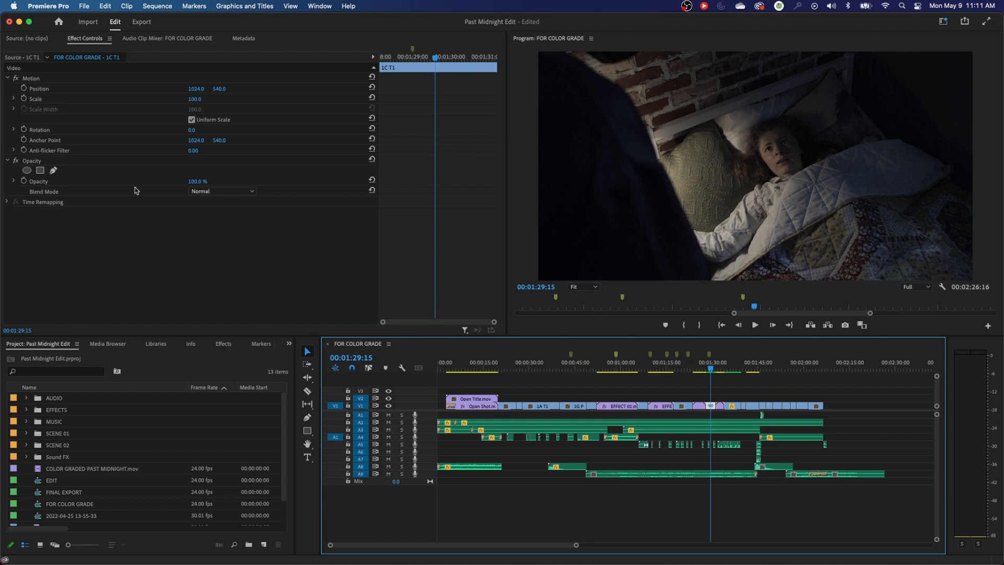
pyautogui.click(335, 333)
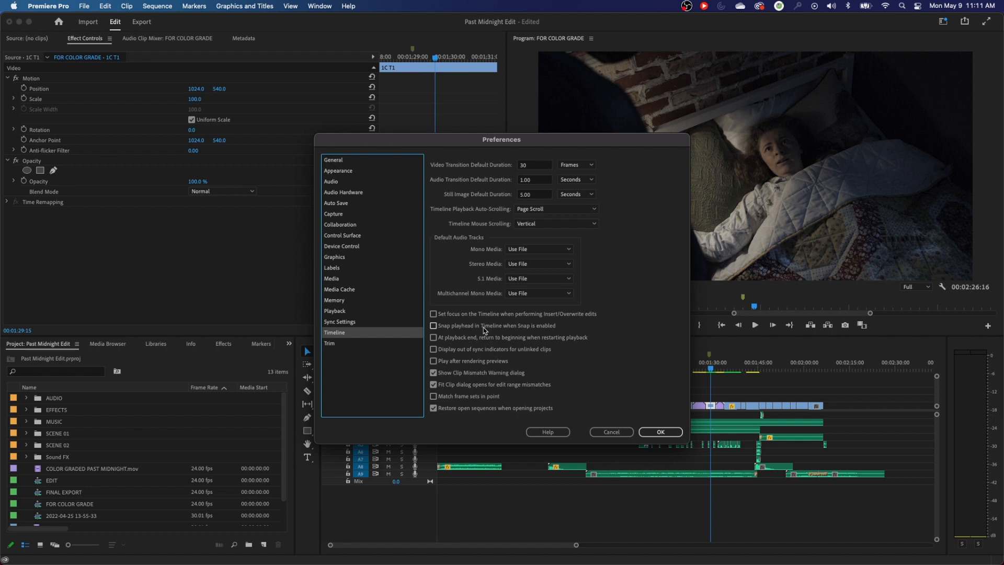
pyautogui.moveTo(457, 314)
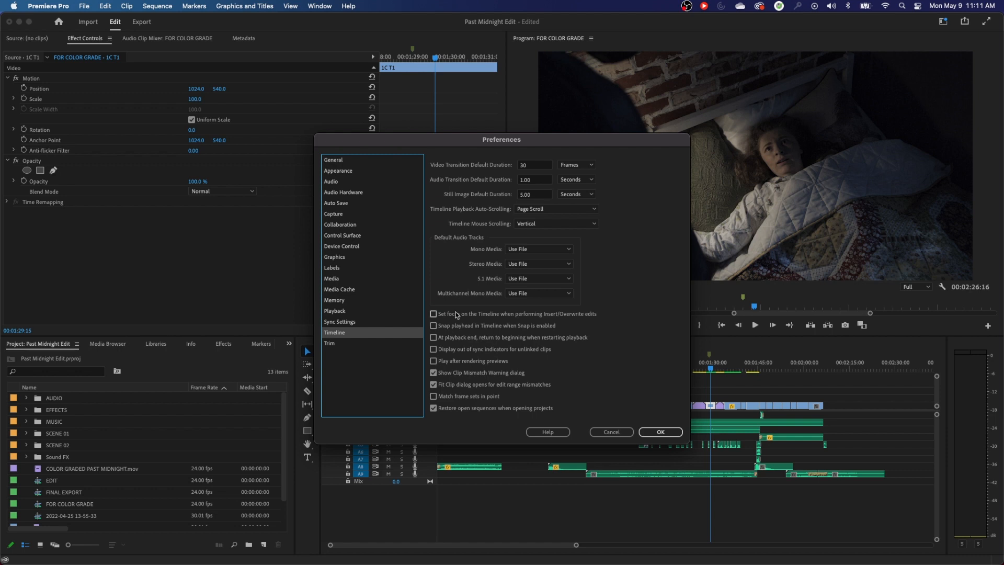